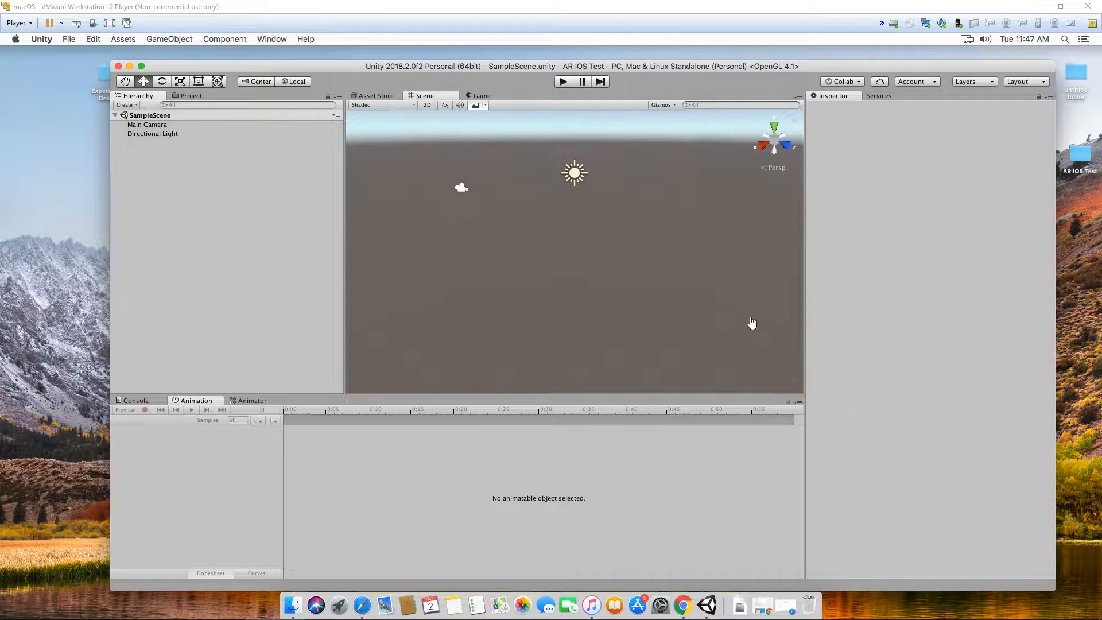
mouse_move(695, 309)
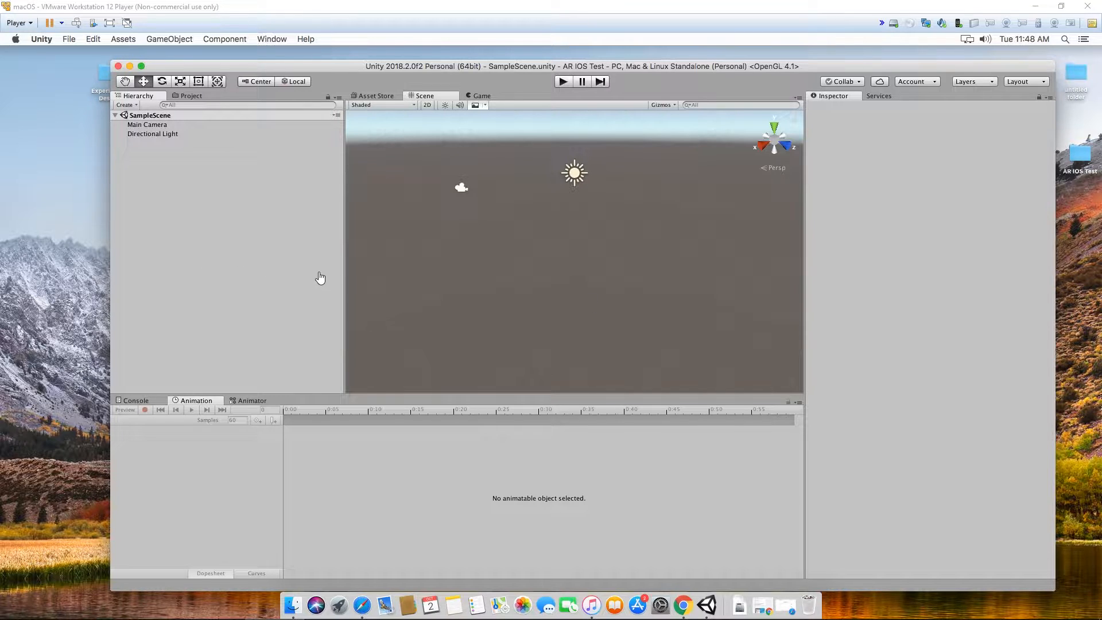
mouse_move(322, 242)
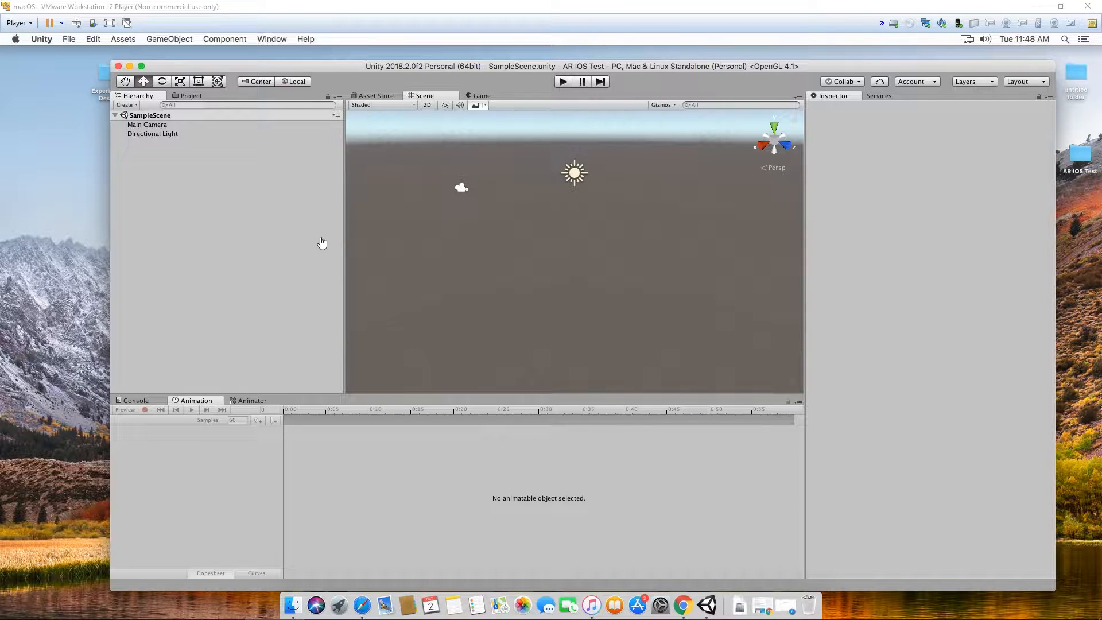
mouse_move(910, 250)
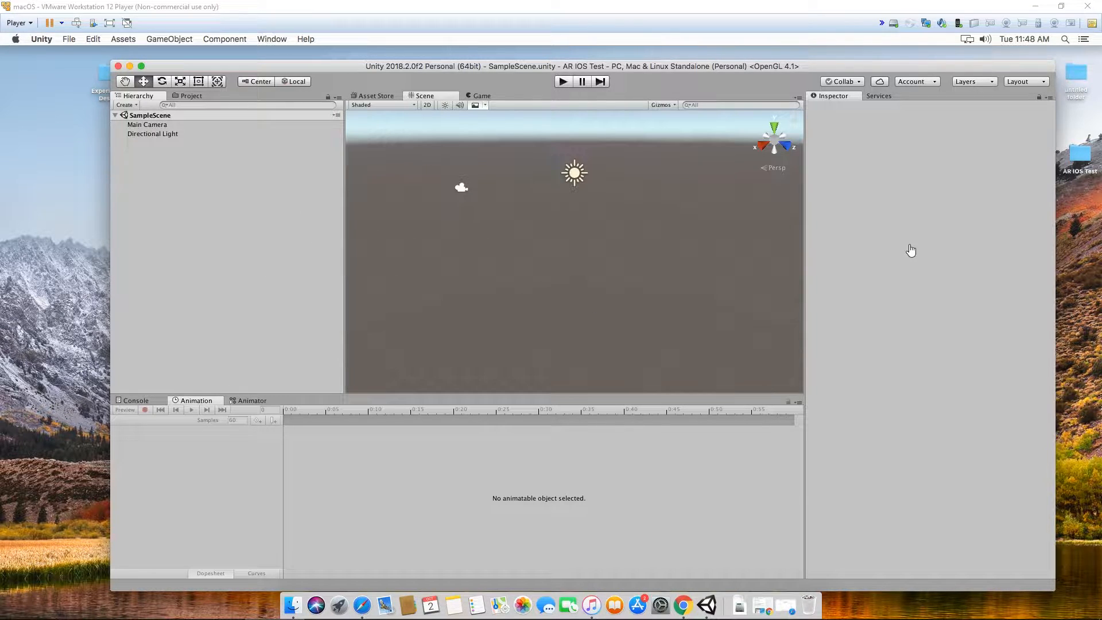
mouse_move(828, 264)
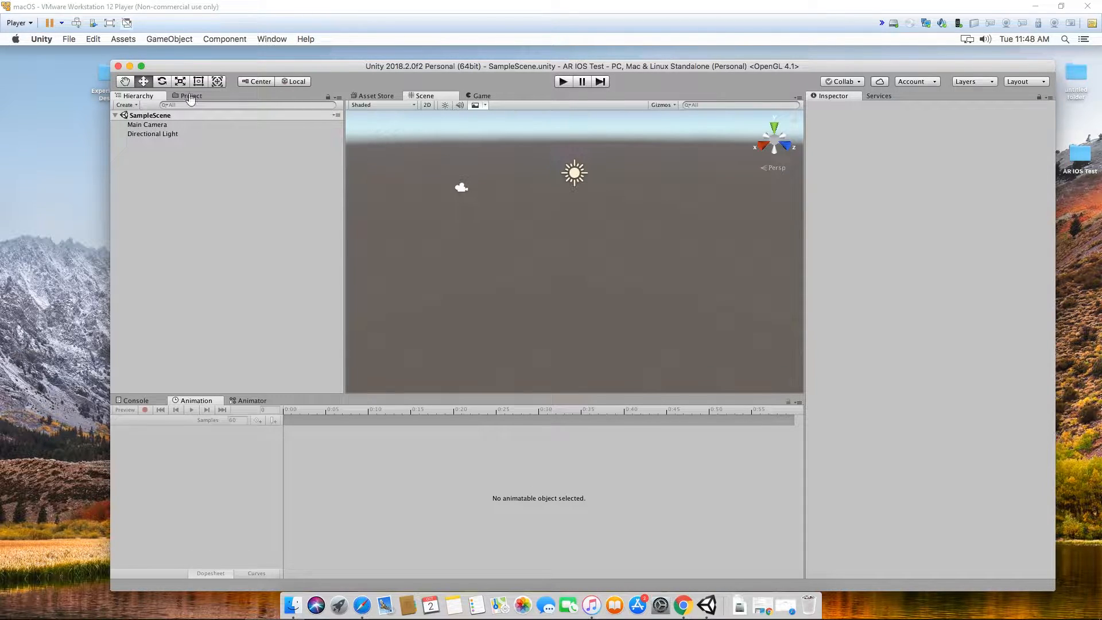
mouse_move(223, 184)
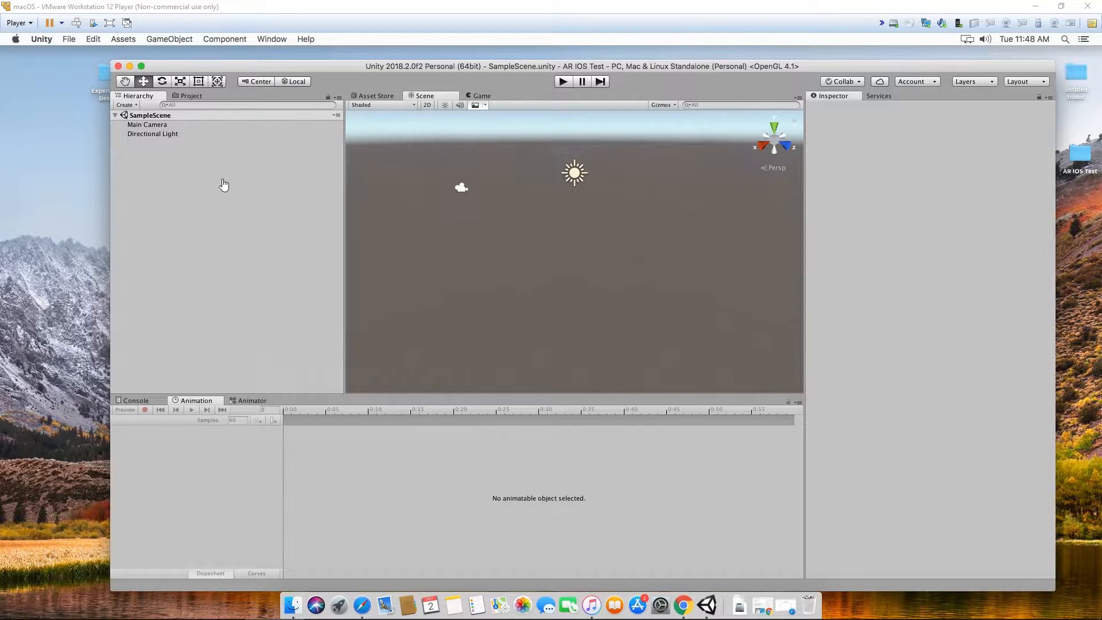
mouse_move(638, 294)
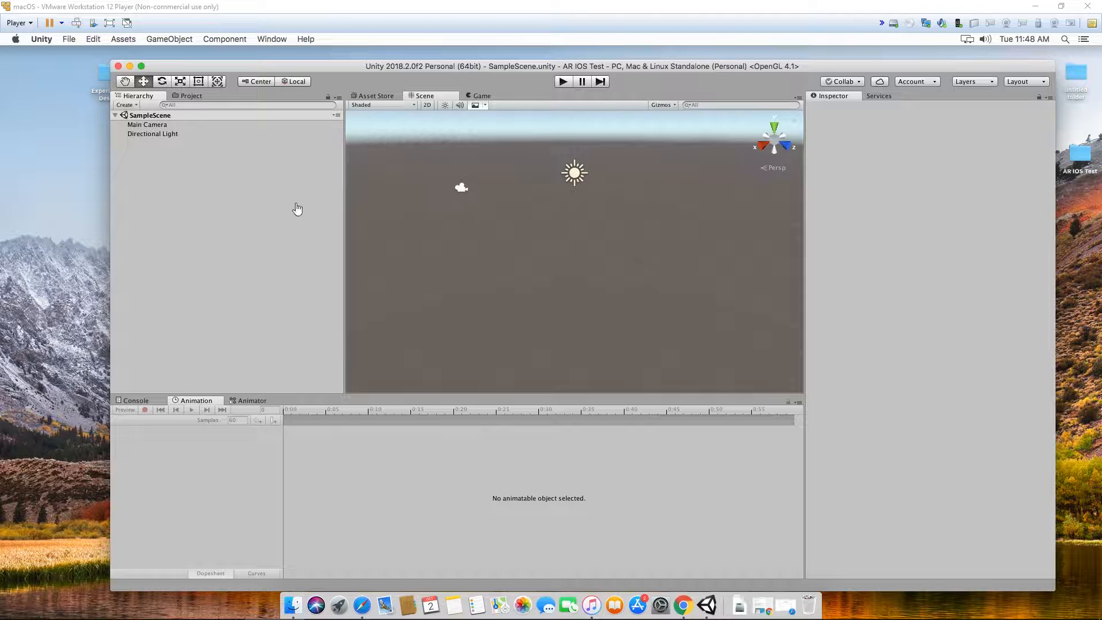
mouse_move(706, 70)
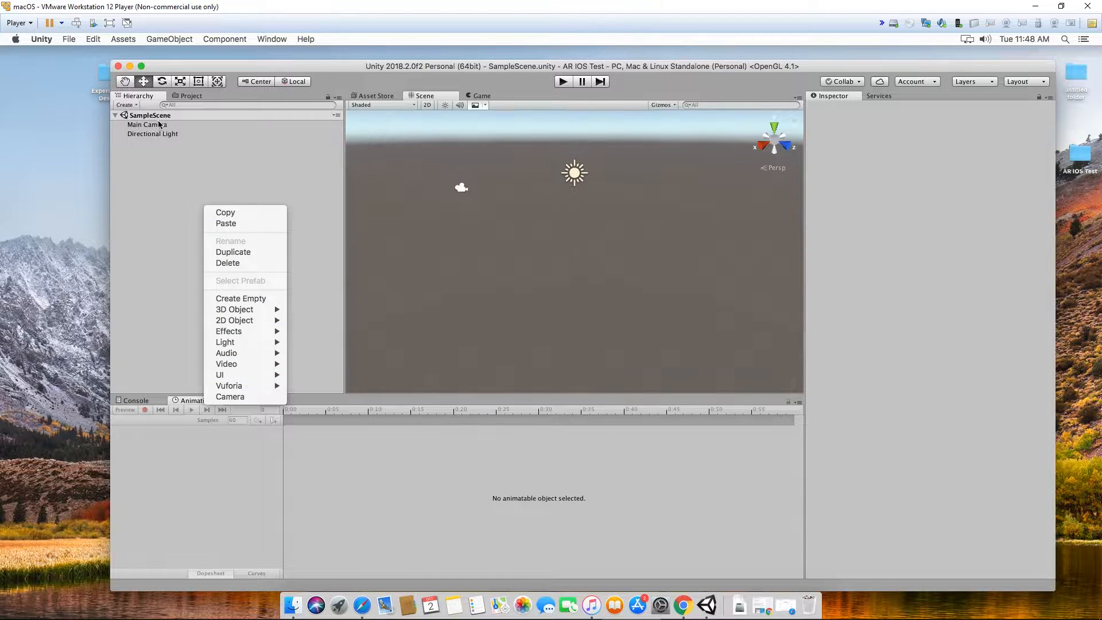
Switch the project's build platform to iOS in Build Settings
left_click(69, 38)
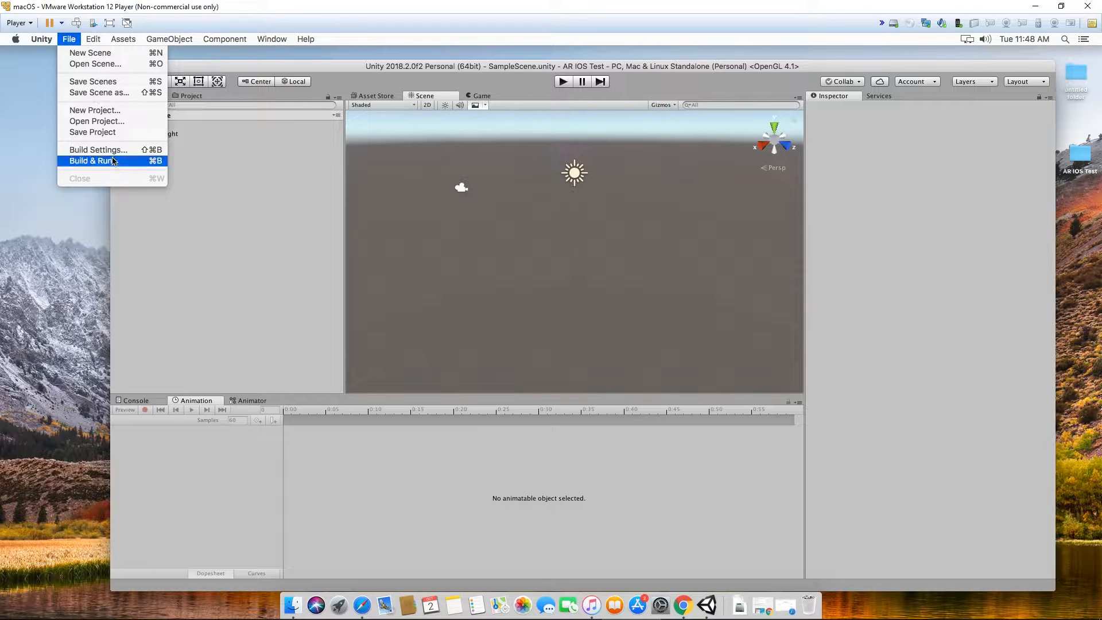
left_click(98, 149)
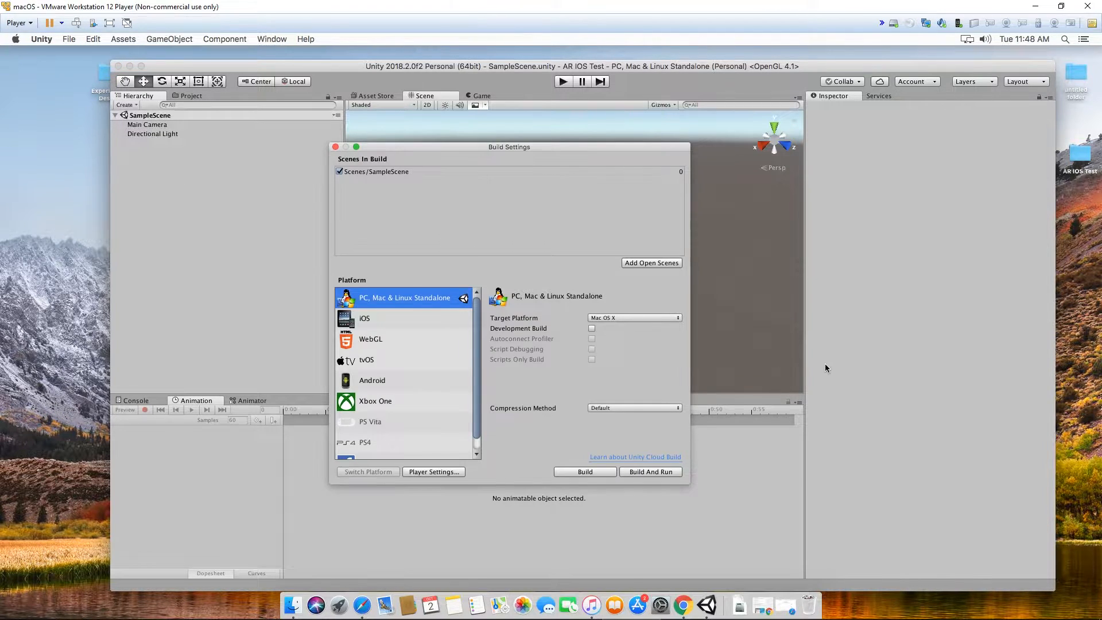
mouse_move(384, 329)
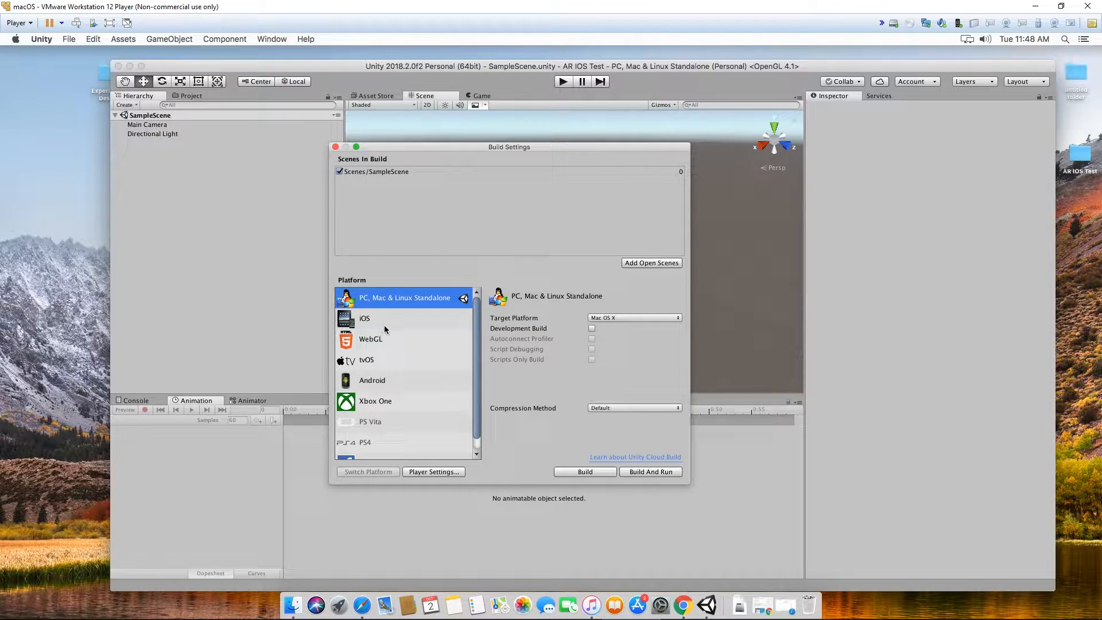
left_click(365, 319)
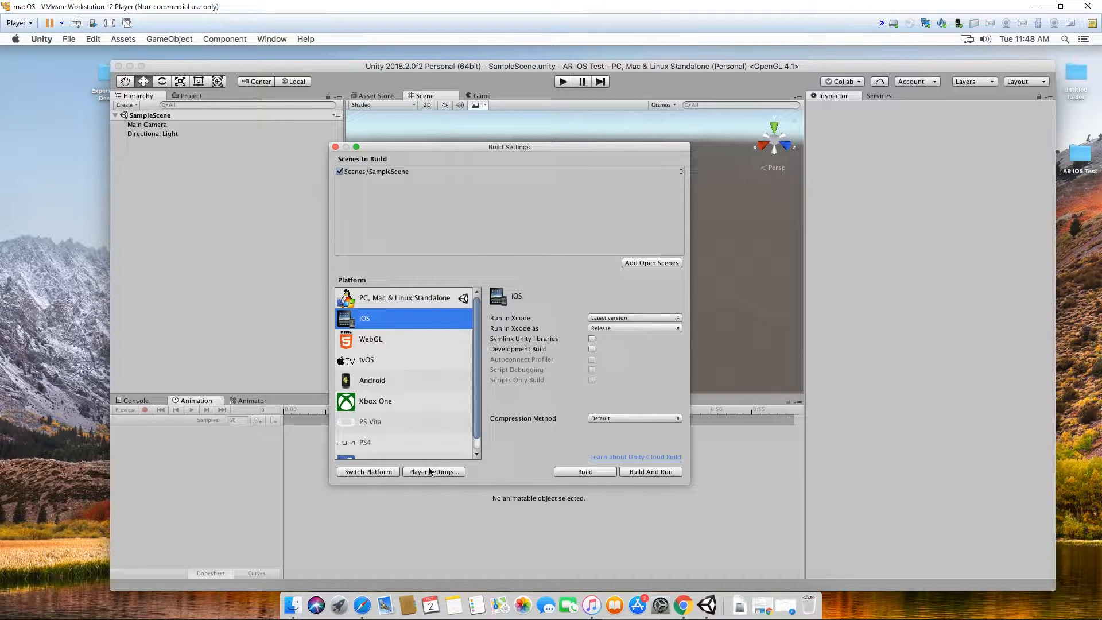
mouse_move(511, 480)
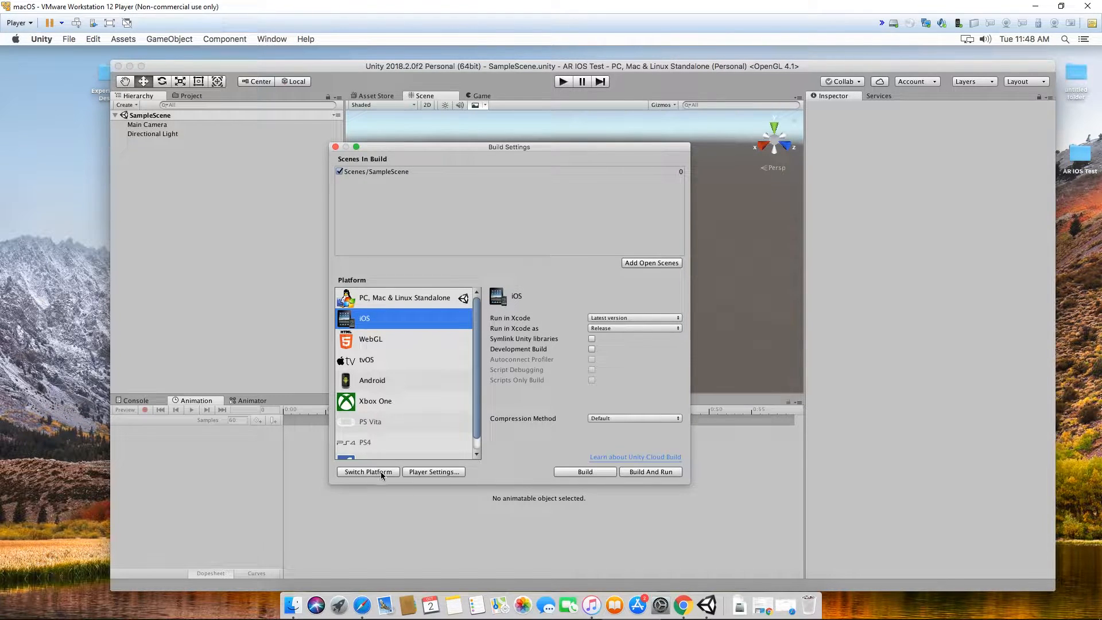
left_click(367, 472)
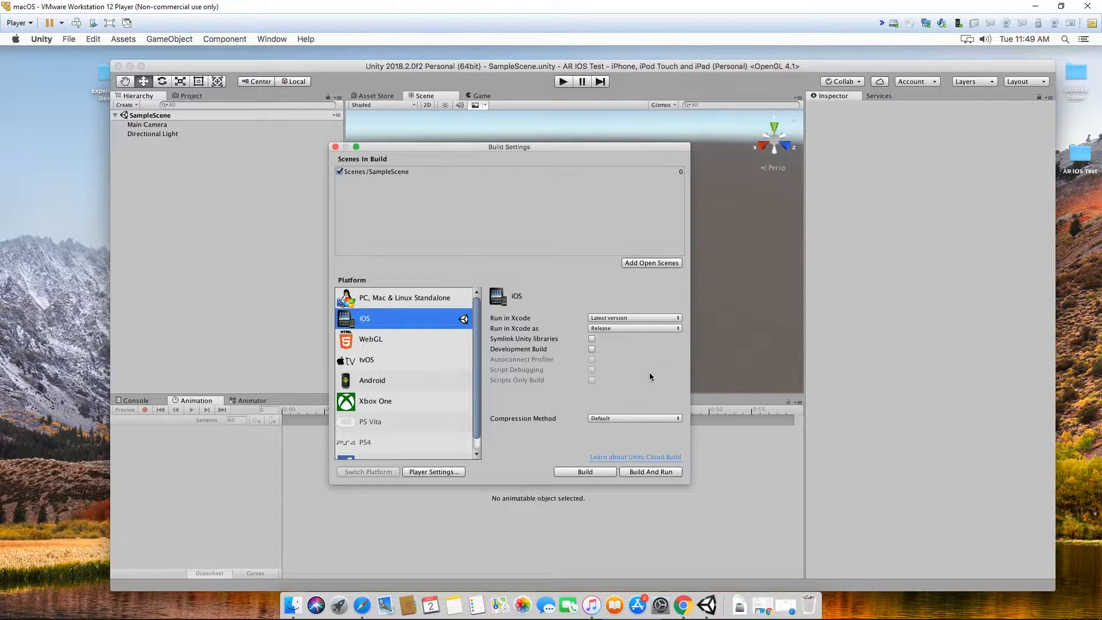
left_click(434, 472)
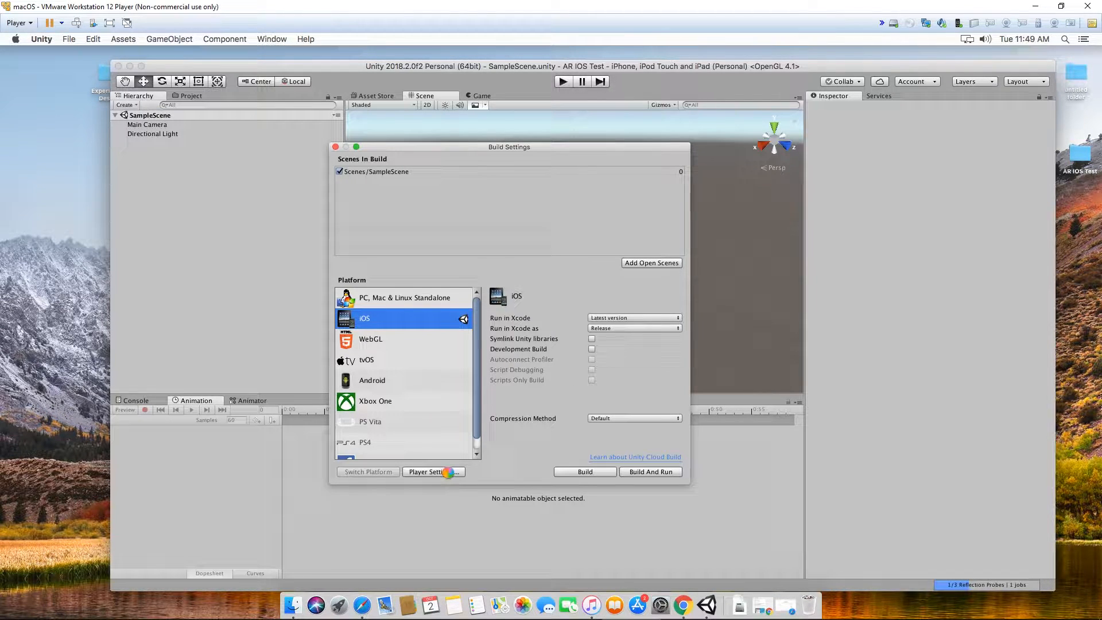
Tick Vuforia Augmented Reality under iOS XR Settings and accept the Vuforia 7.1 license
left_click(431, 472)
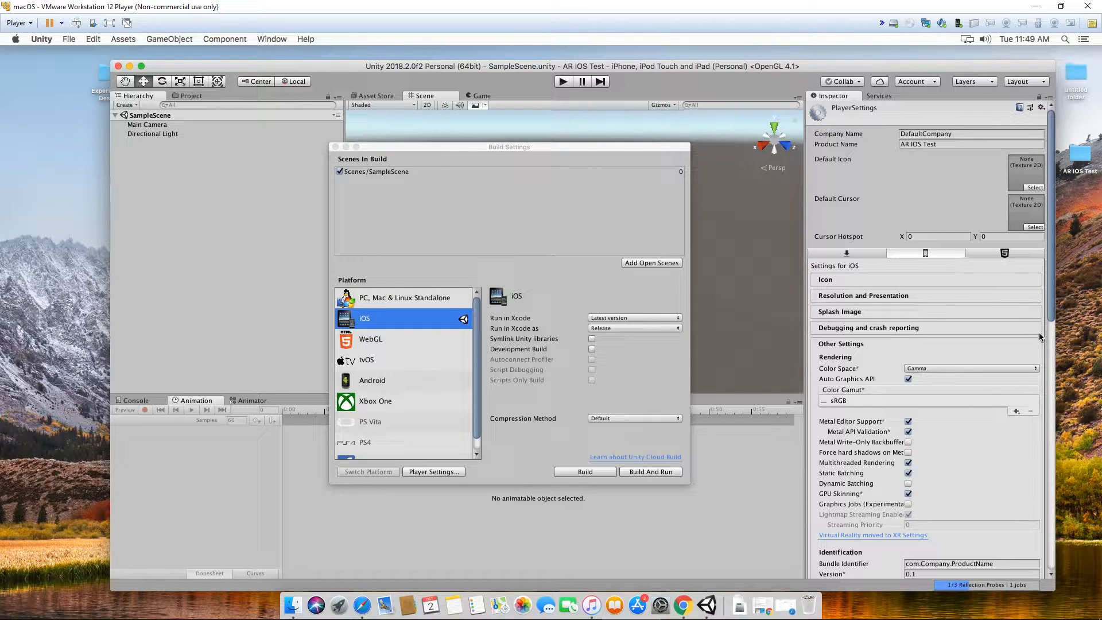
scroll("down", 3)
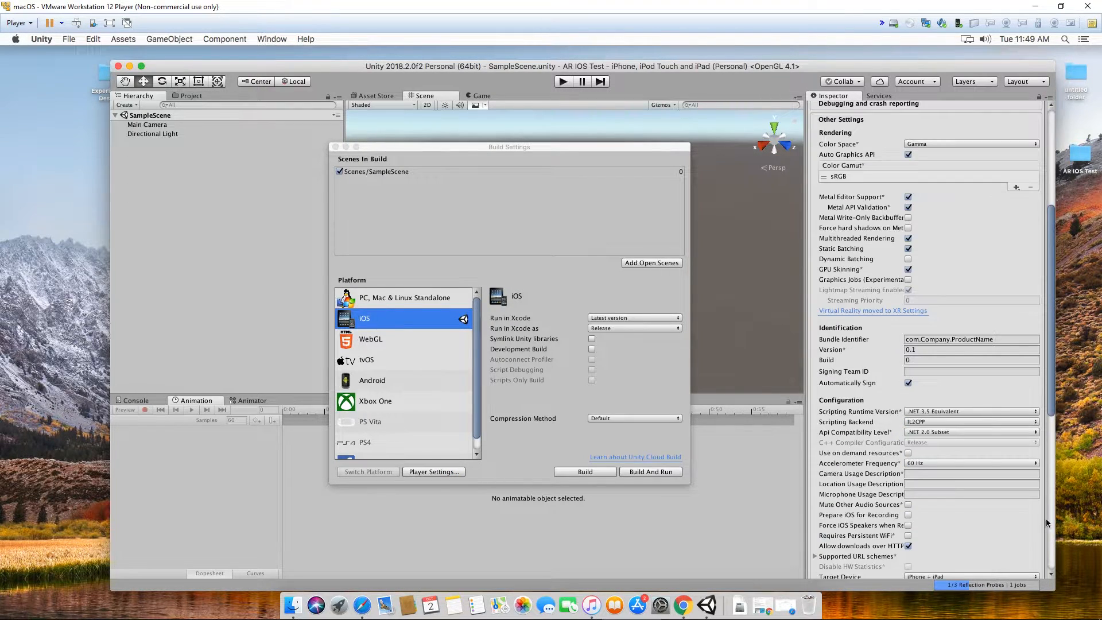
scroll("down", 3)
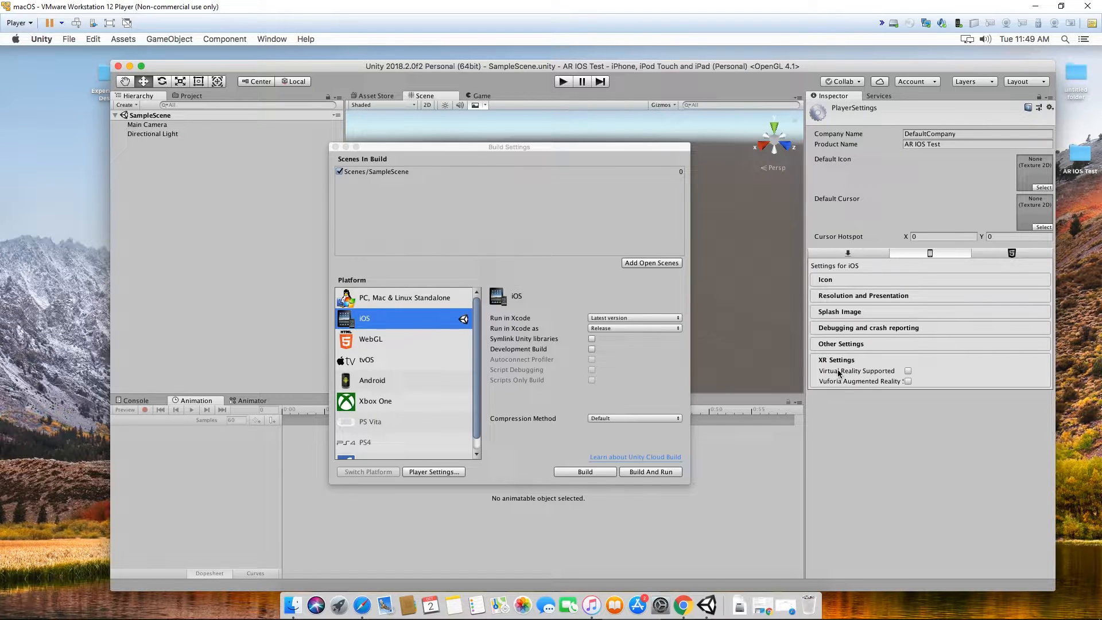
mouse_move(888, 387)
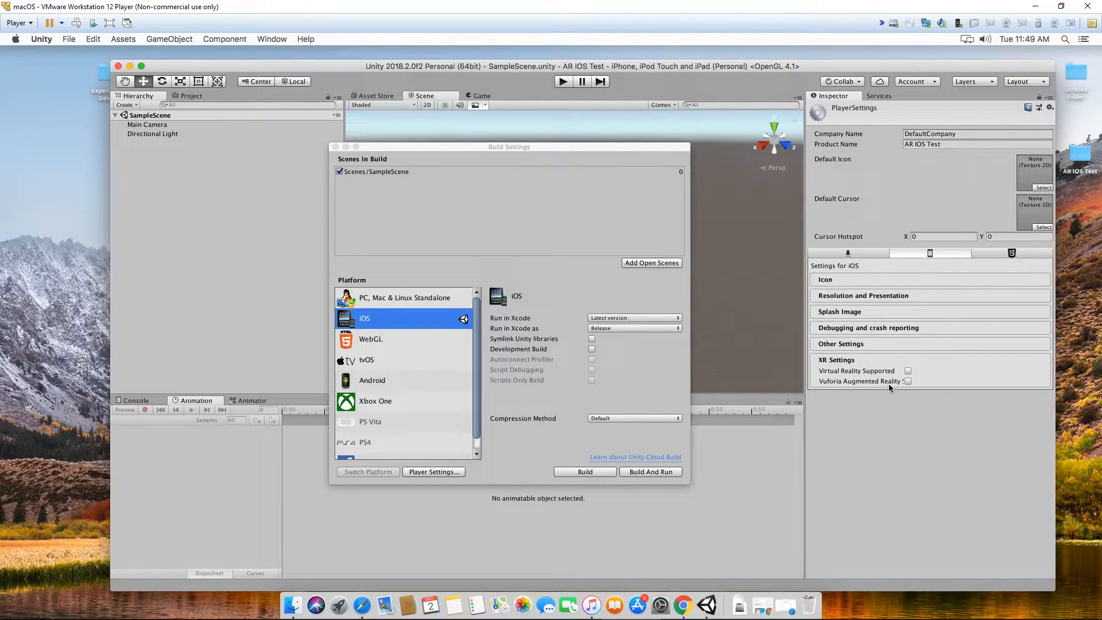
left_click(907, 381)
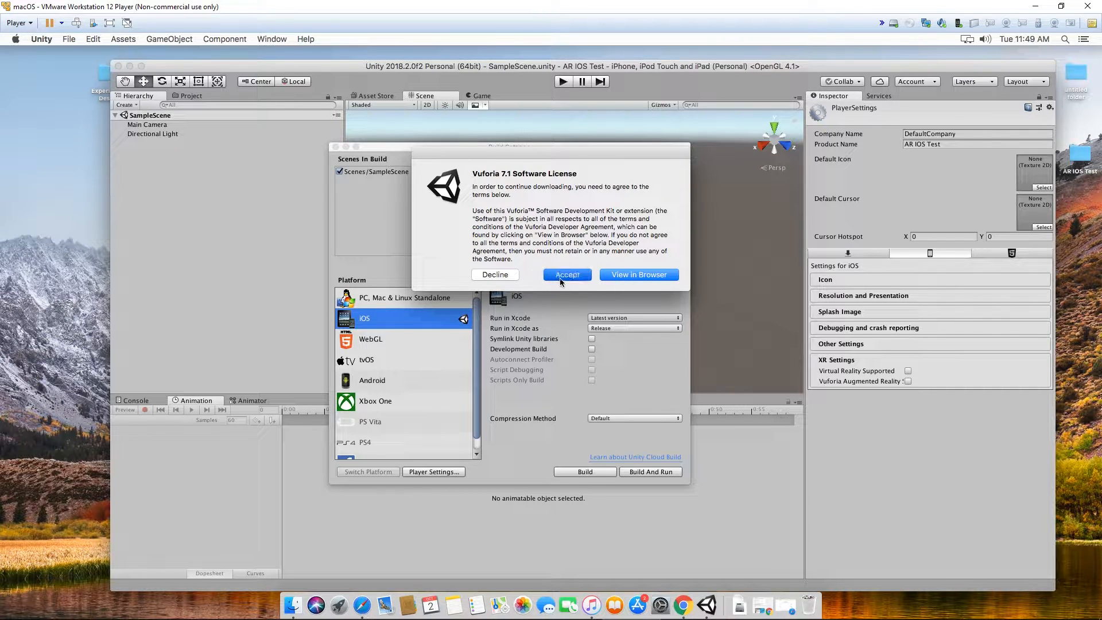
left_click(566, 275)
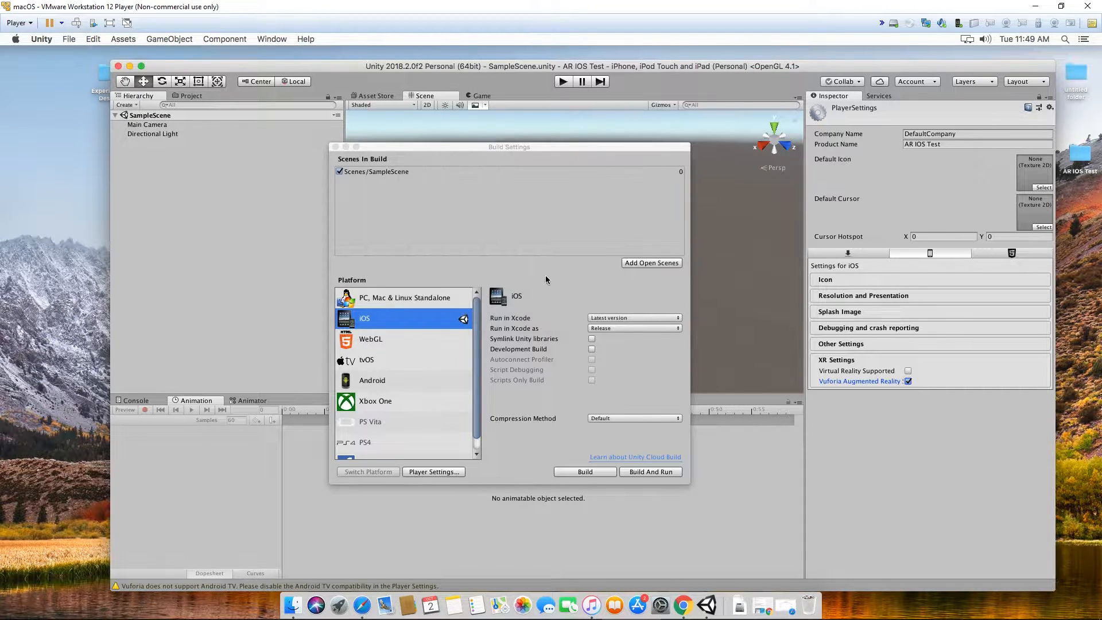
mouse_move(873, 409)
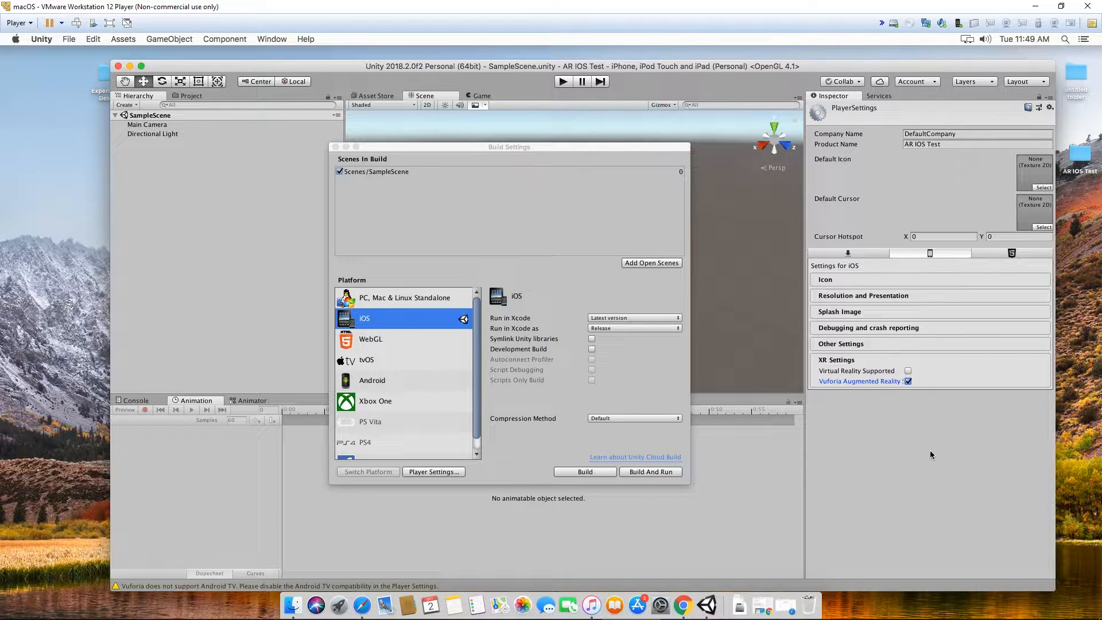
mouse_move(912, 397)
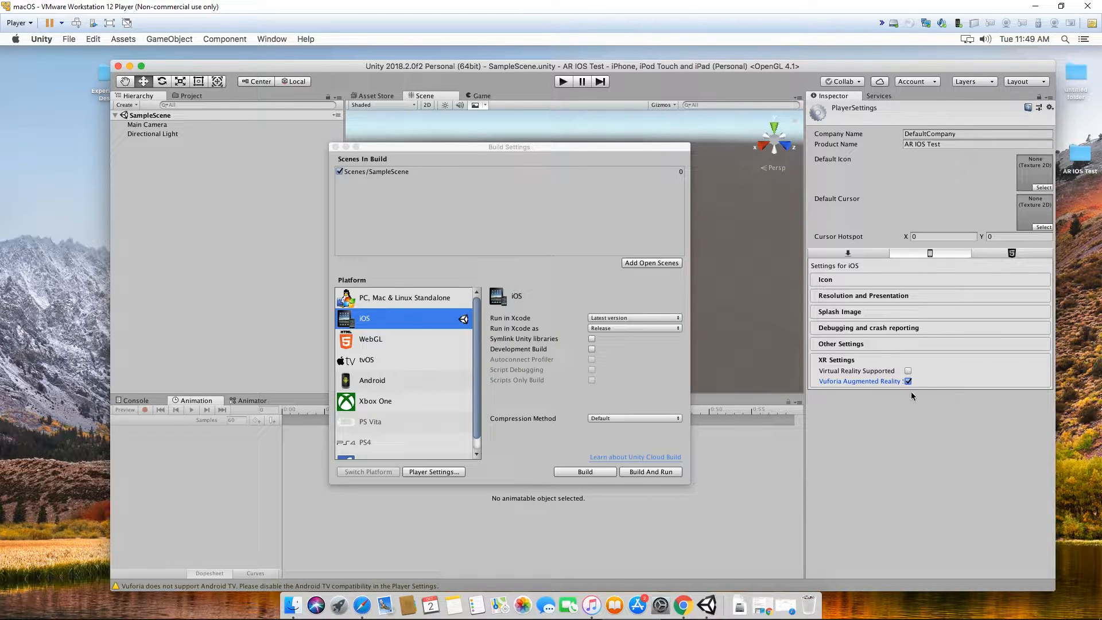
mouse_move(916, 413)
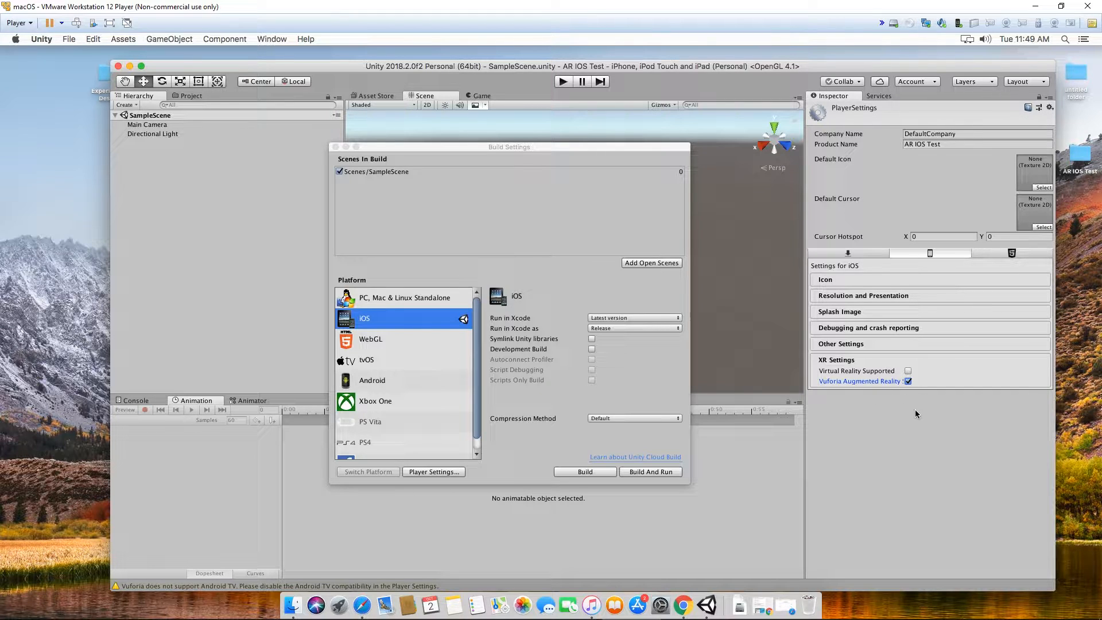
mouse_move(516, 524)
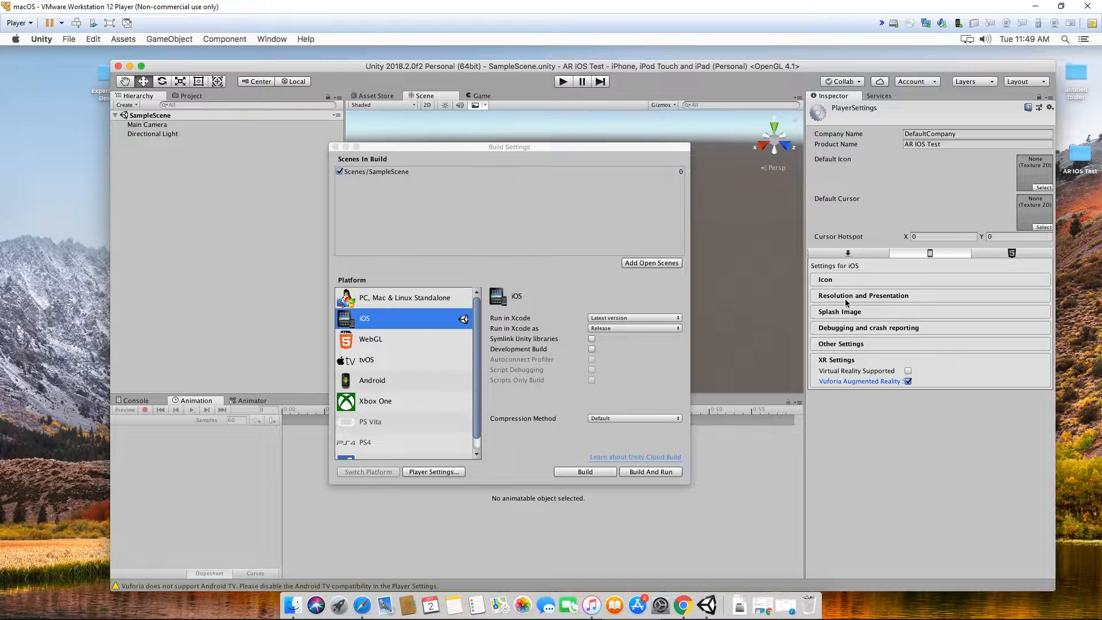
Set the iOS bundle identifier to com.razif.arios and review the remaining Other Settings
left_click(840, 344)
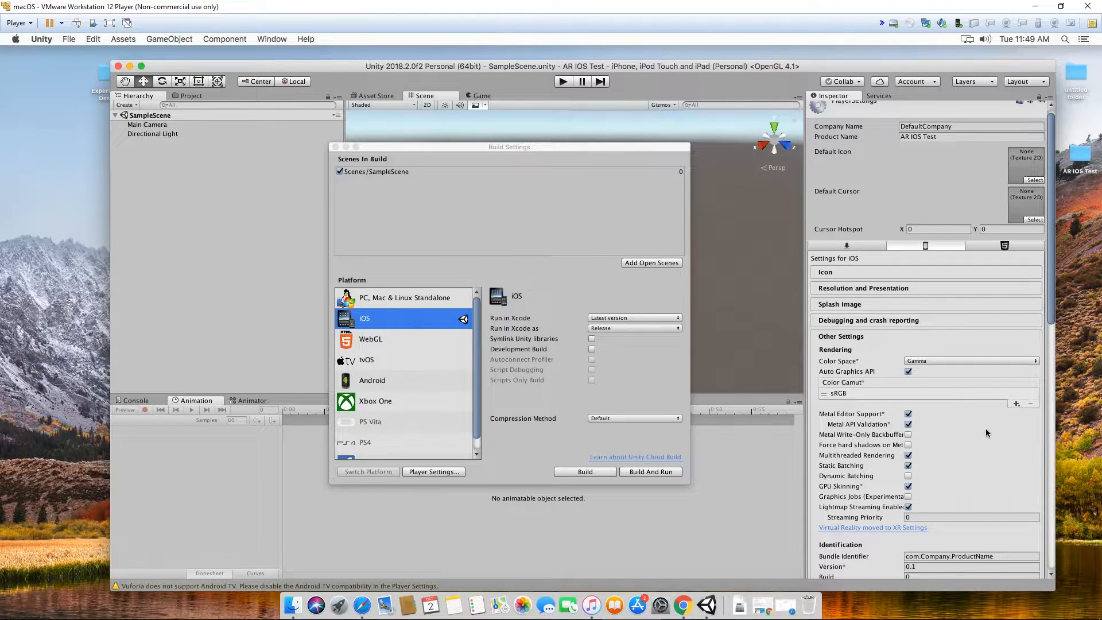
scroll("down", 3)
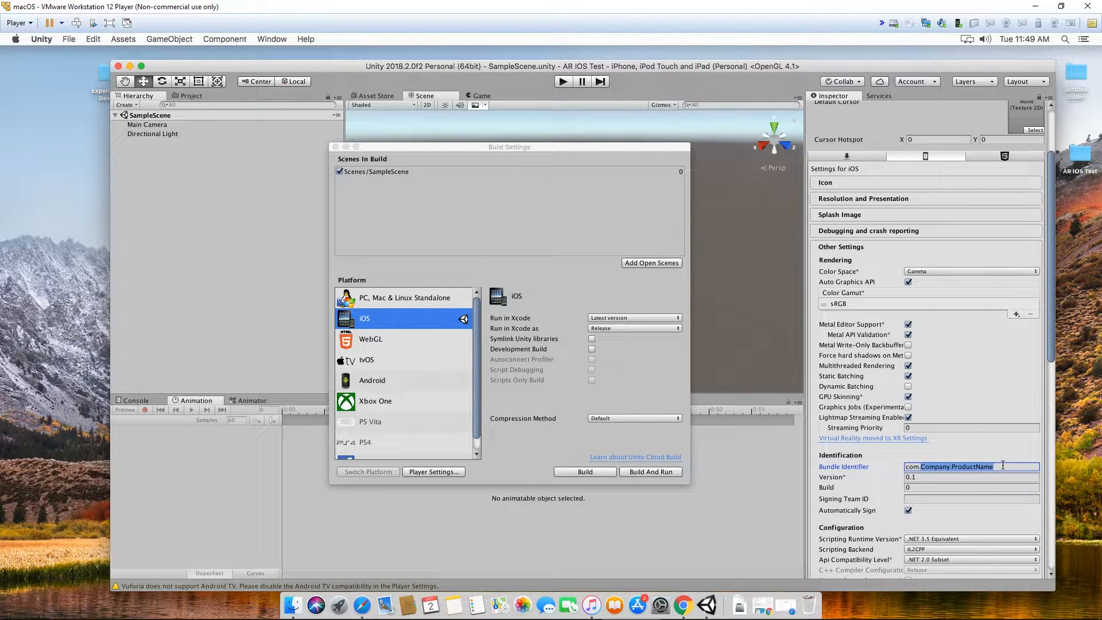
type("com.r")
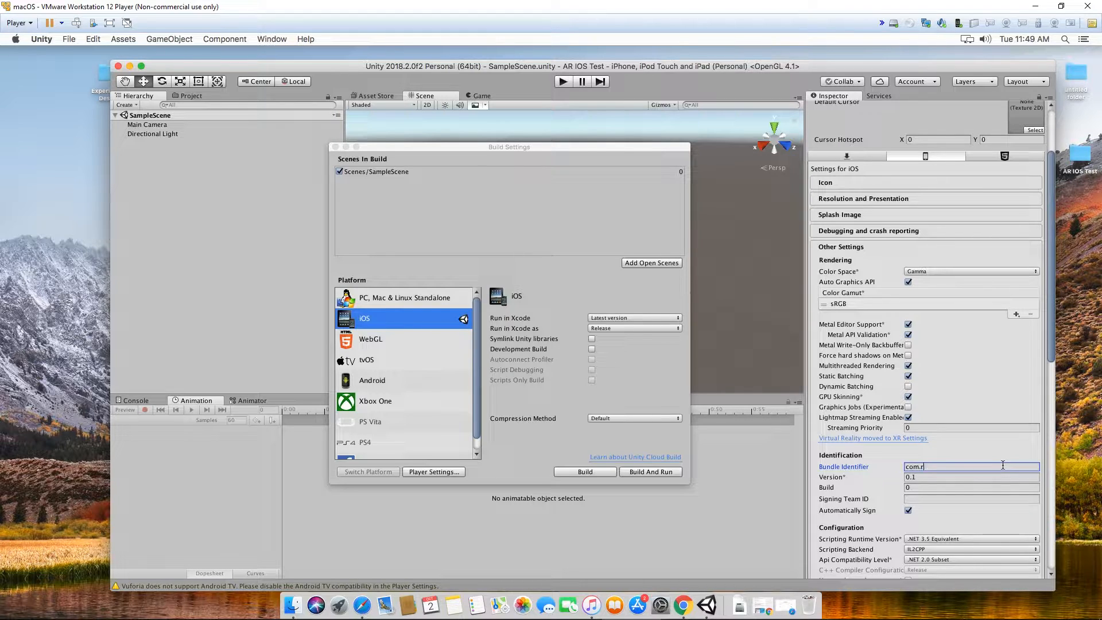
type("ia")
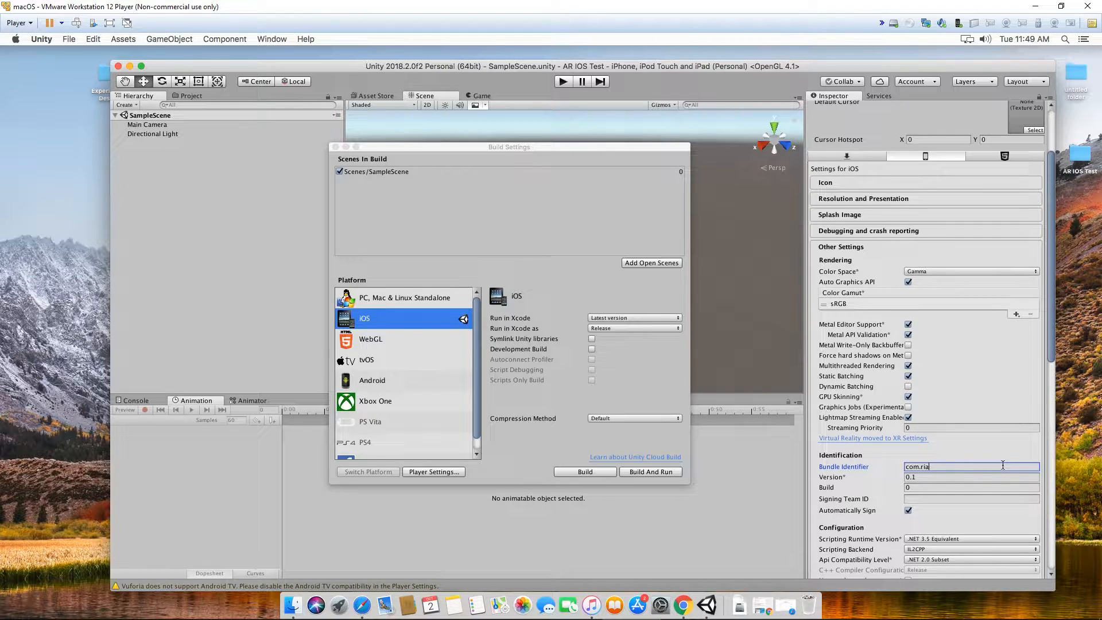
key("backspace")
type("azif.ar")
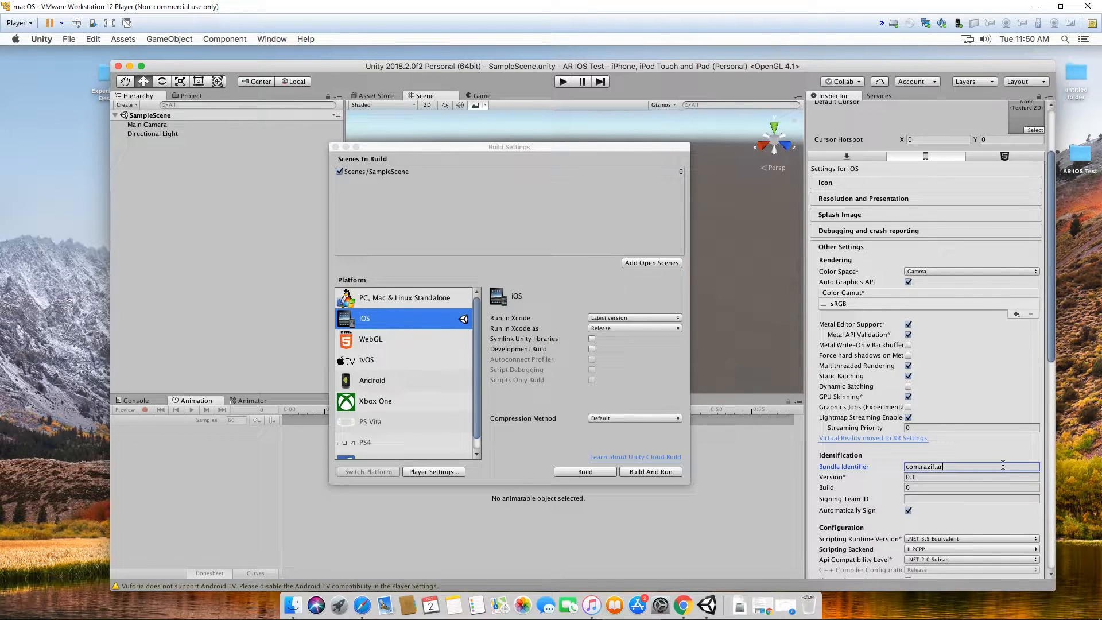
type("ios")
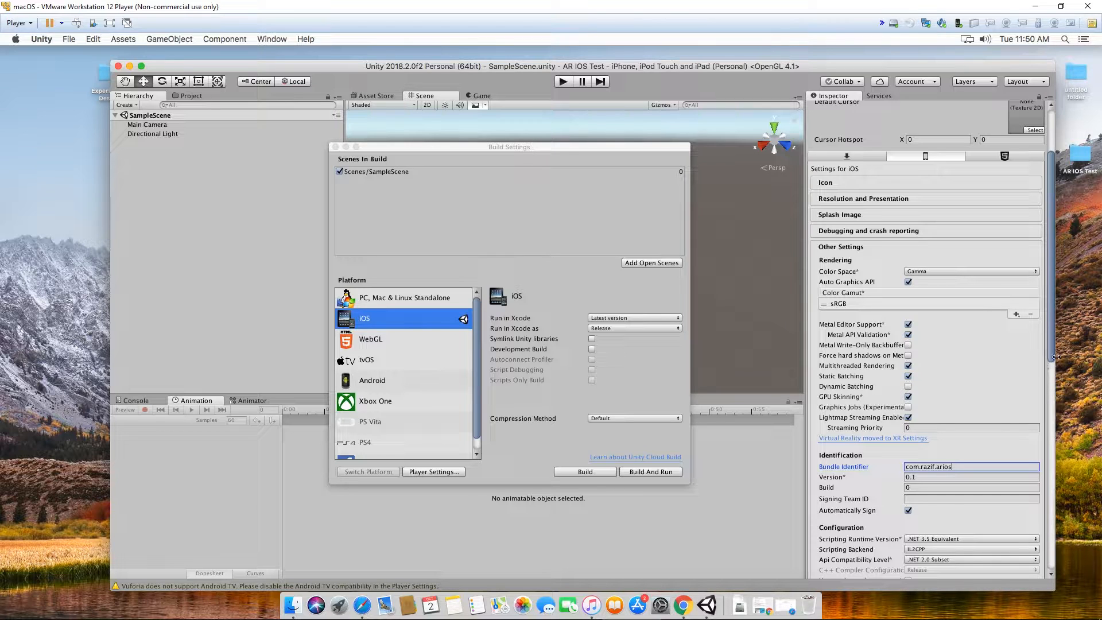
scroll("down", 3)
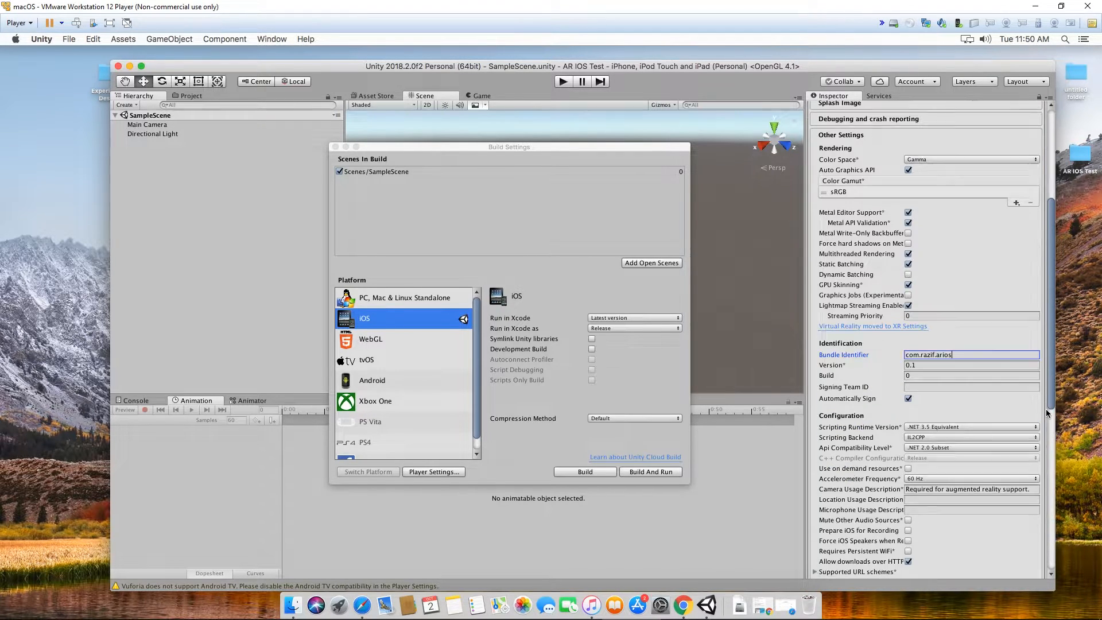
scroll("down", 3)
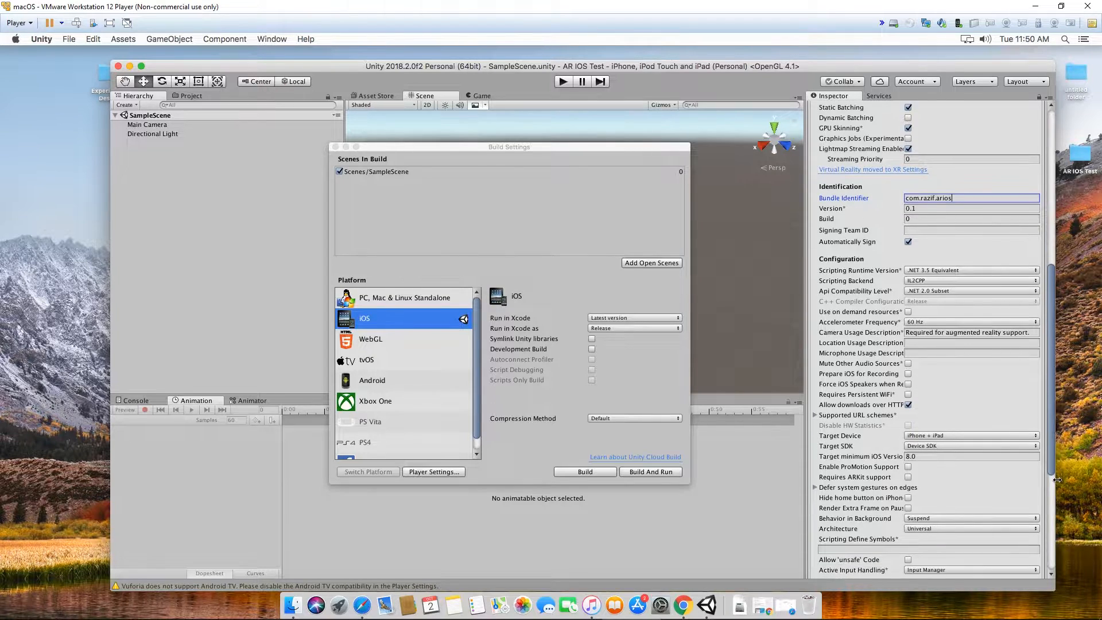
scroll("down", 3)
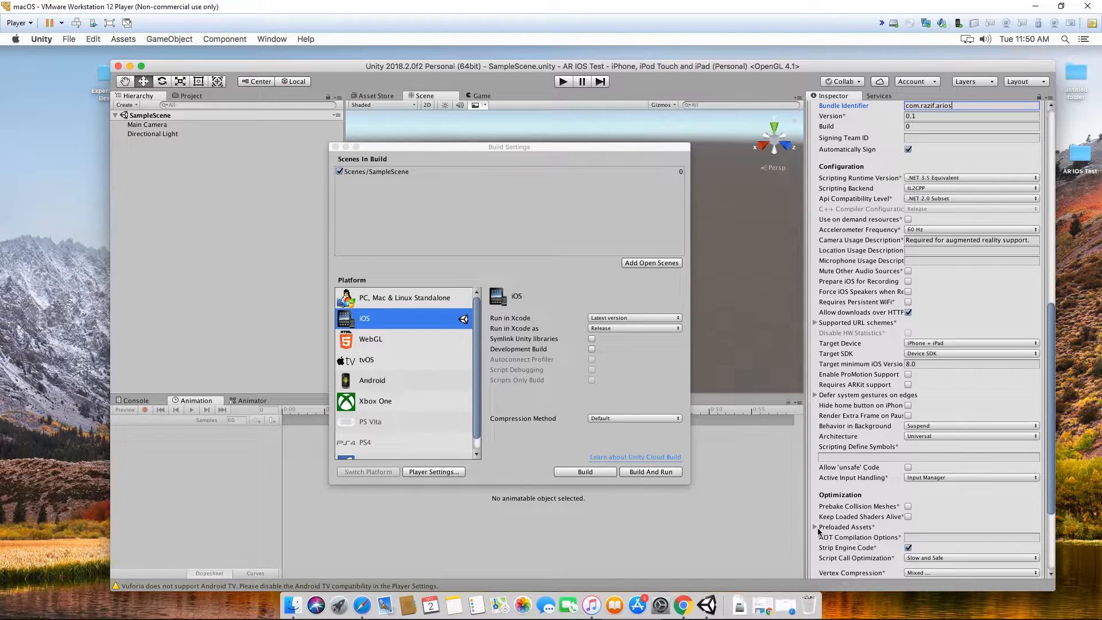
mouse_move(846, 527)
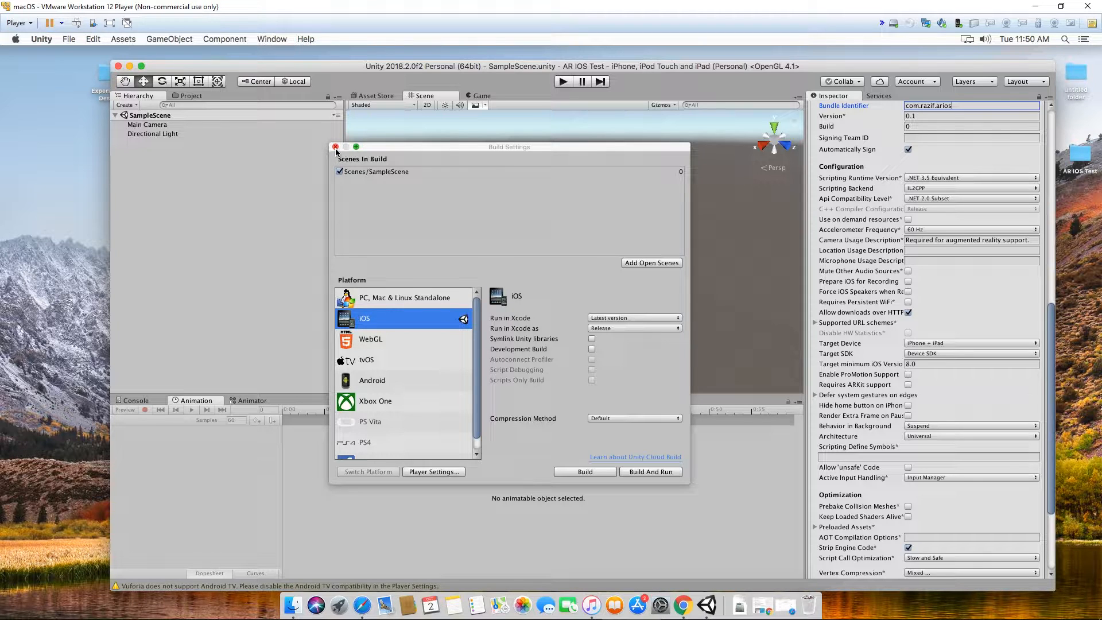
Close Build Settings and add a Vuforia ARCamera to the sample scene, inspecting its components
left_click(335, 147)
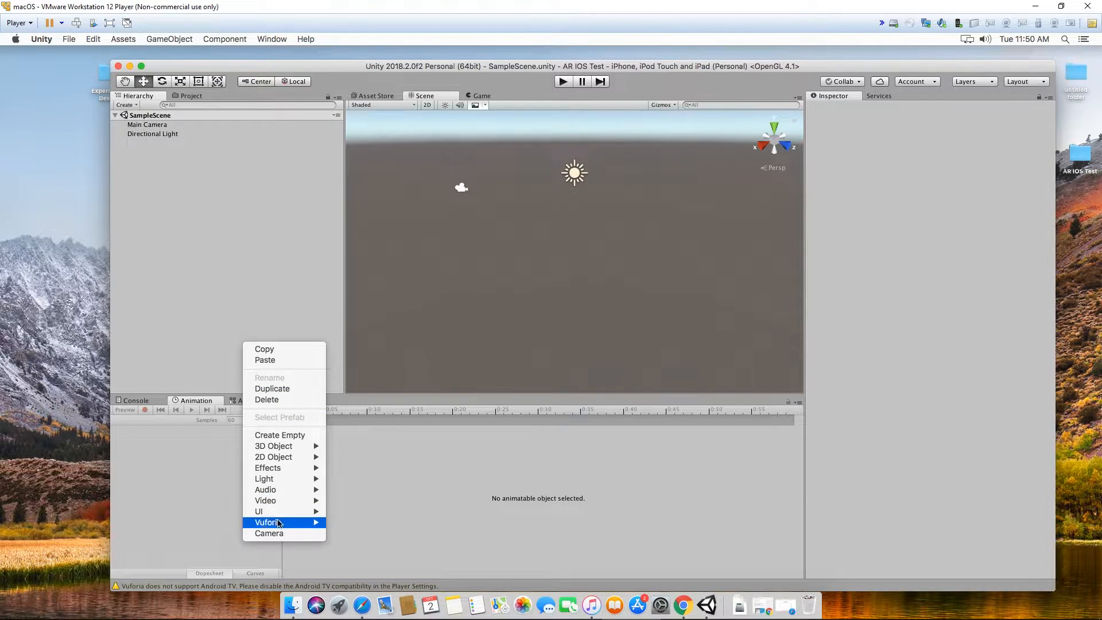
left_click(267, 522)
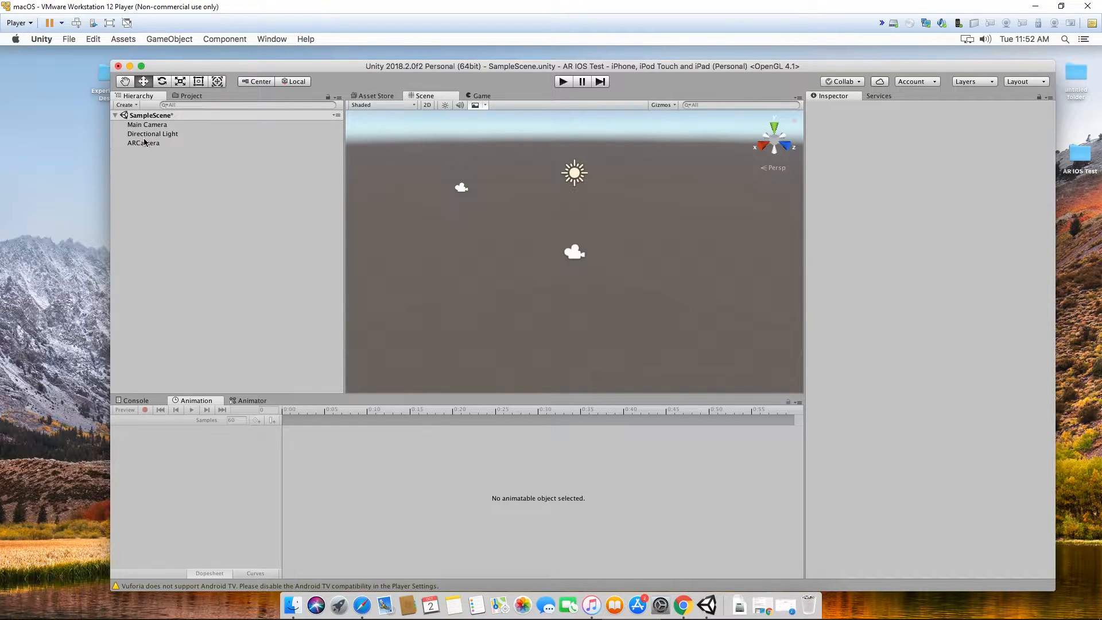
left_click(144, 143)
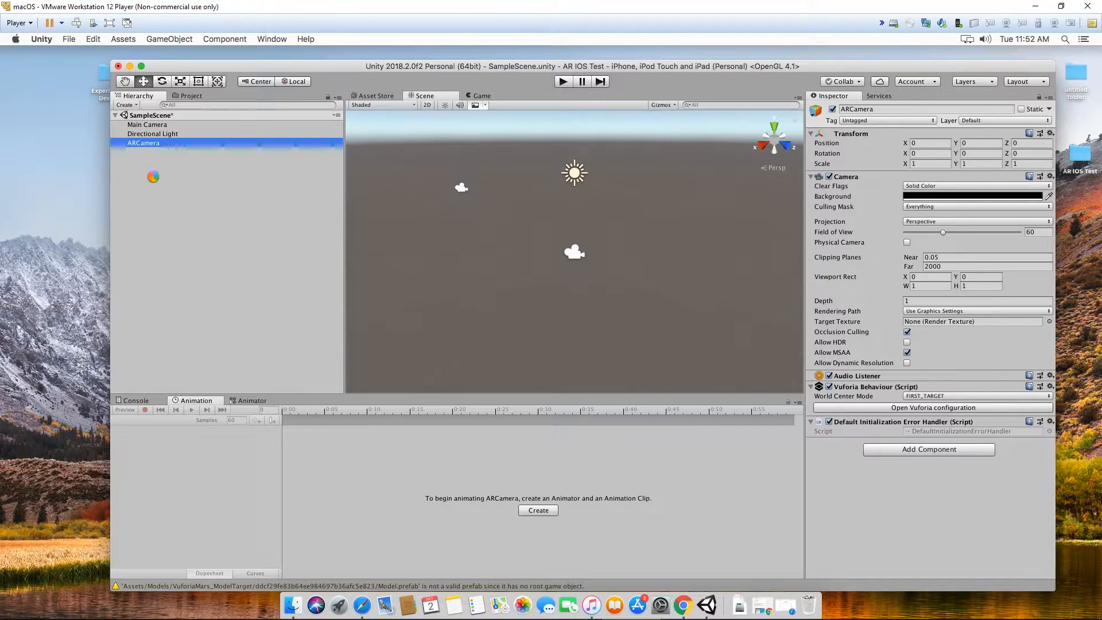
left_click(151, 178)
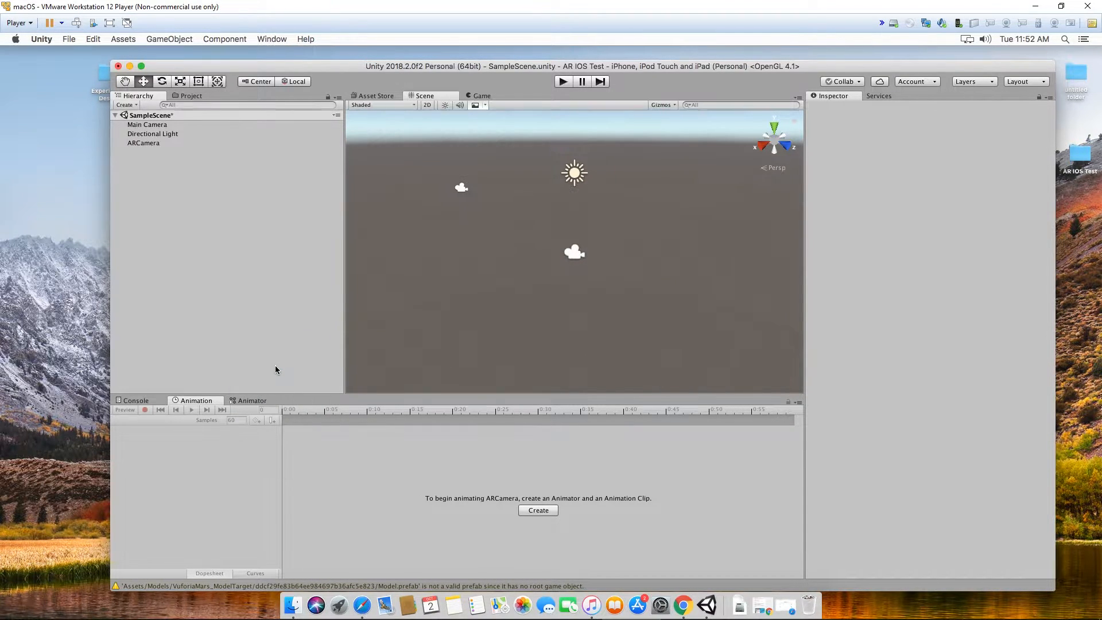
Add a Vuforia ImageTarget using the Astronaut target from VuforiaMars_Images, checking the Vuforia configuration
left_click(147, 151)
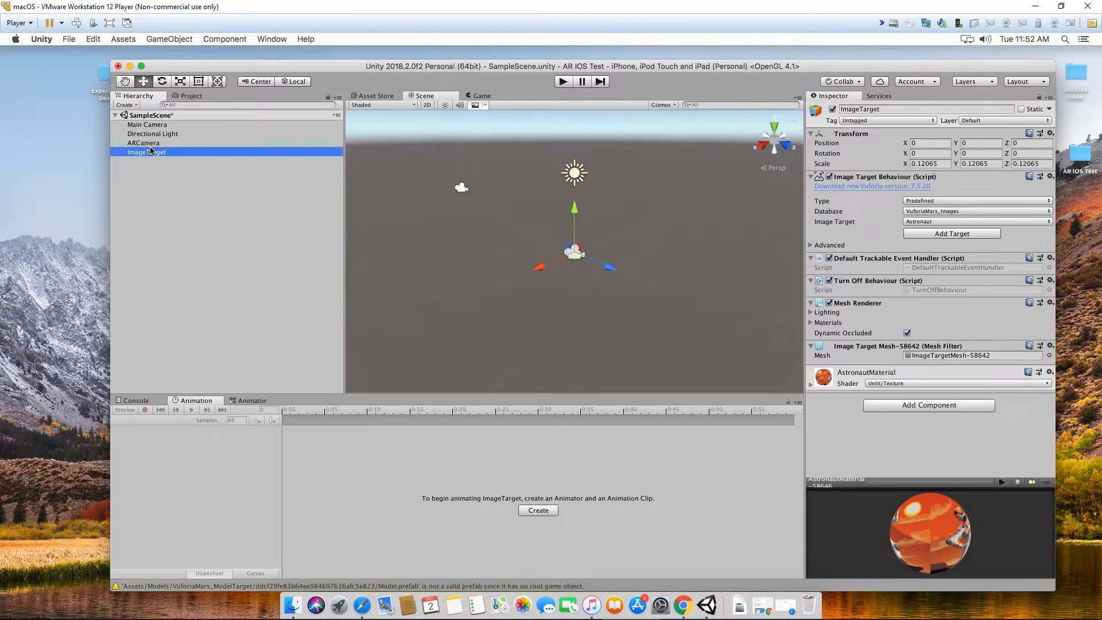
left_click(143, 143)
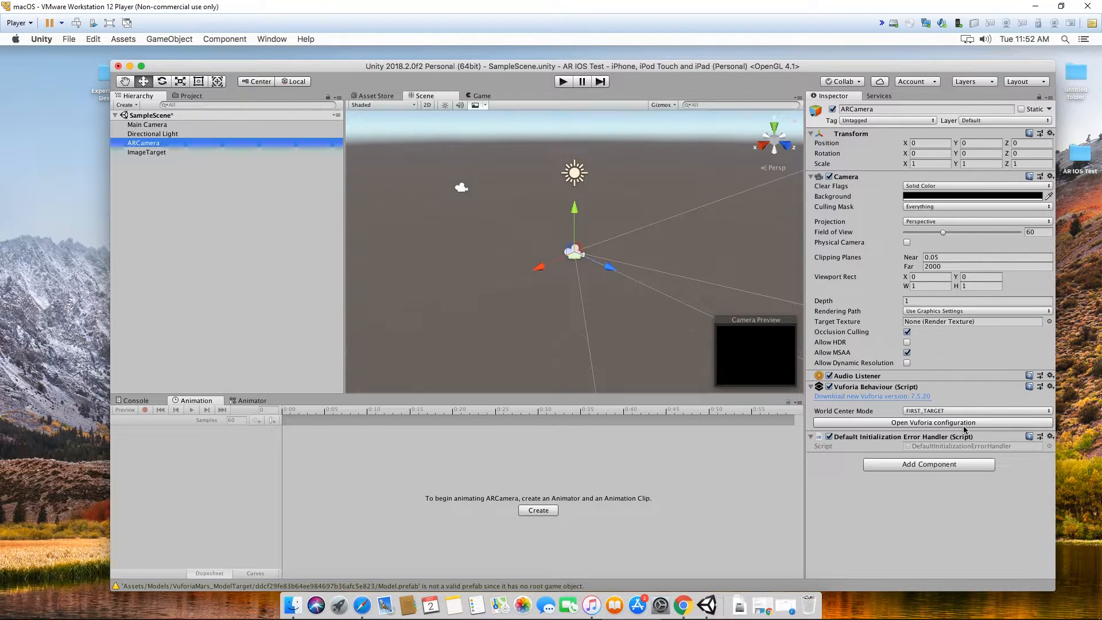
mouse_move(924, 432)
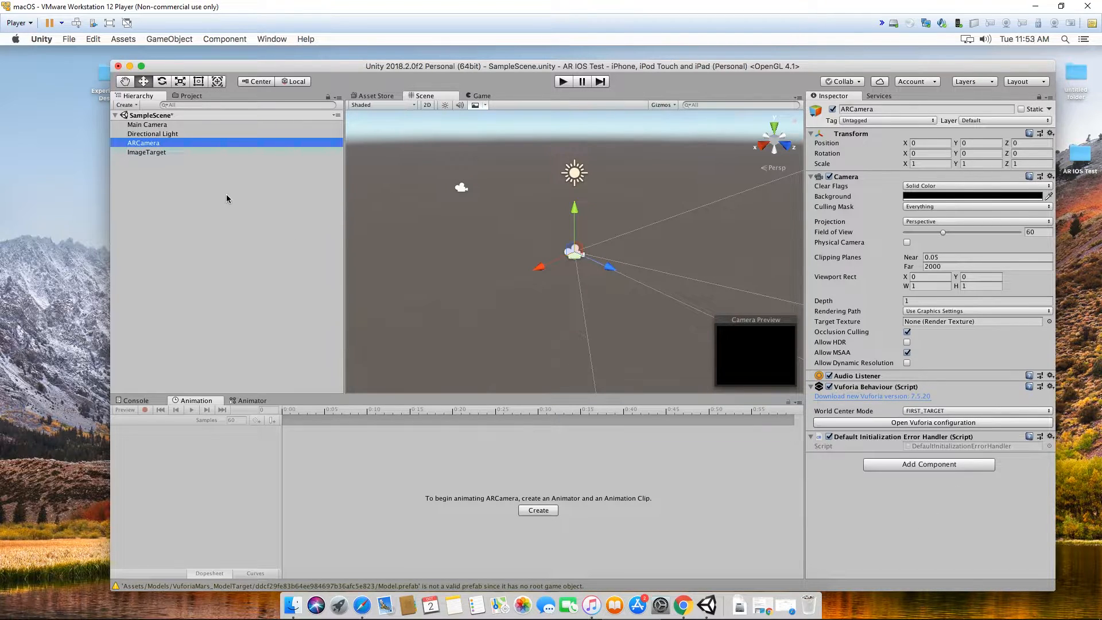
left_click(933, 422)
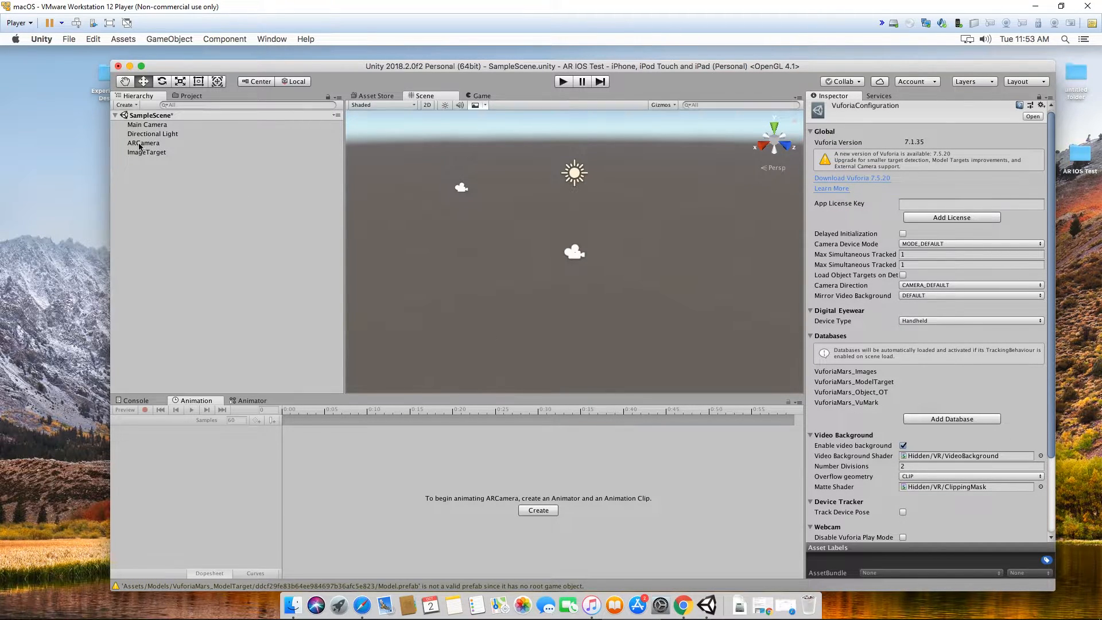
left_click(146, 152)
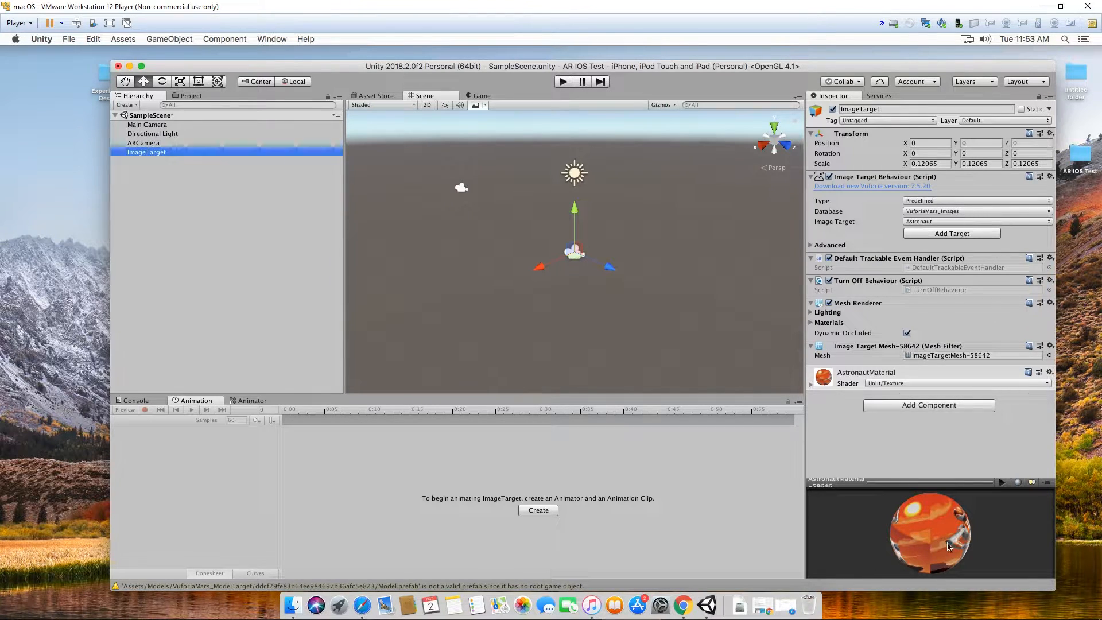
Add a Cube as a child of the ImageTarget and raise it slightly
right_click(146, 152)
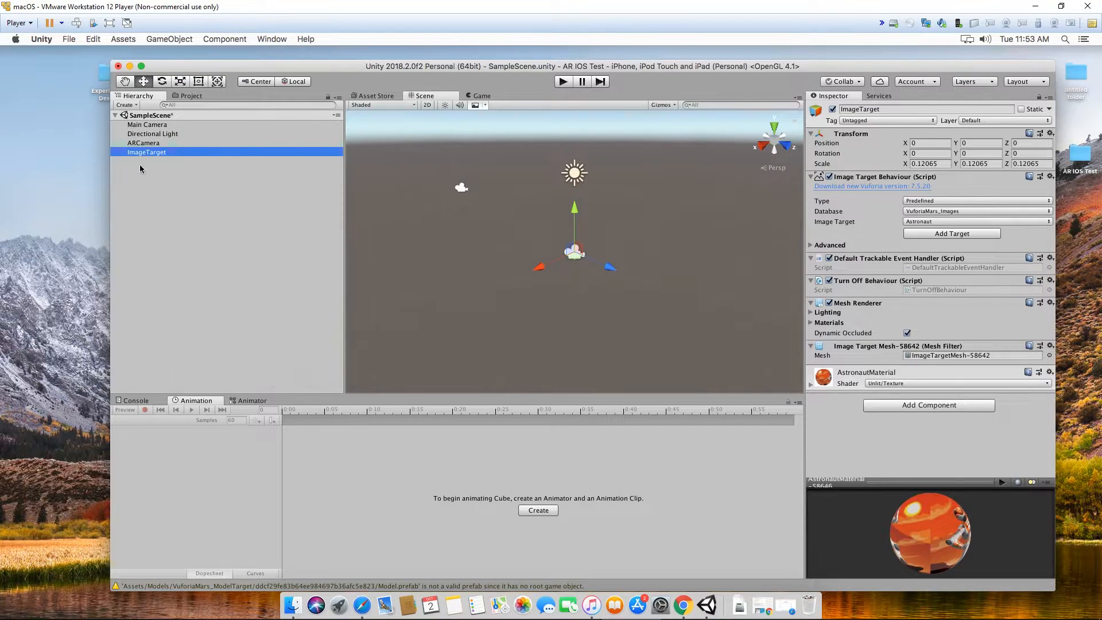
left_click(122, 153)
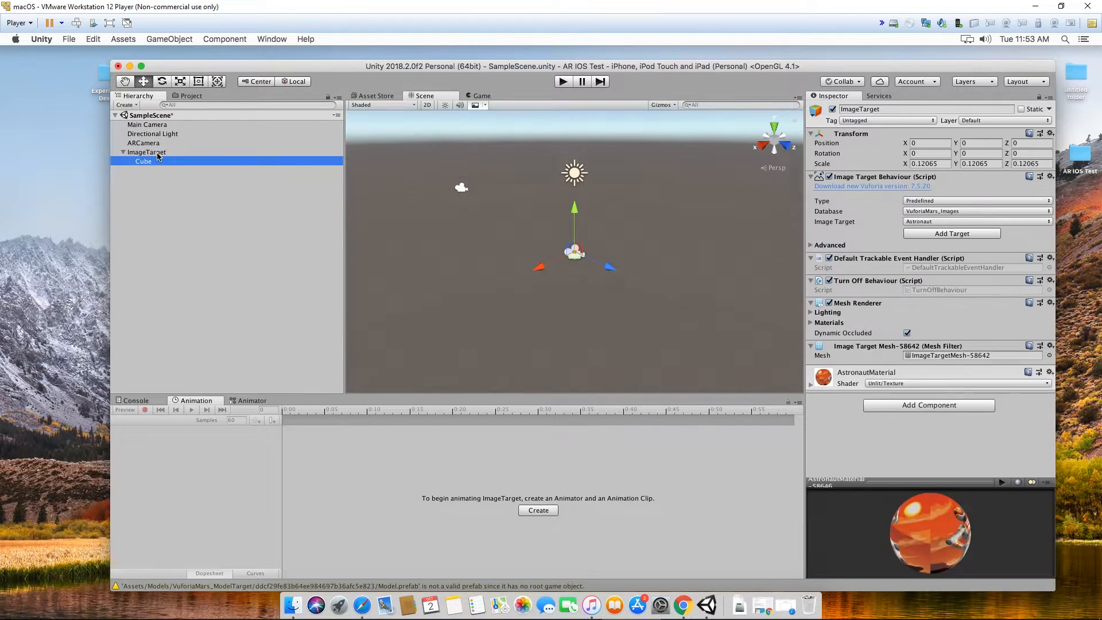
left_click(146, 152)
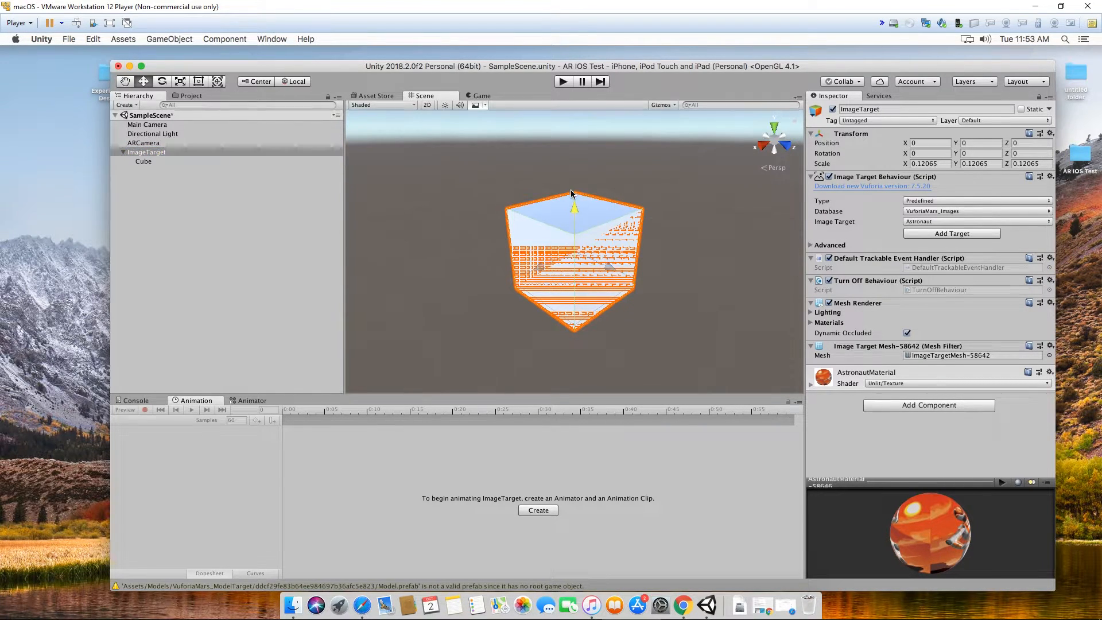
left_click_drag(575, 193, 575, 151)
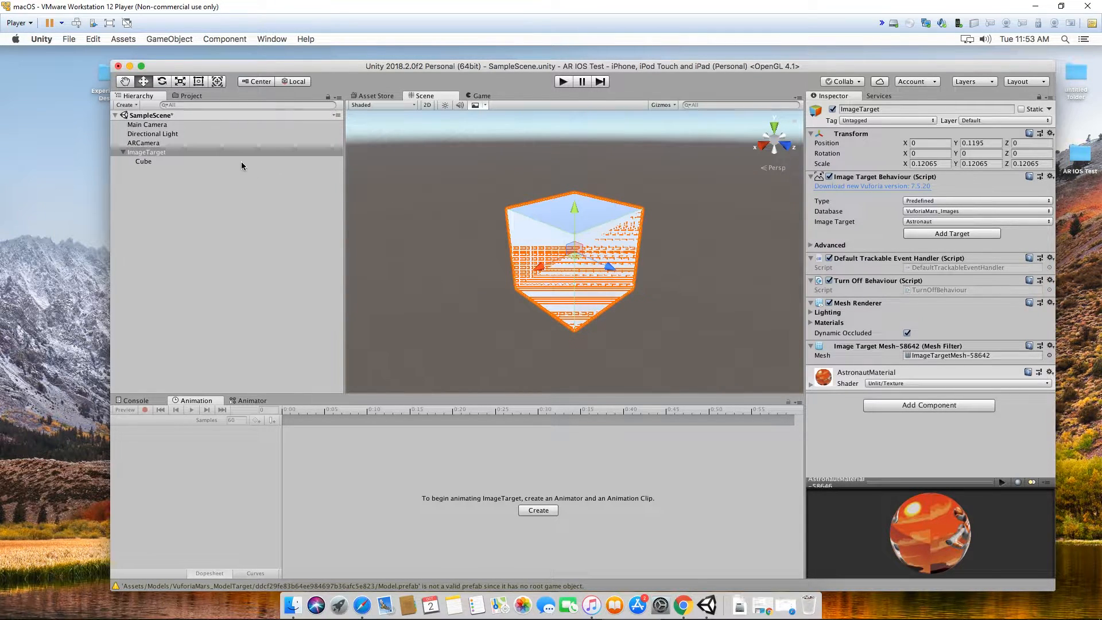
Scale the Cube to 0.5 on X and Y in the Inspector
left_click(143, 162)
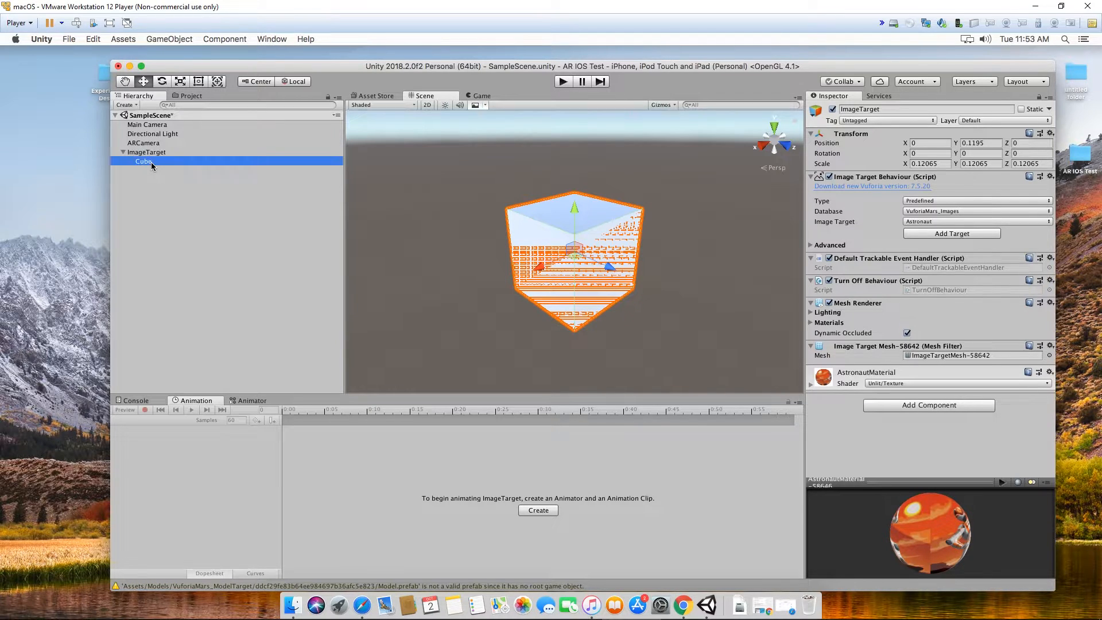
left_click(143, 161)
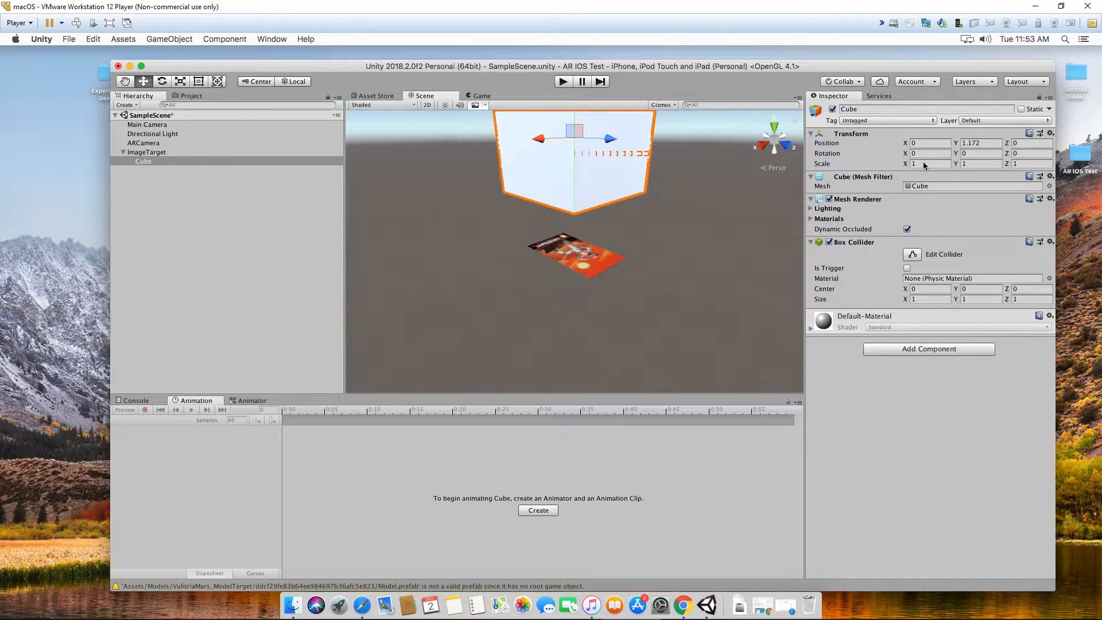
left_click(930, 163)
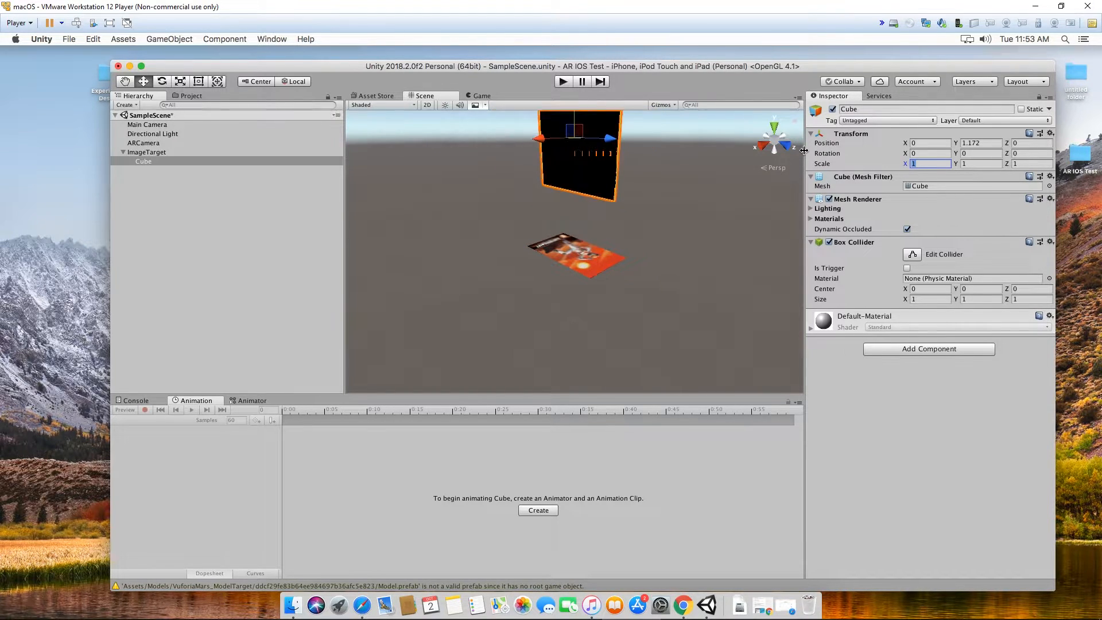
type("0.5")
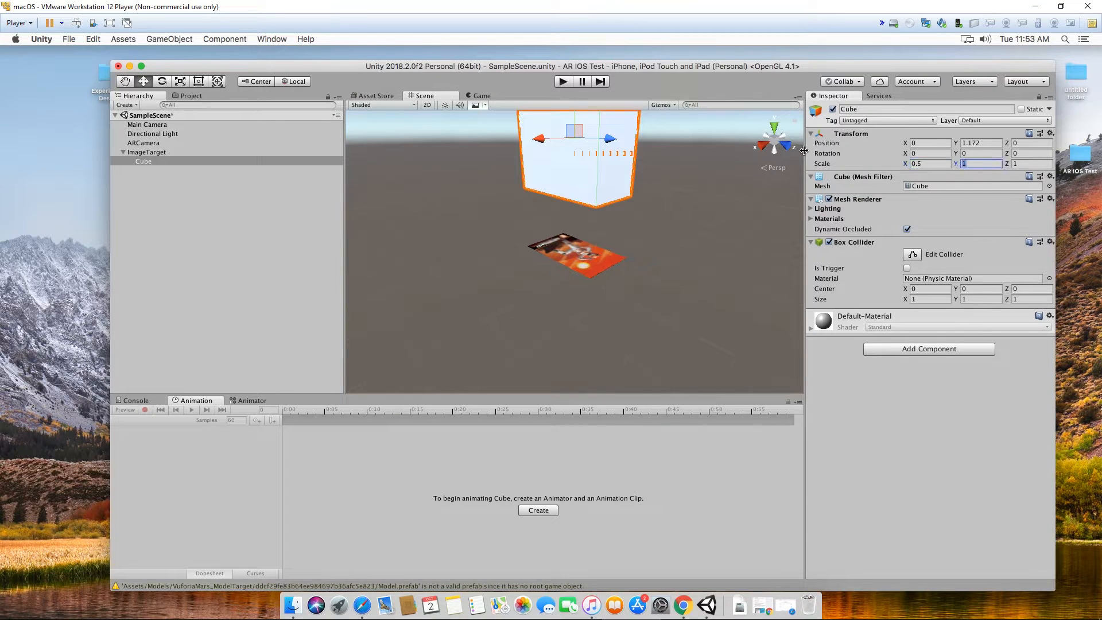
type("0.5")
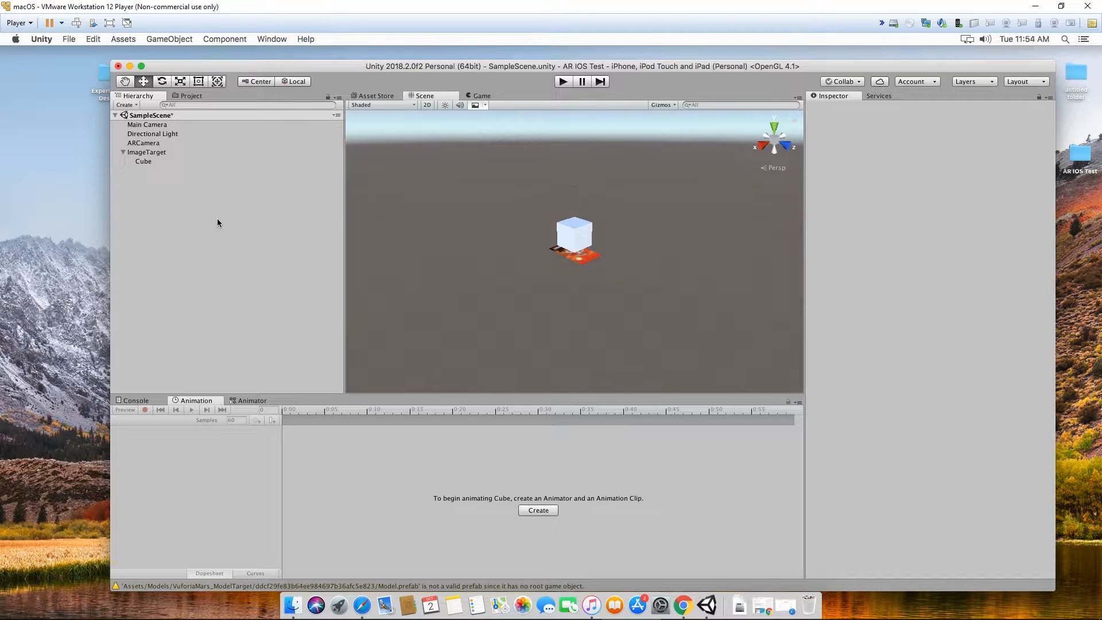
Reopen Build Settings and scroll iOS Player Settings down to Camera Usage Description
left_click(68, 38)
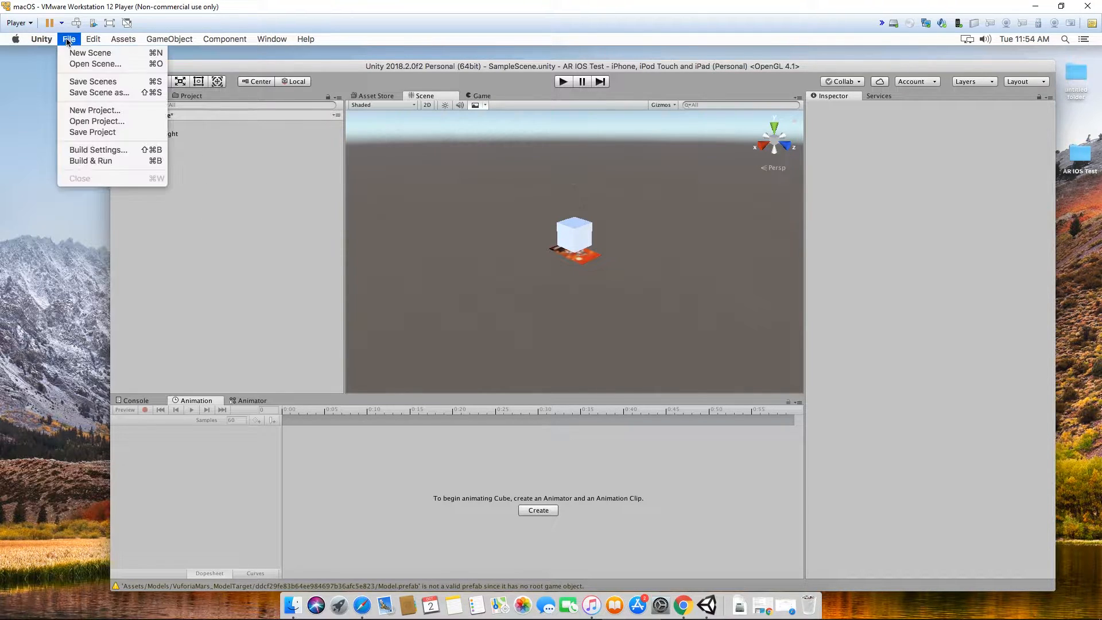
left_click(98, 149)
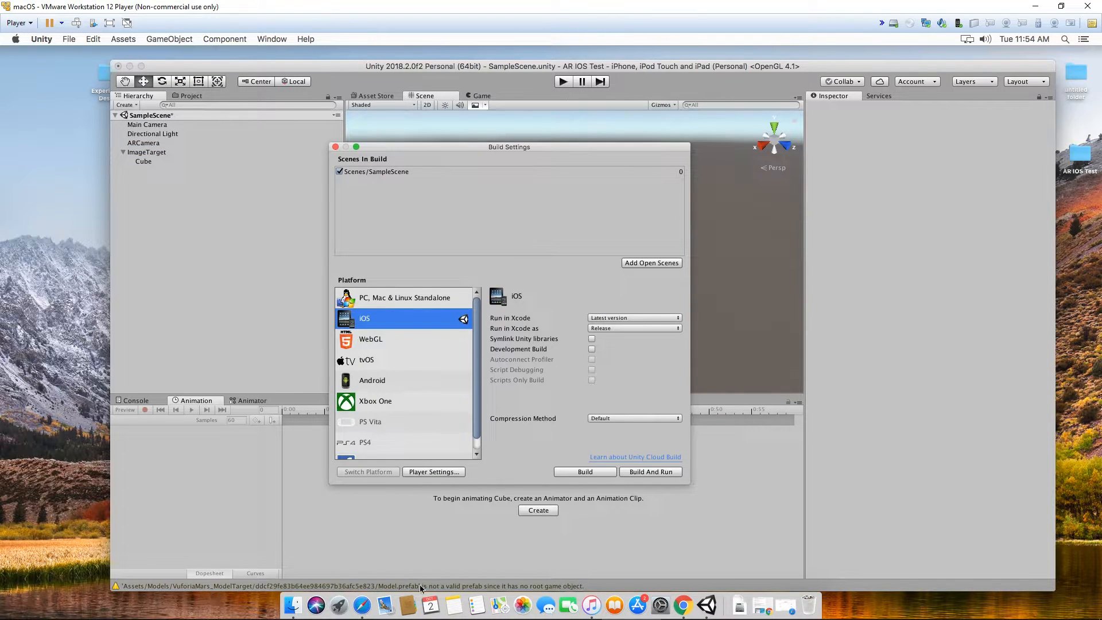
mouse_move(384, 355)
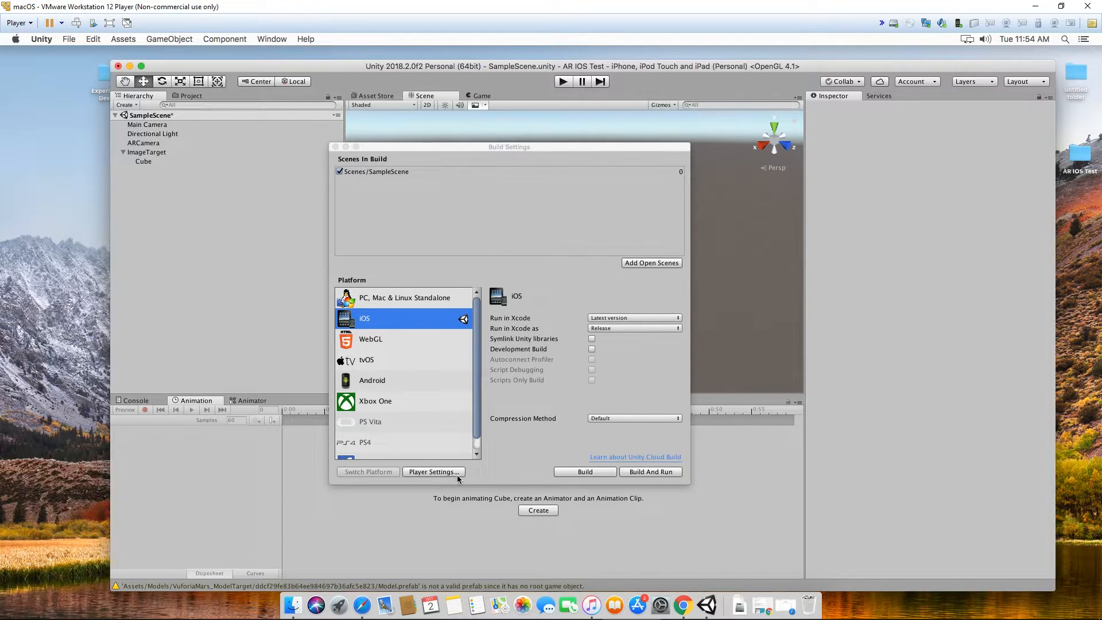
left_click(432, 472)
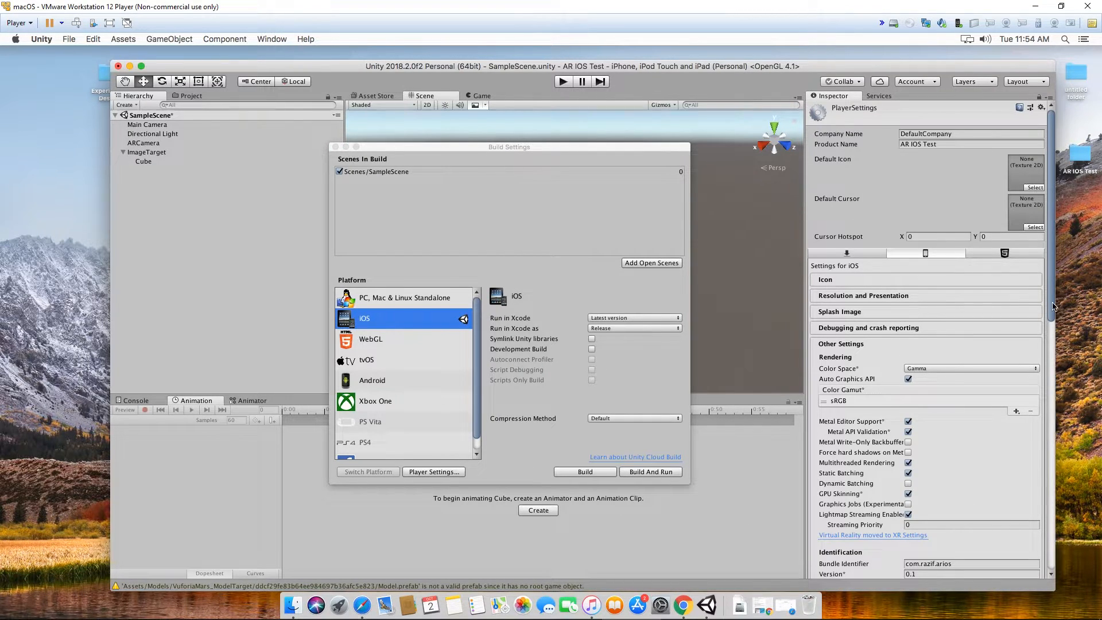
scroll("down", 3)
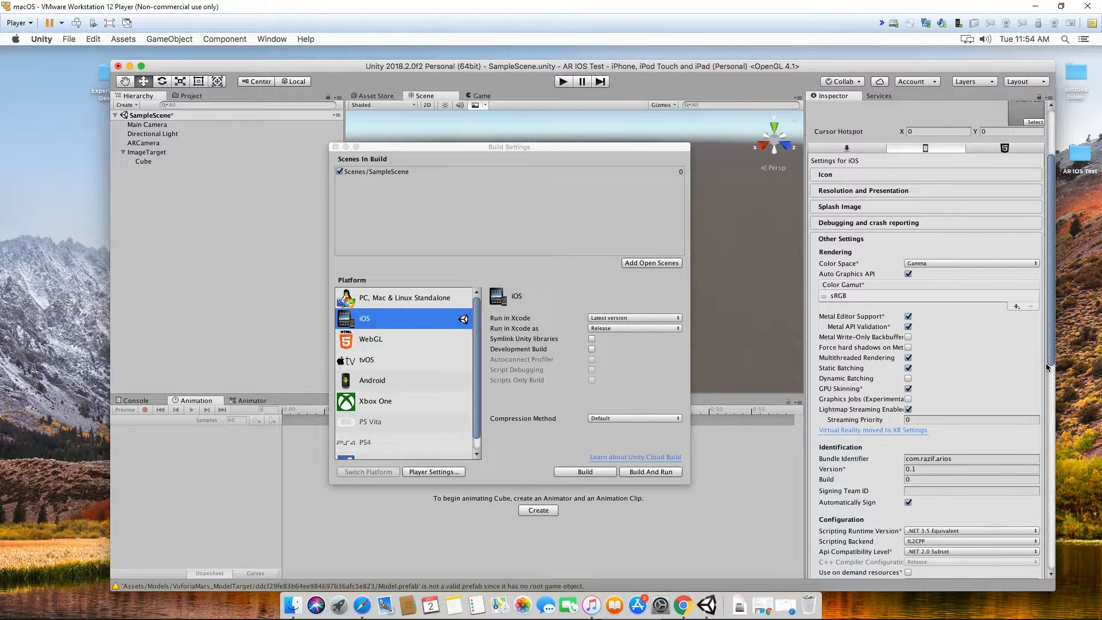
scroll("down", 3)
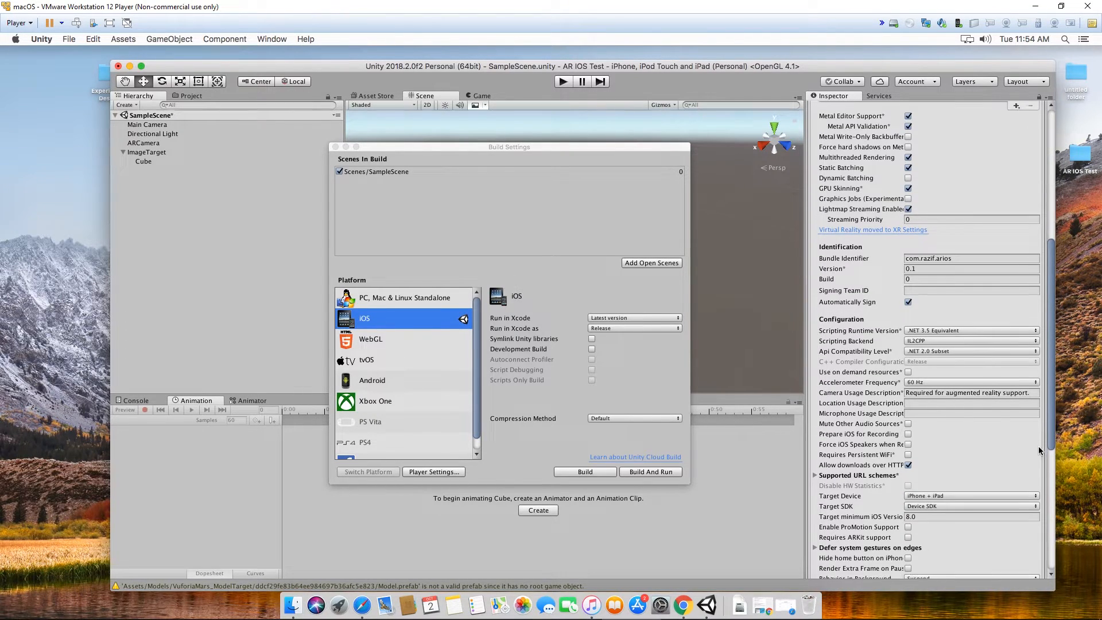
scroll("down", 3)
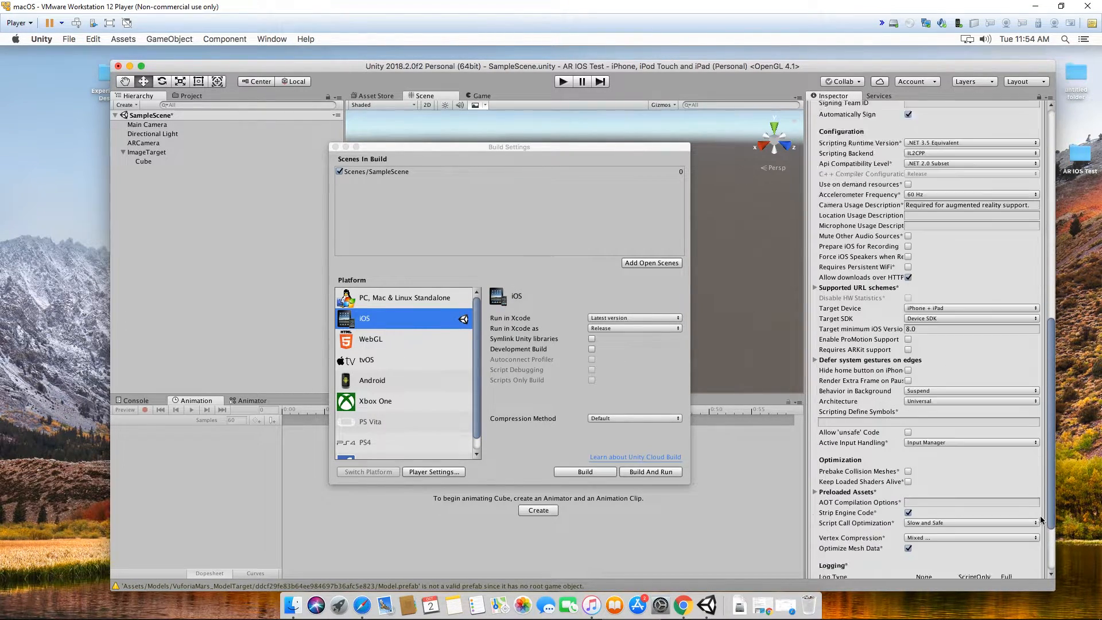
scroll("down", 3)
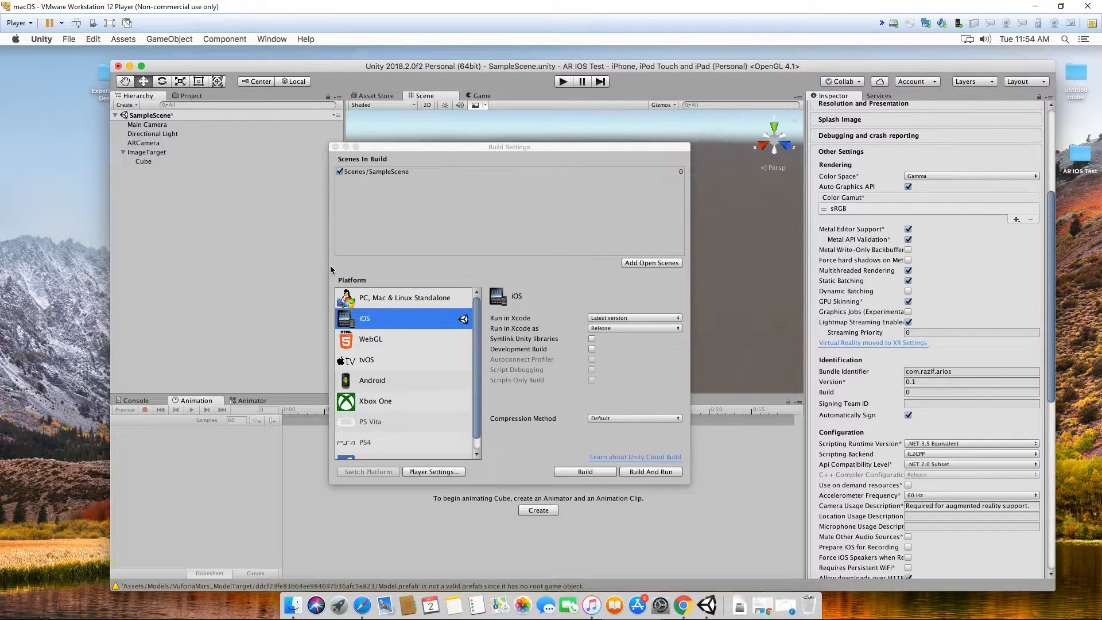
mouse_move(618, 338)
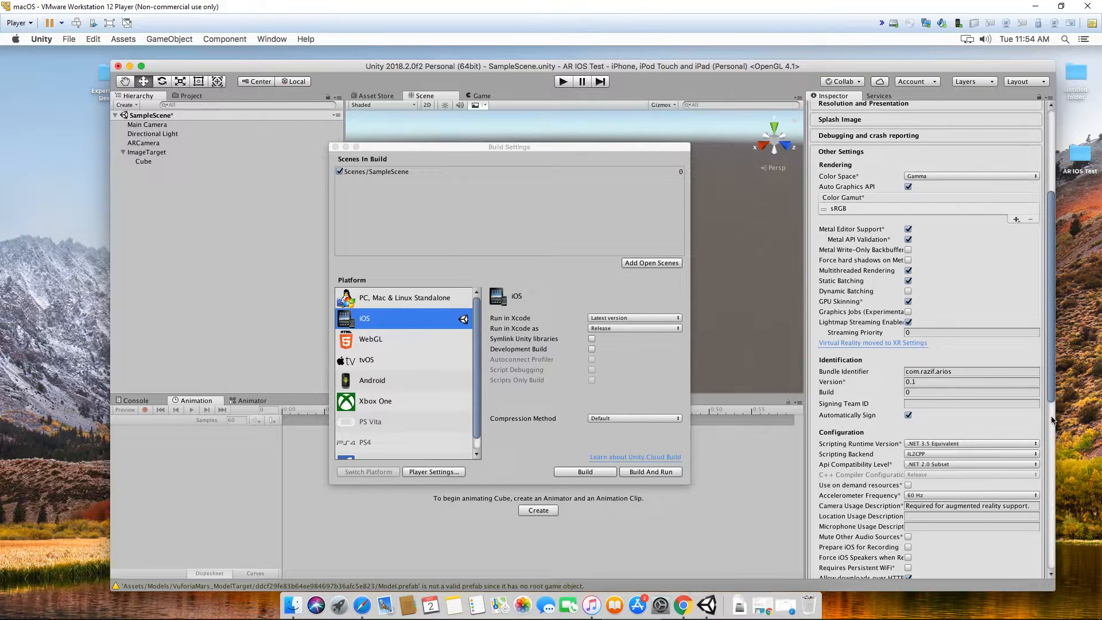
scroll("down", 3)
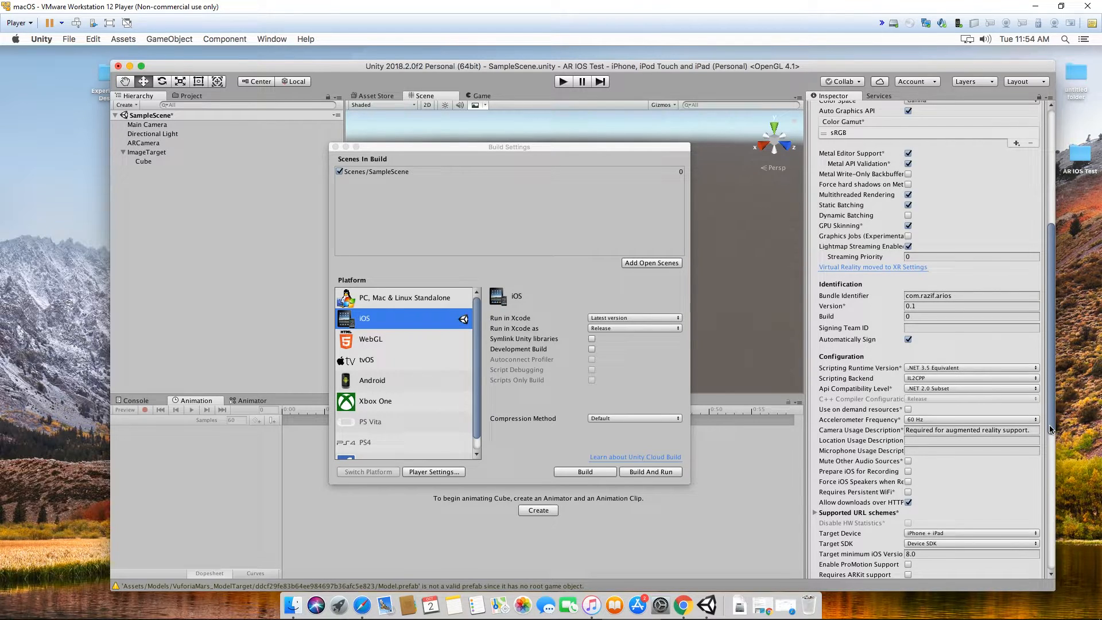
scroll("down", 3)
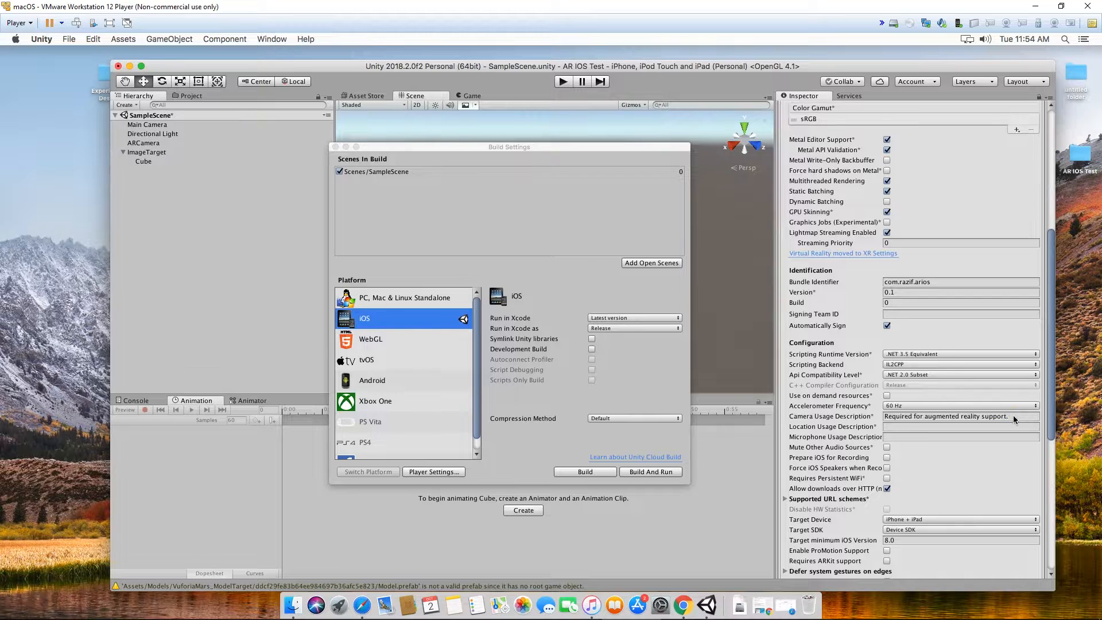
Replace the iOS camera usage description with 'AR Camera'
left_click(956, 416)
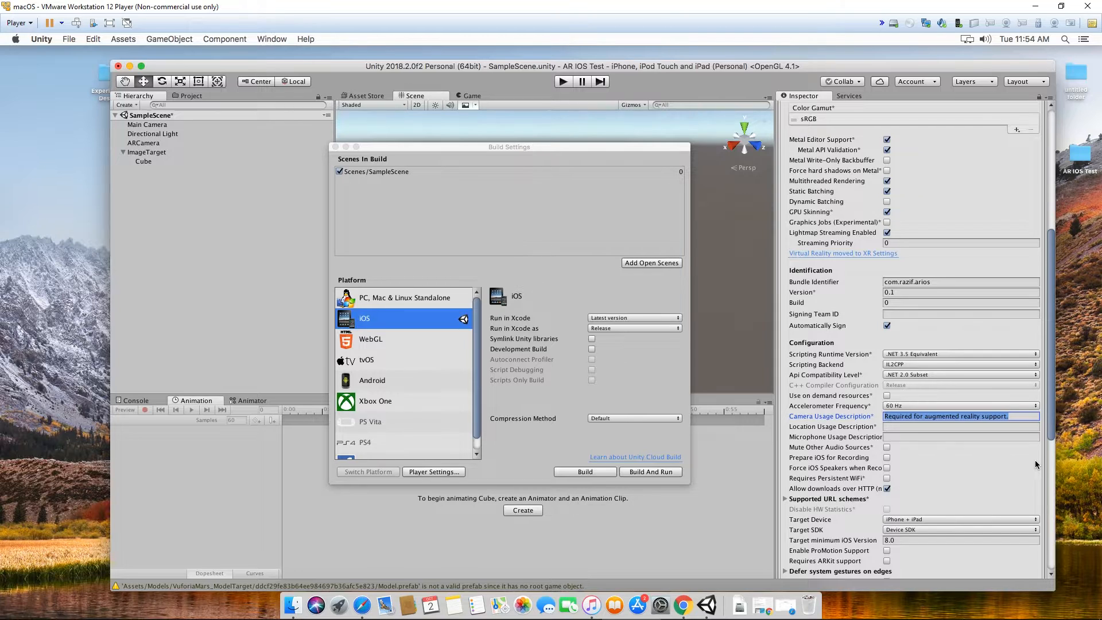
type("A")
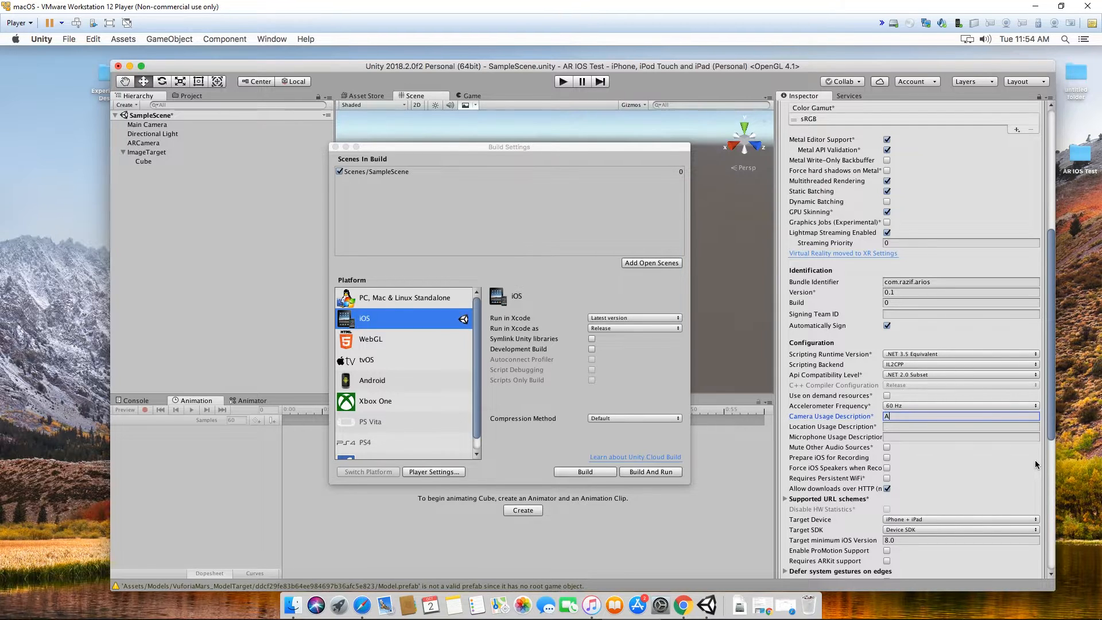
type("R Camera")
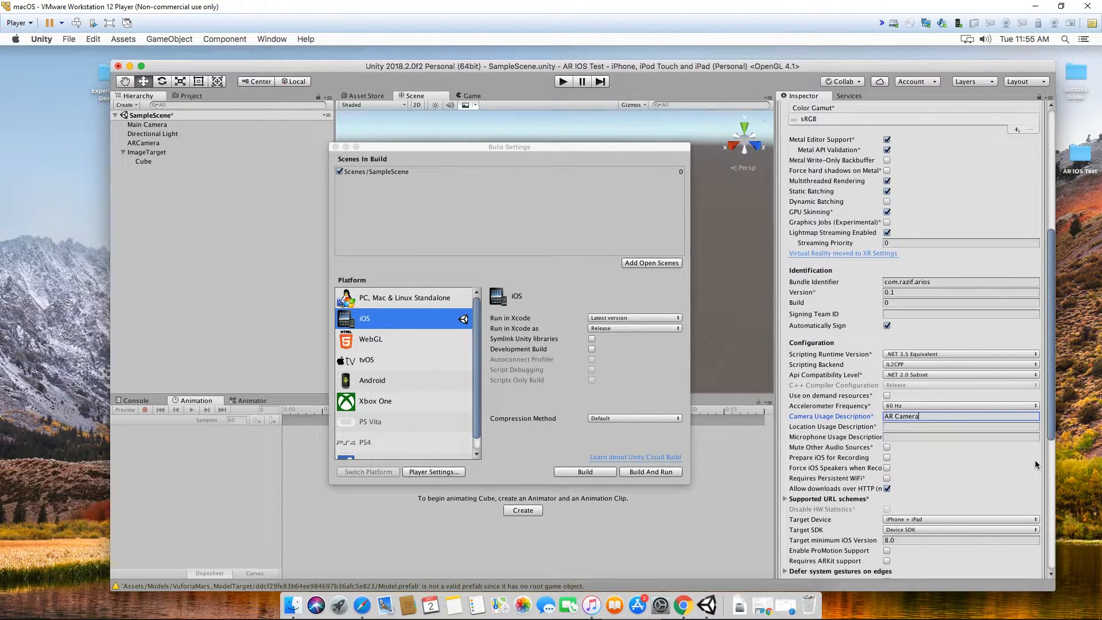
mouse_move(914, 457)
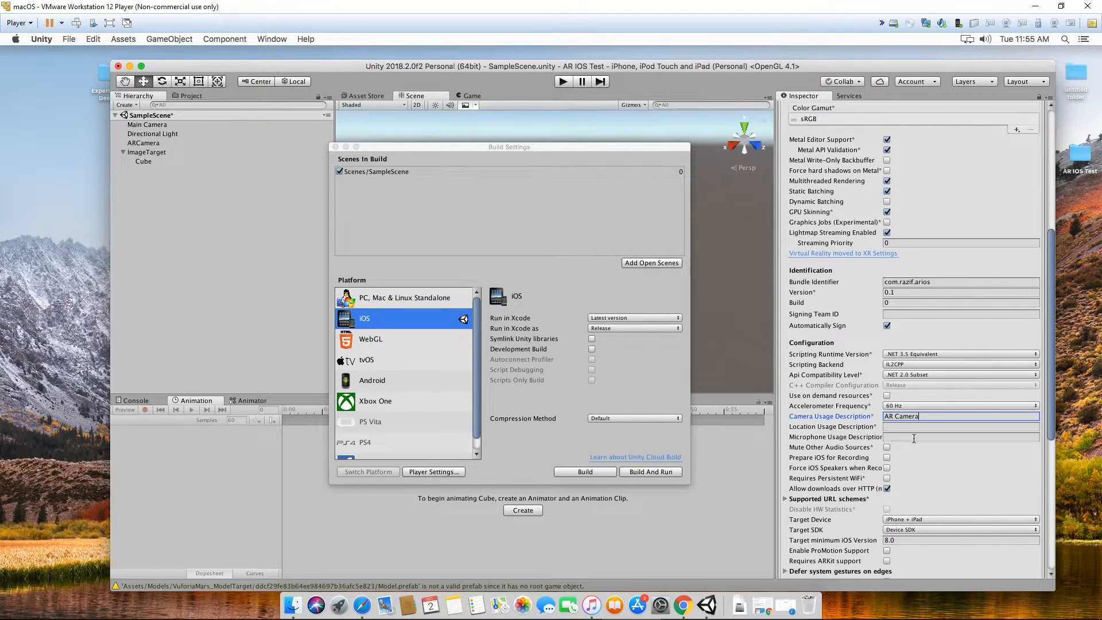
left_click(960, 427)
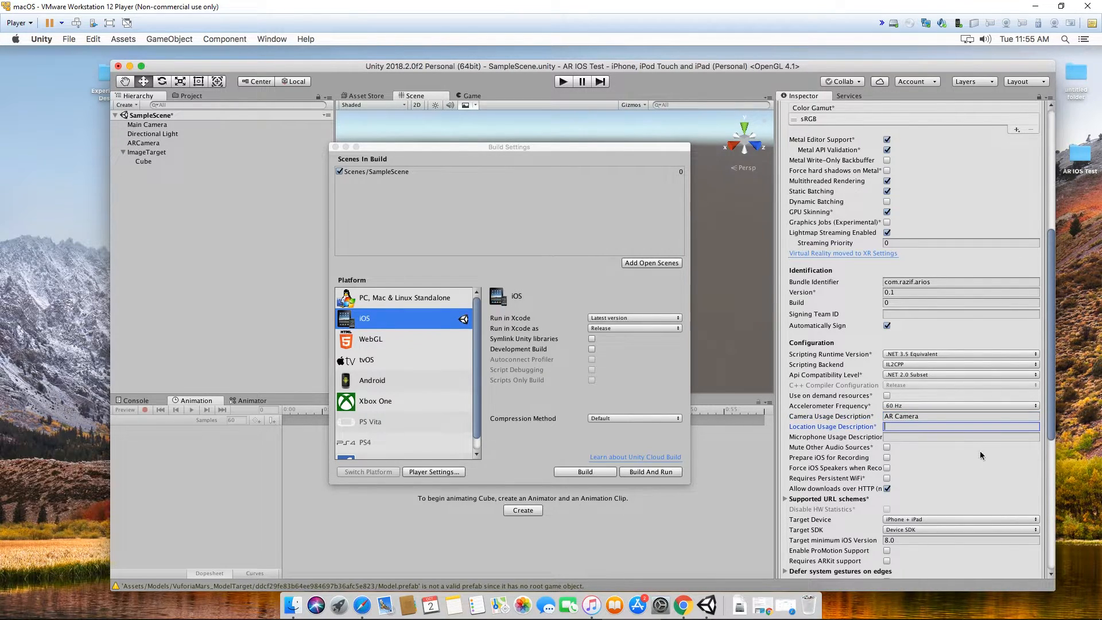
mouse_move(965, 459)
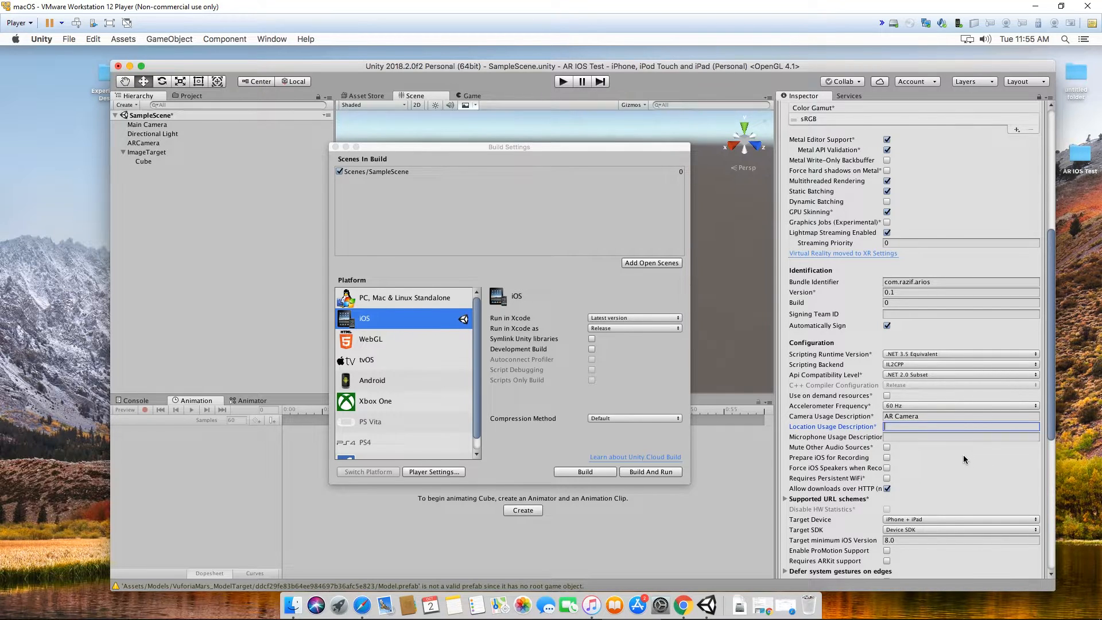
mouse_move(629, 521)
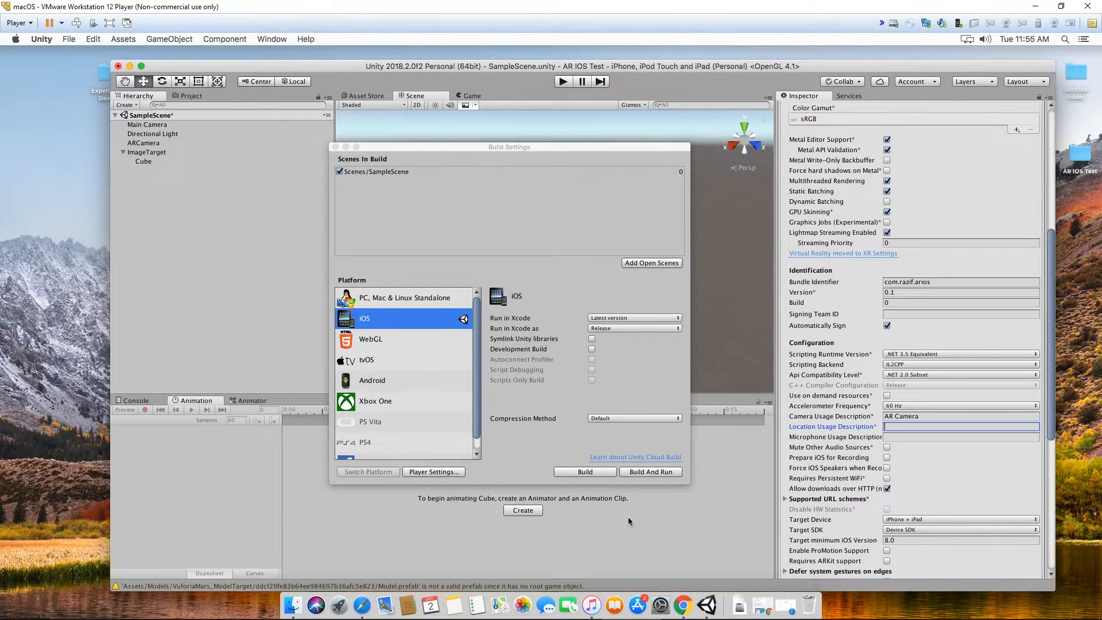
mouse_move(937, 616)
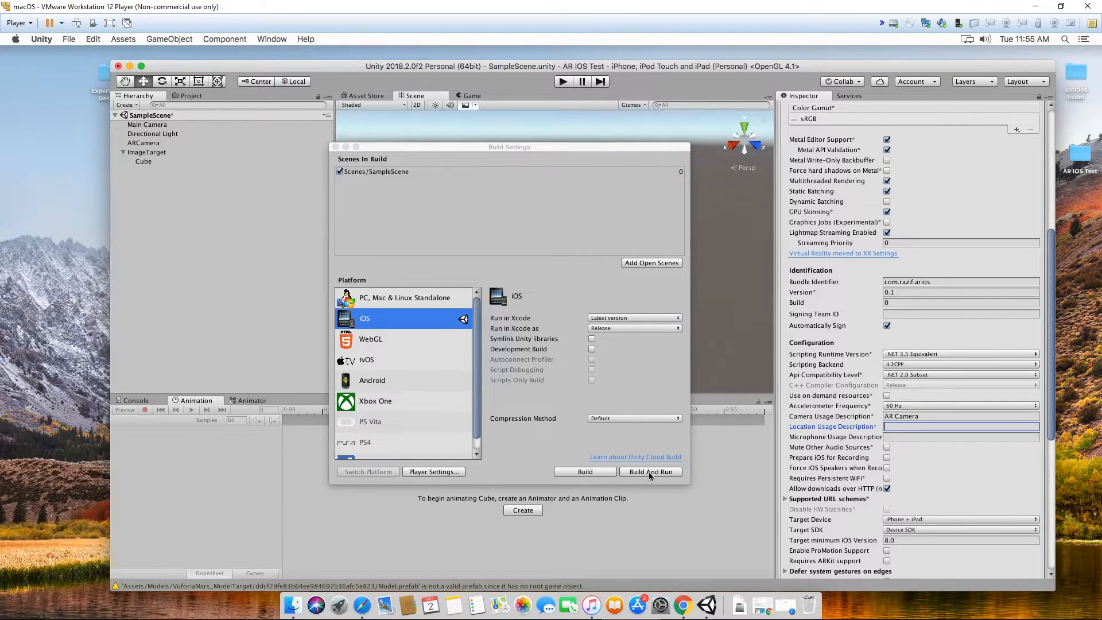
Build and Run the iOS project, saving it as iostestbuild in AR IOS Test
left_click(649, 472)
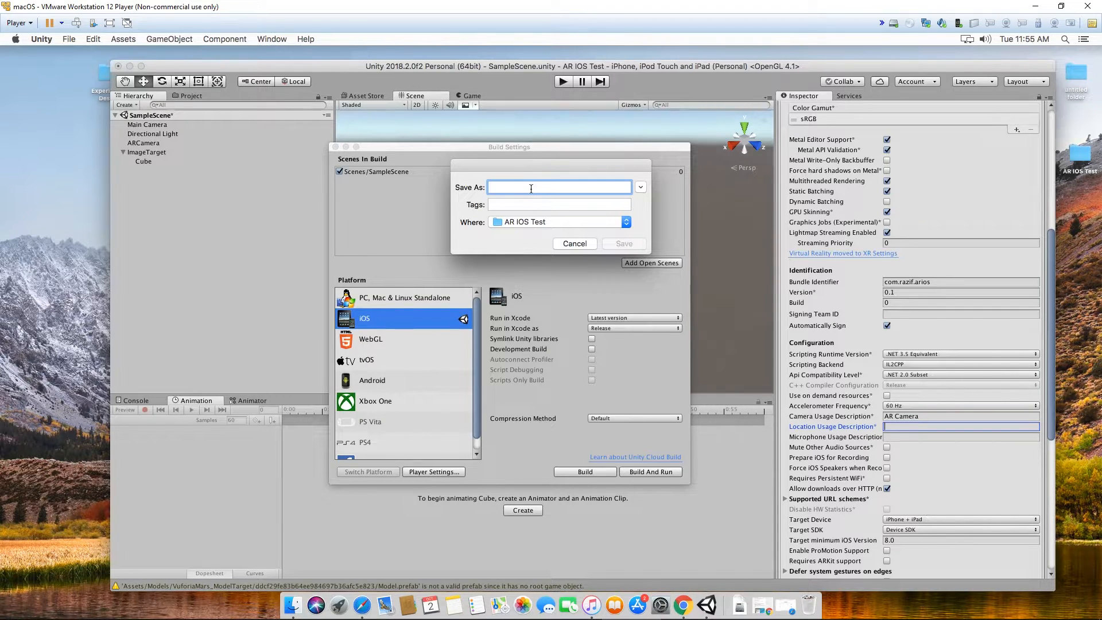
type("iostest")
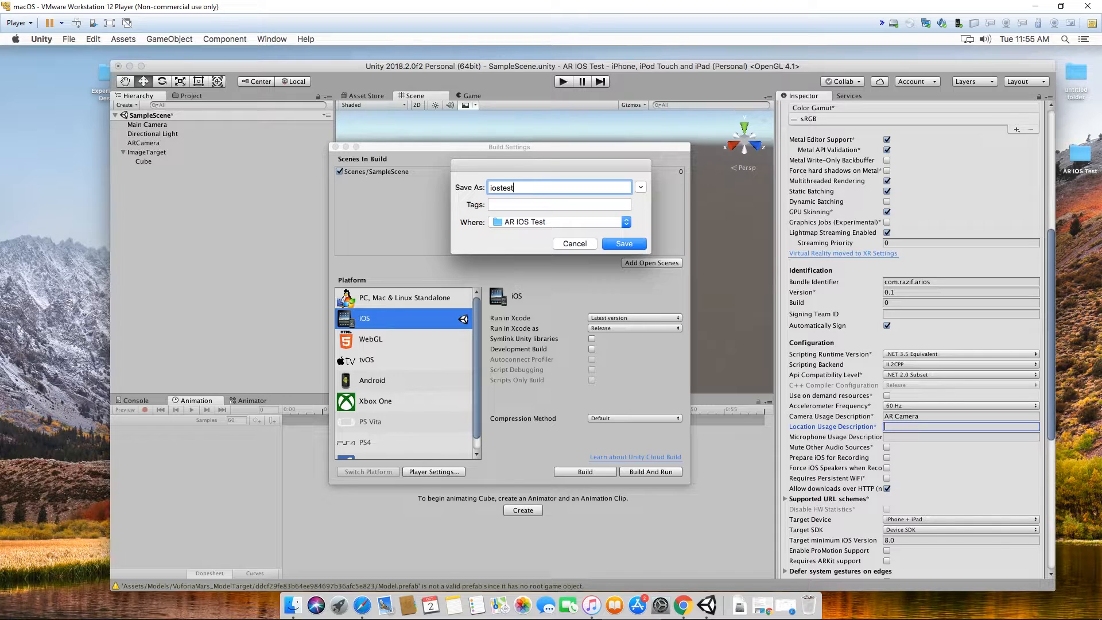
type("build")
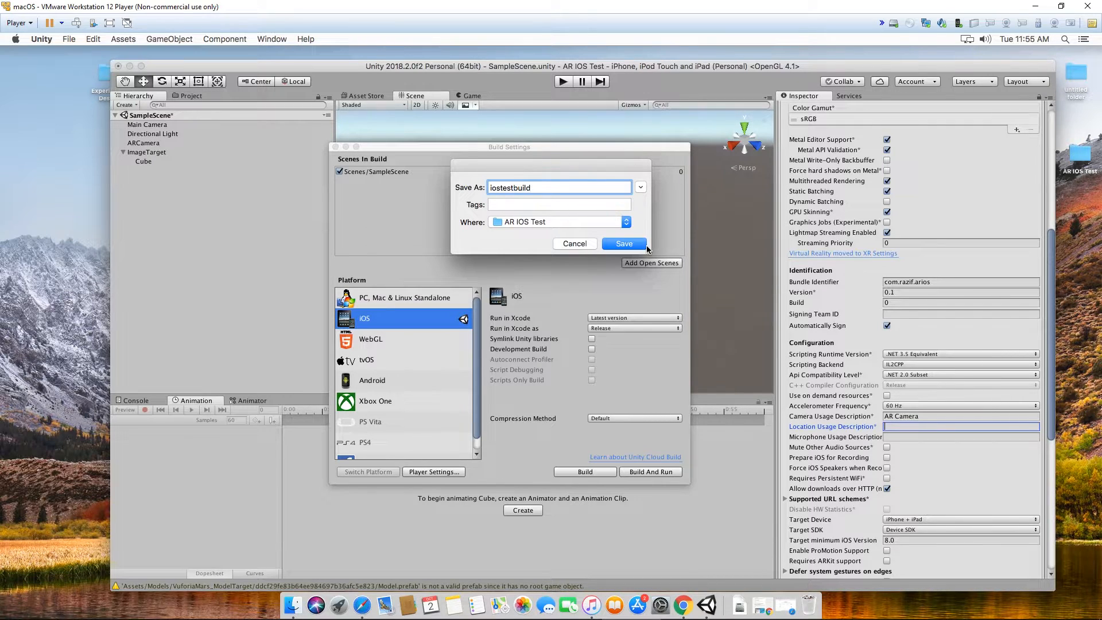
left_click(623, 244)
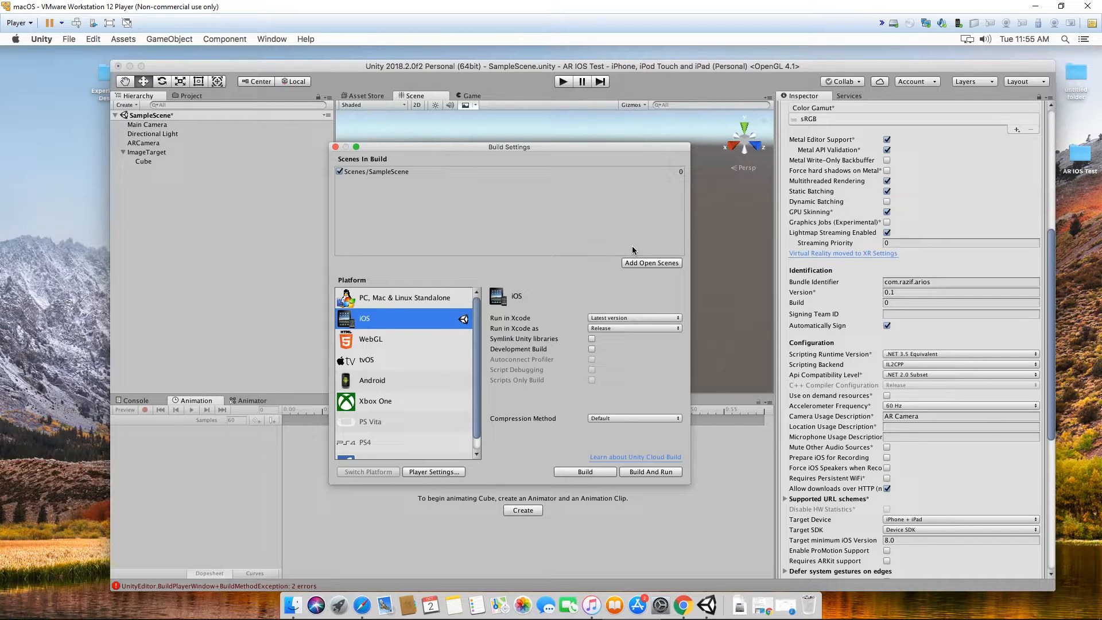
Move Build Settings aside to read the Vuforia iOS 9.0 errors and edit Target minimum iOS Version
left_click_drag(508, 146, 384, 197)
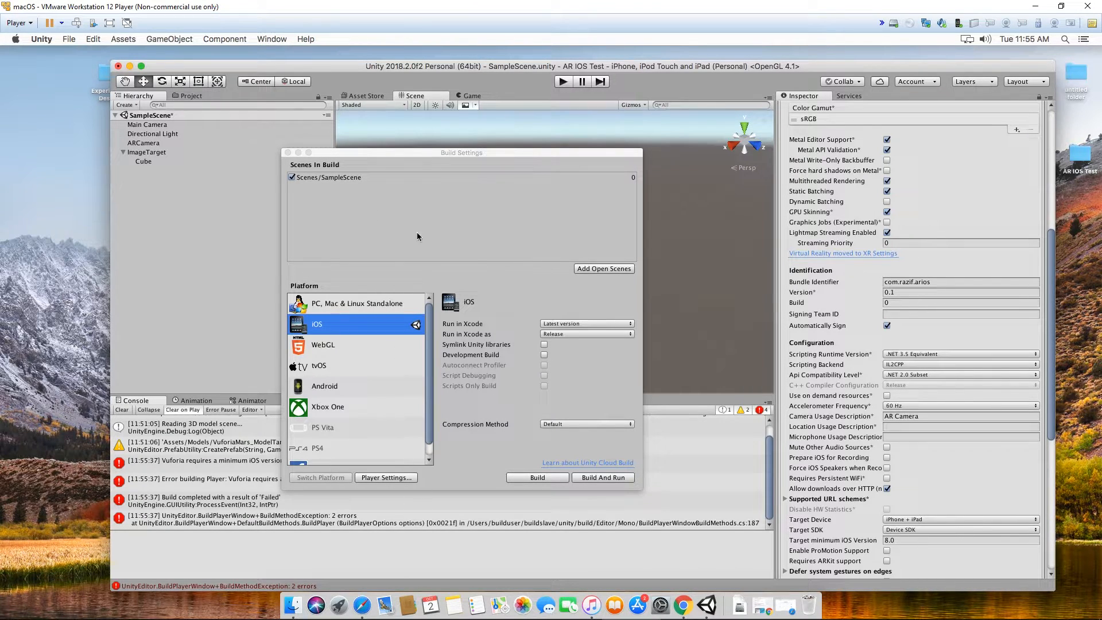
left_click_drag(461, 153, 603, 70)
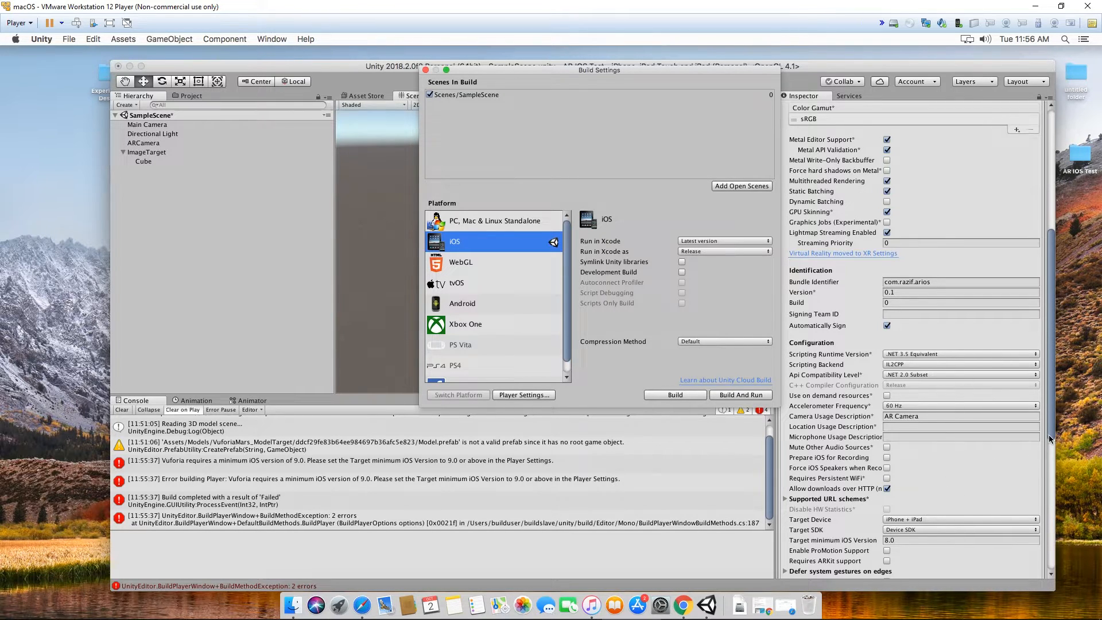
left_click(960, 539)
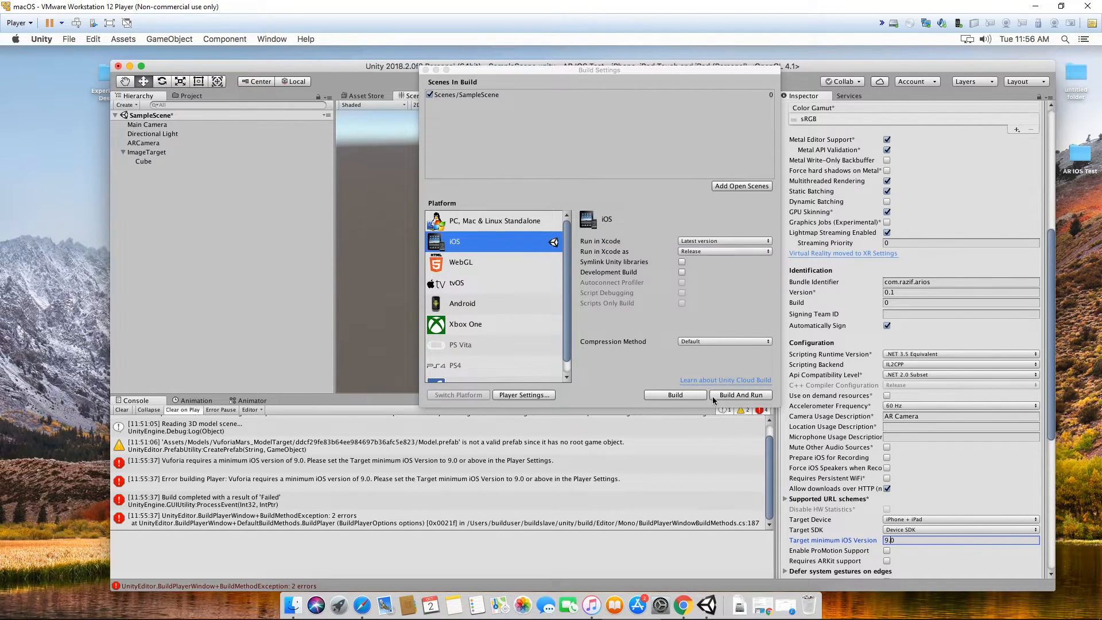
Rebuild and run the iOS player, saving the build as iostestbuild
left_click(740, 395)
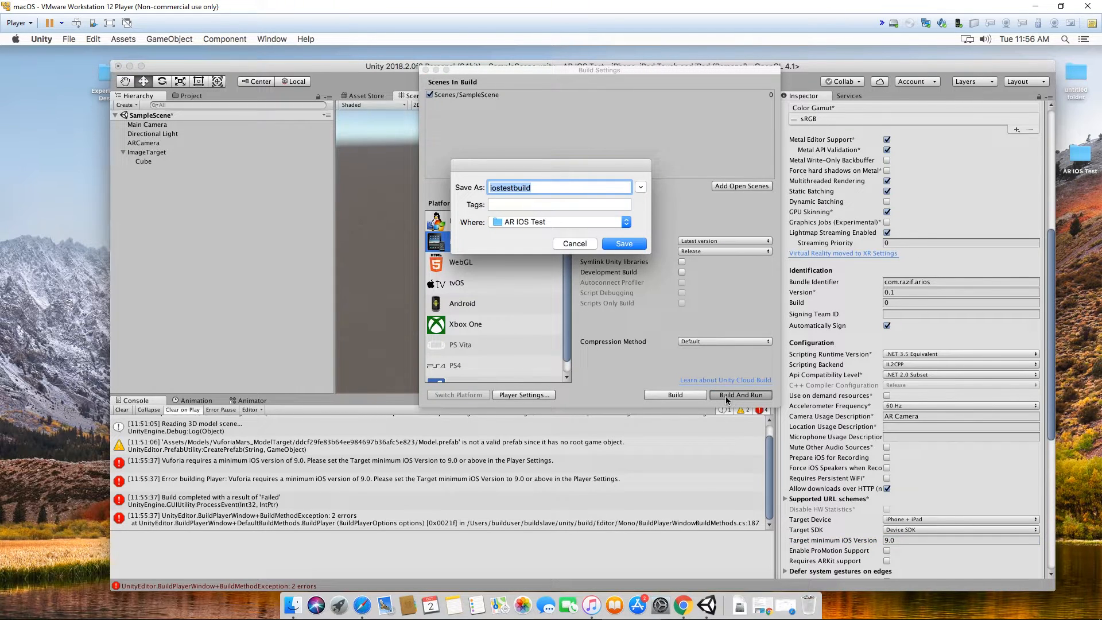
left_click(623, 243)
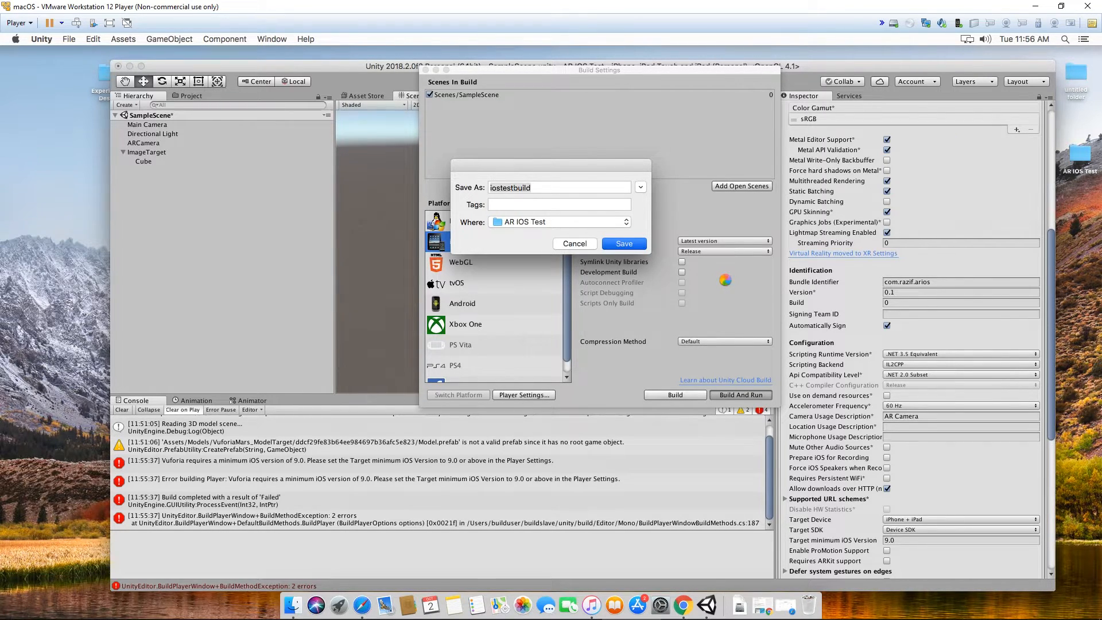
left_click(623, 243)
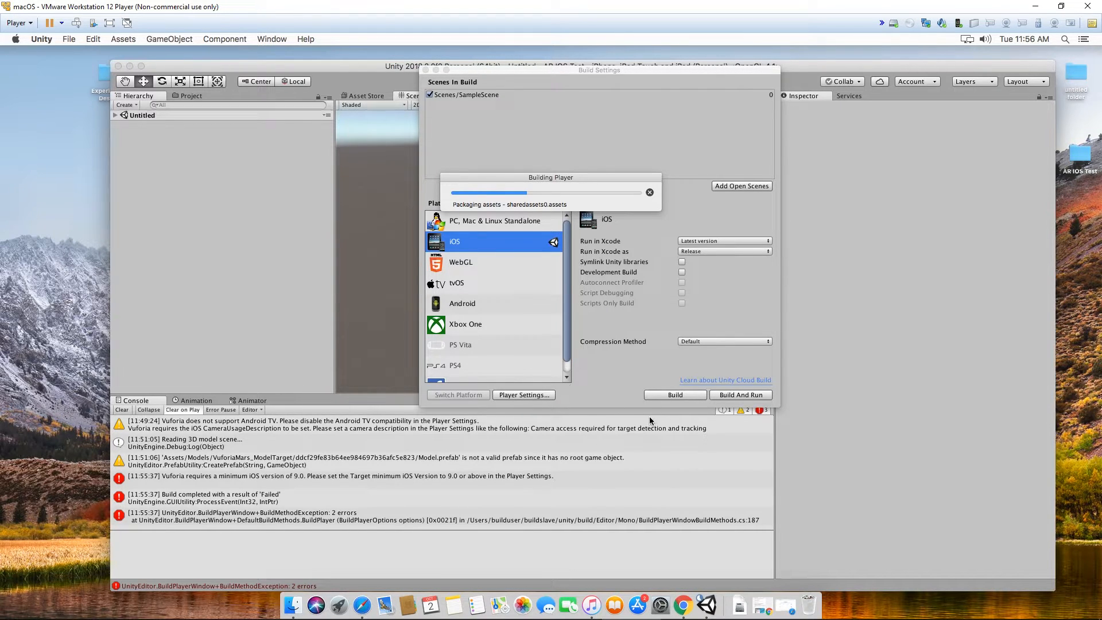
mouse_move(482, 457)
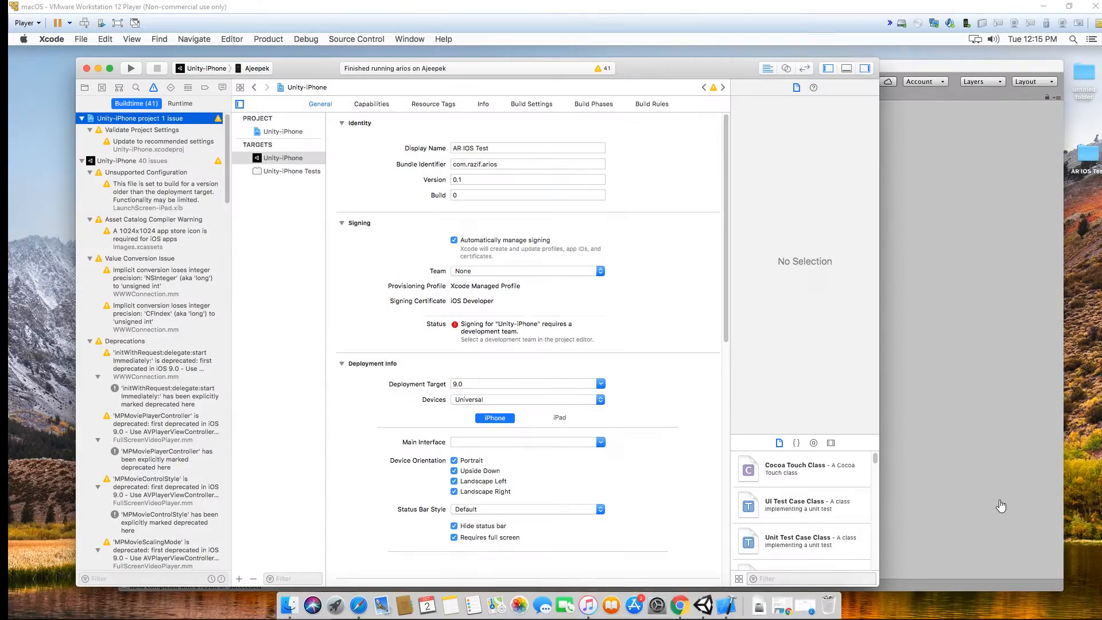
mouse_move(676, 353)
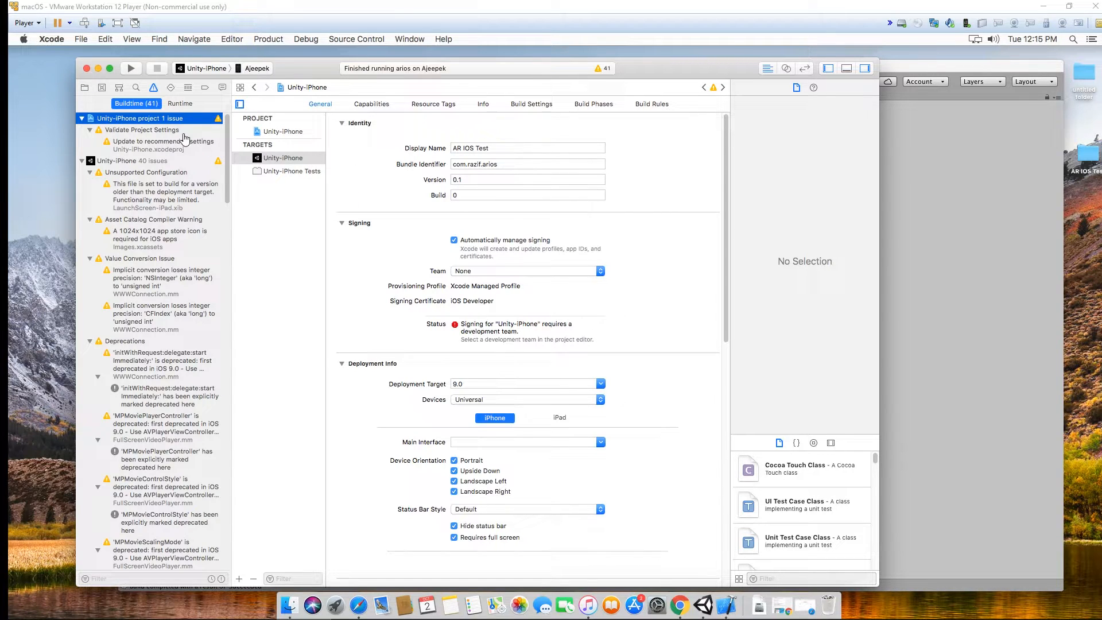
left_click(141, 118)
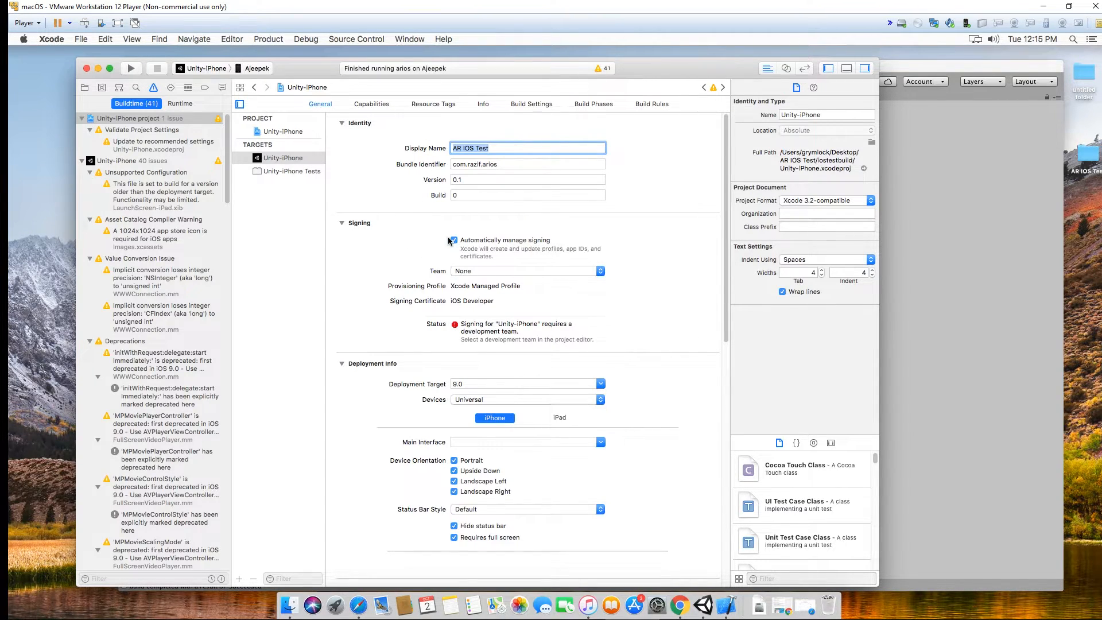
left_click(454, 240)
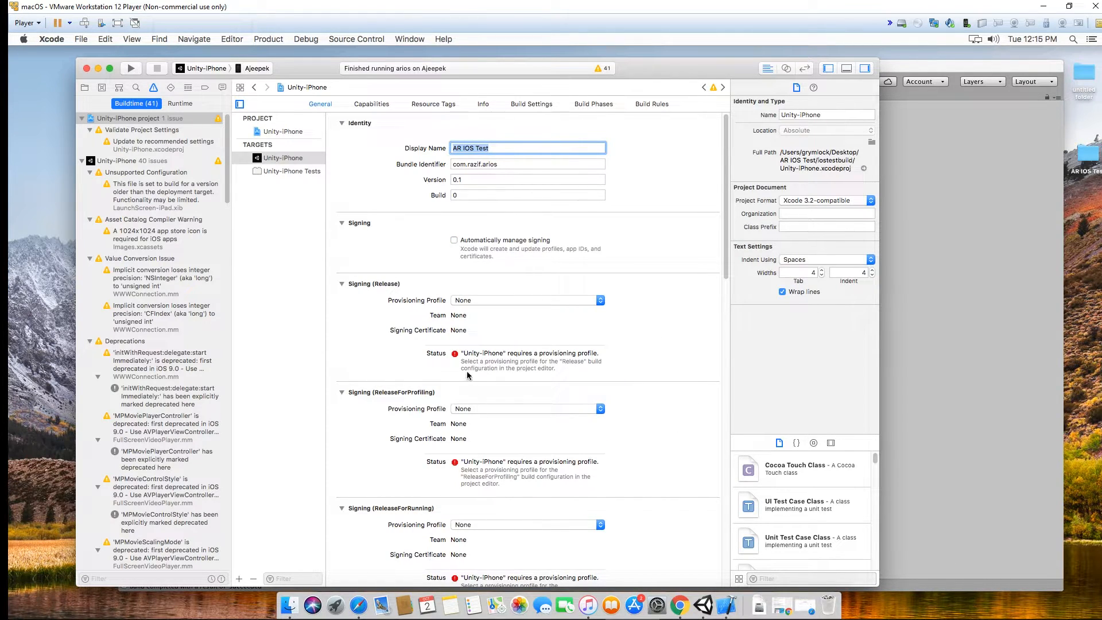
left_click(454, 239)
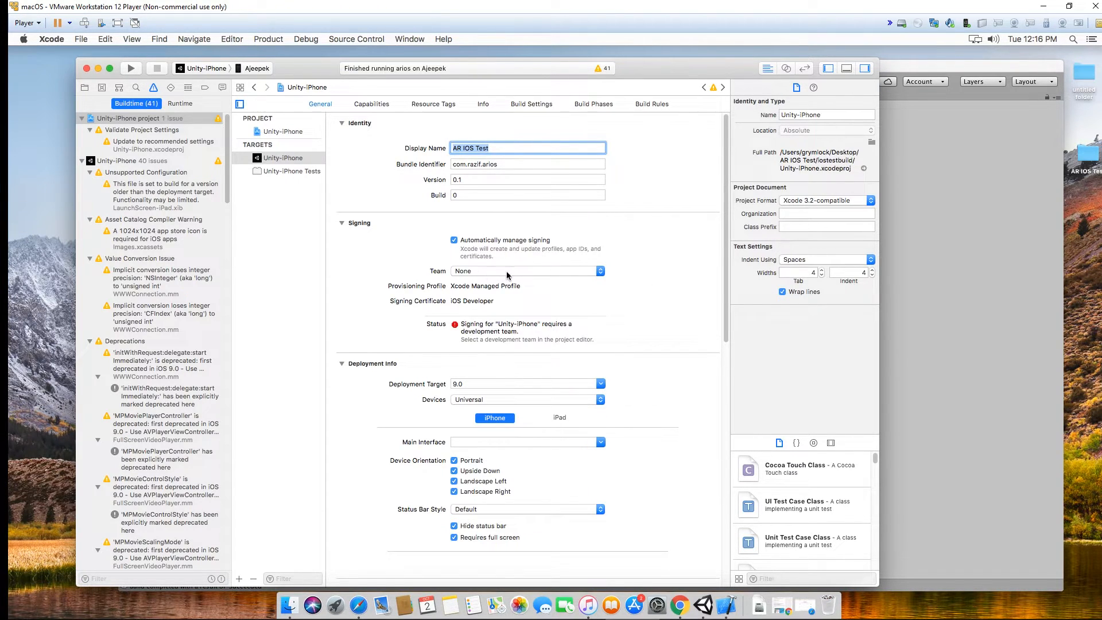
mouse_move(504, 274)
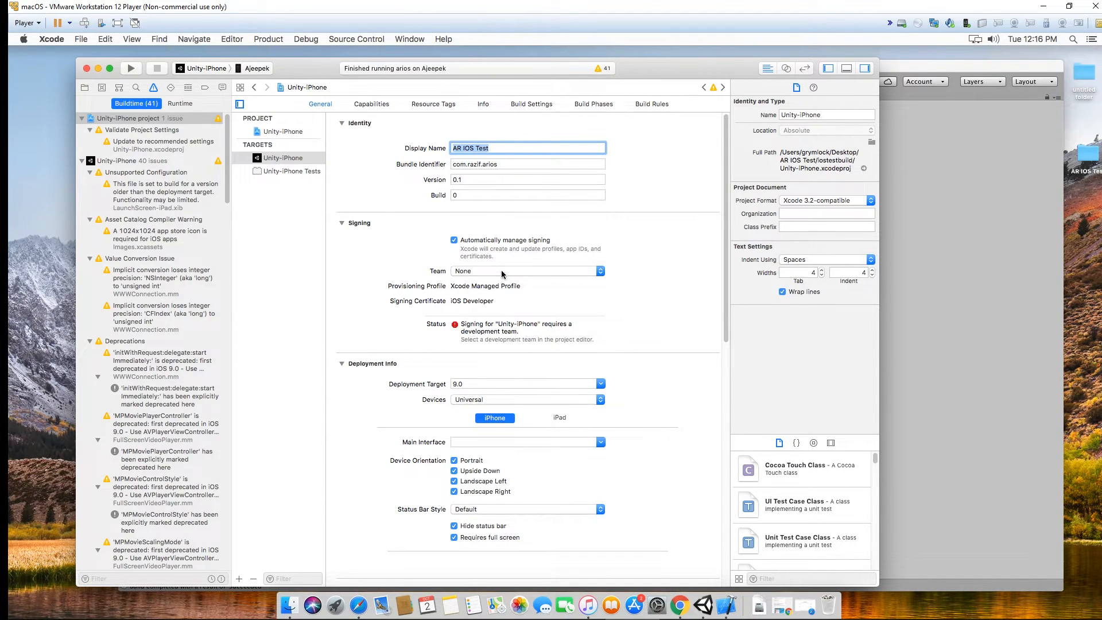
Dismiss the Apple ID sign-in and Accounts preferences, then select the Razif Mohamed personal team
left_click(527, 270)
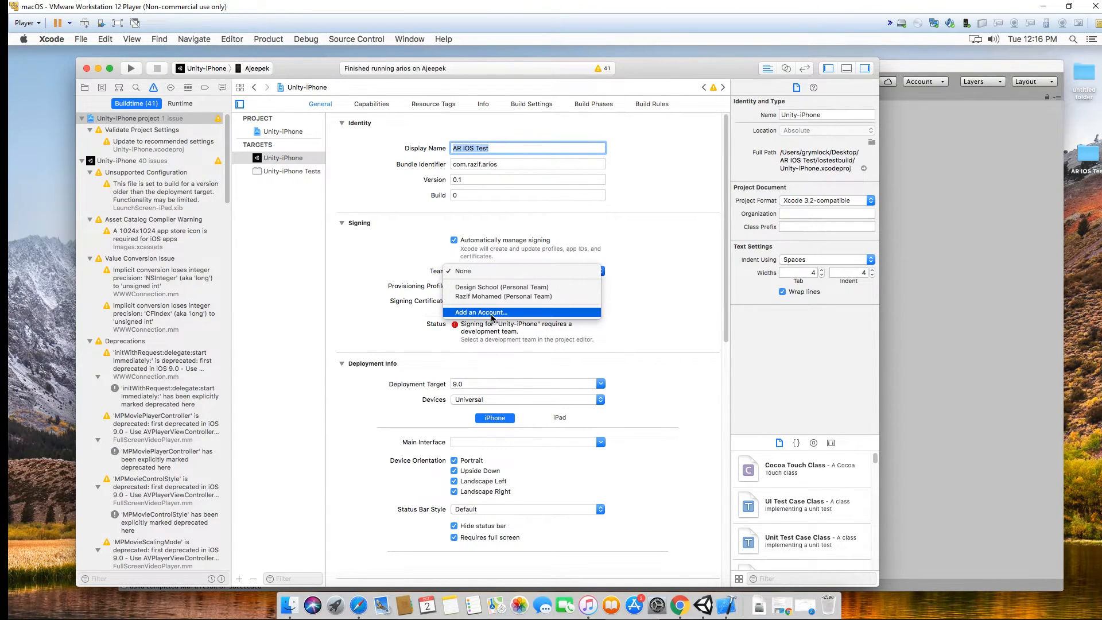
left_click(481, 312)
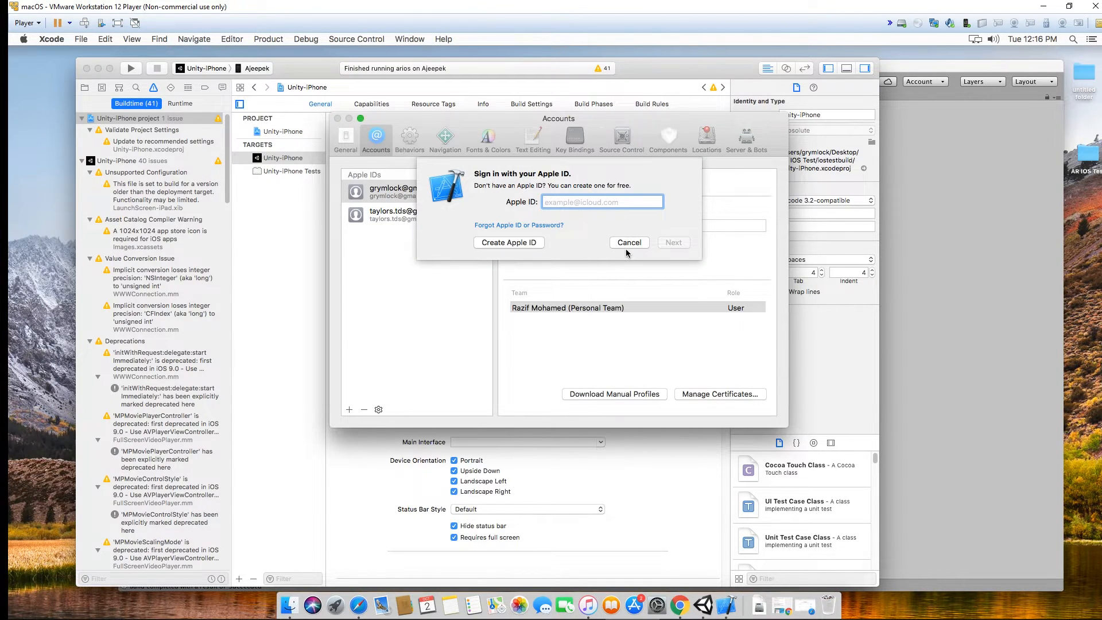
left_click(628, 242)
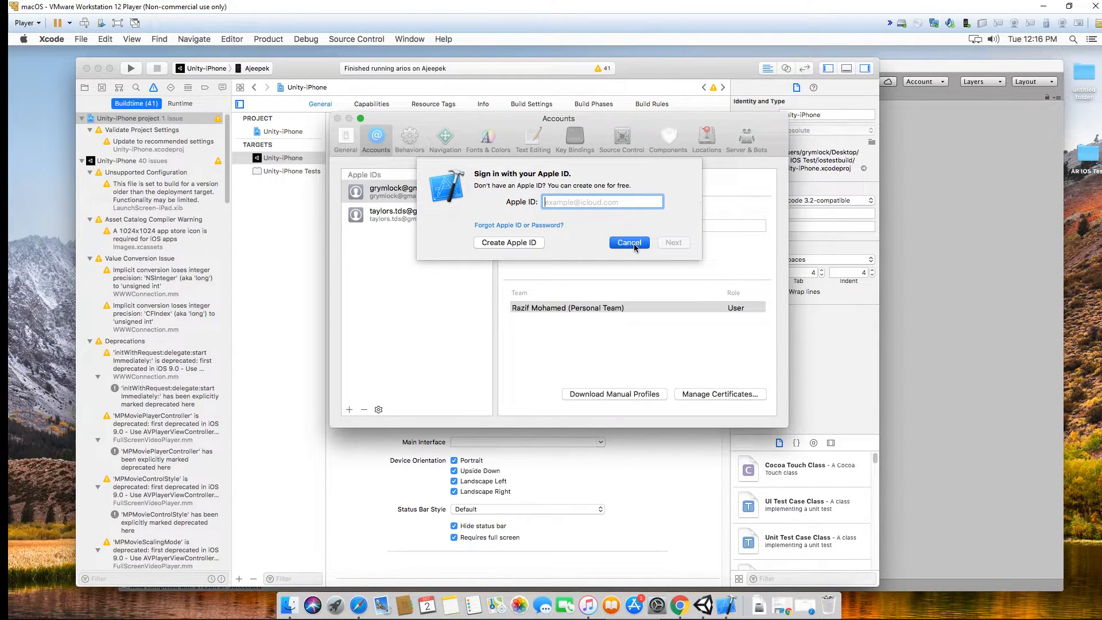
left_click(628, 242)
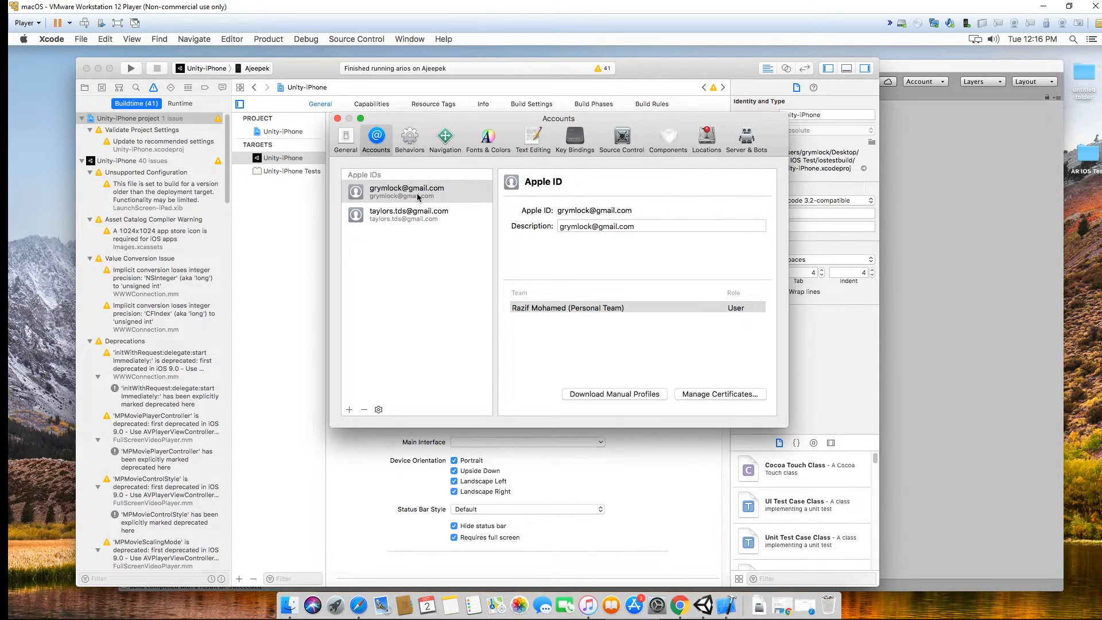
mouse_move(764, 409)
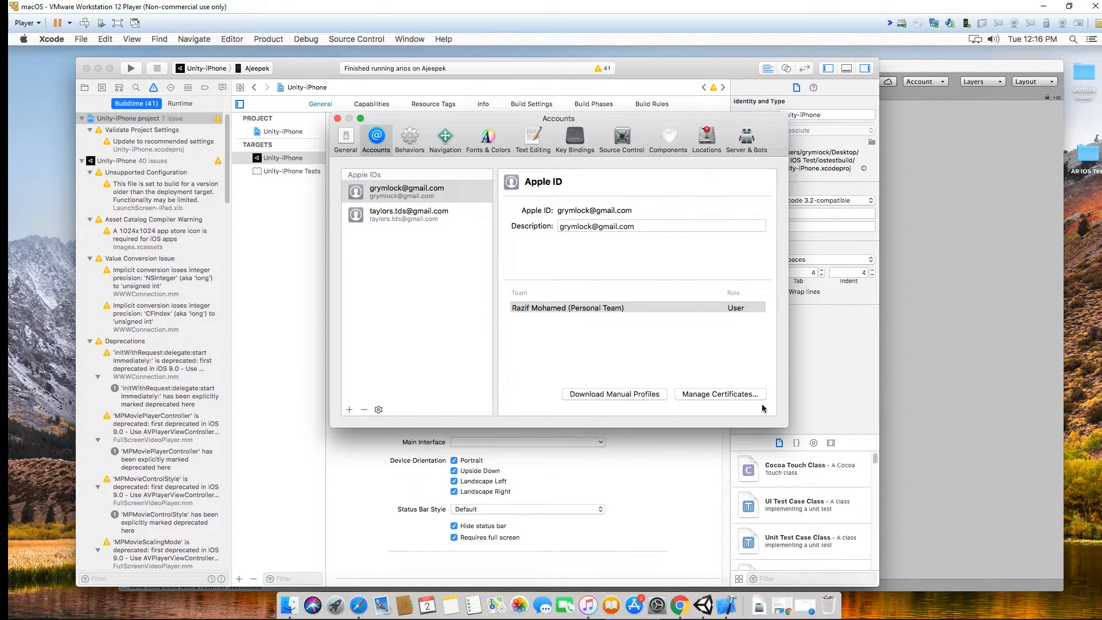
left_click(337, 118)
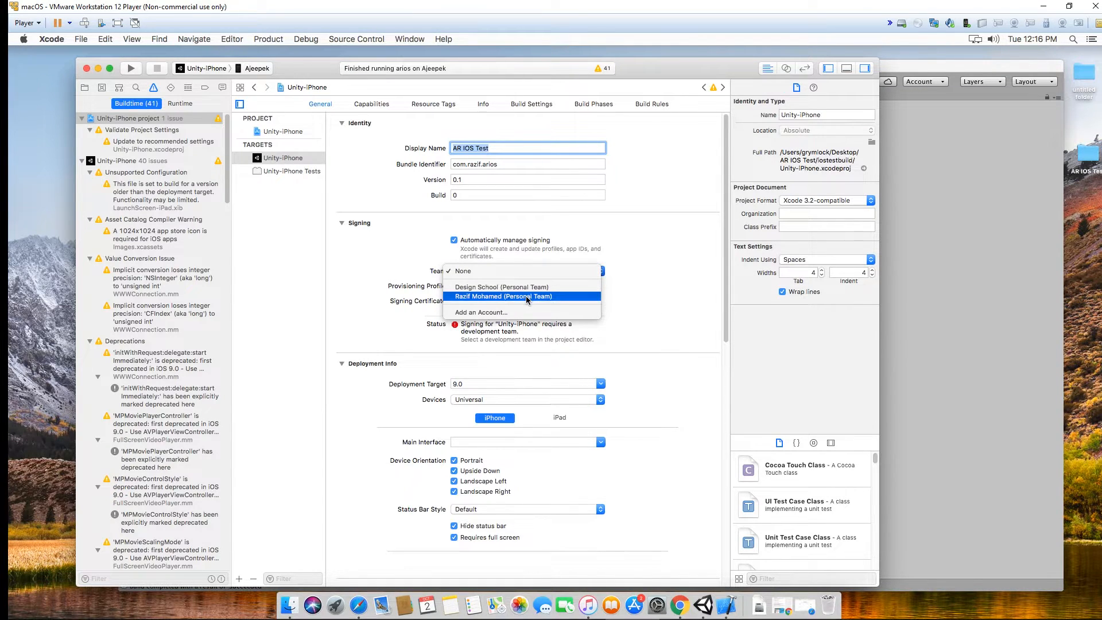
left_click(502, 296)
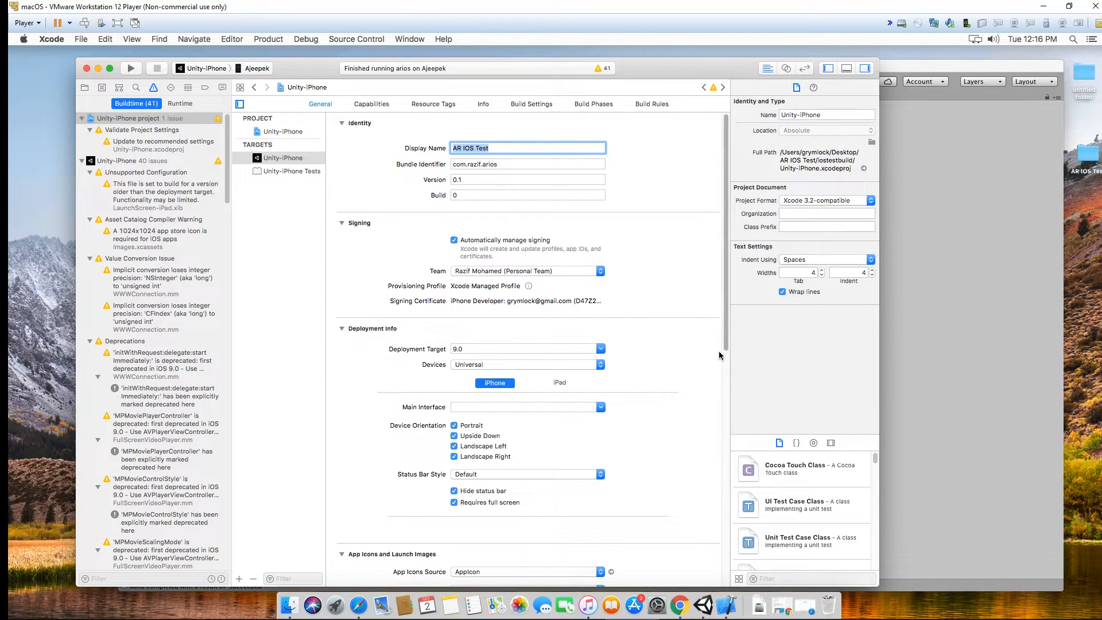
Review the General settings and Team field, then run Unity-iPhone on the Ajeepek iPhone
scroll("down", 3)
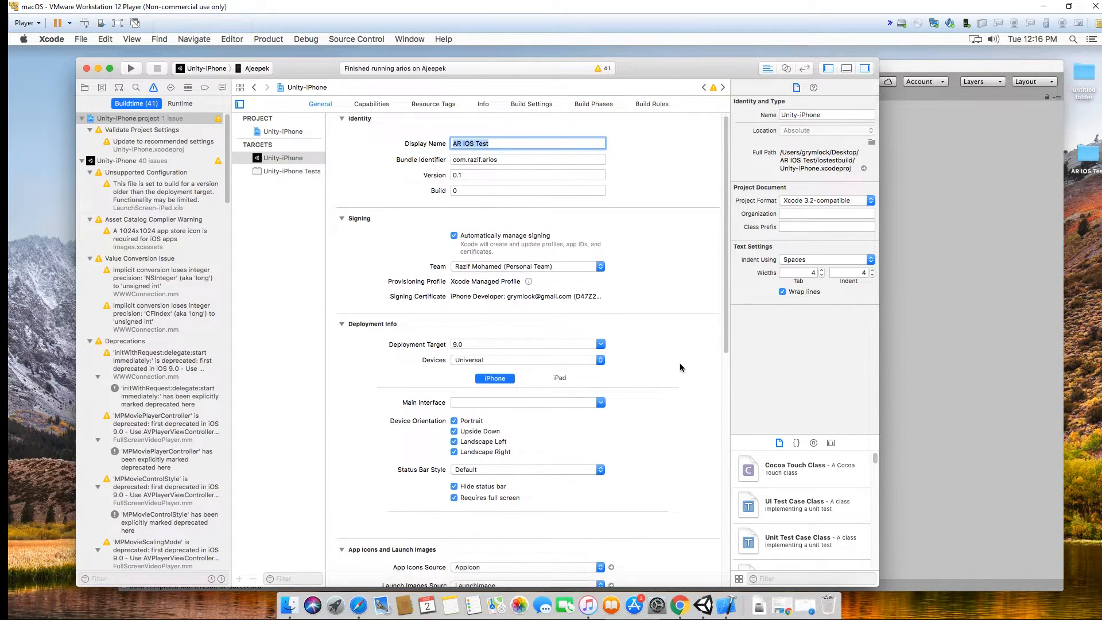
scroll("down", 3)
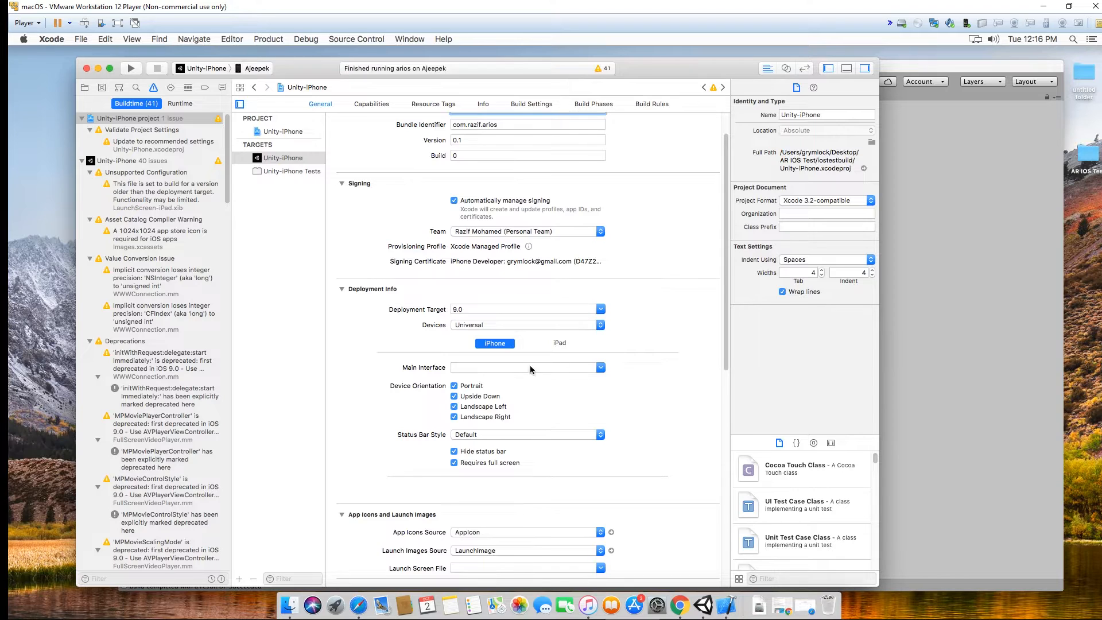
scroll("down", 3)
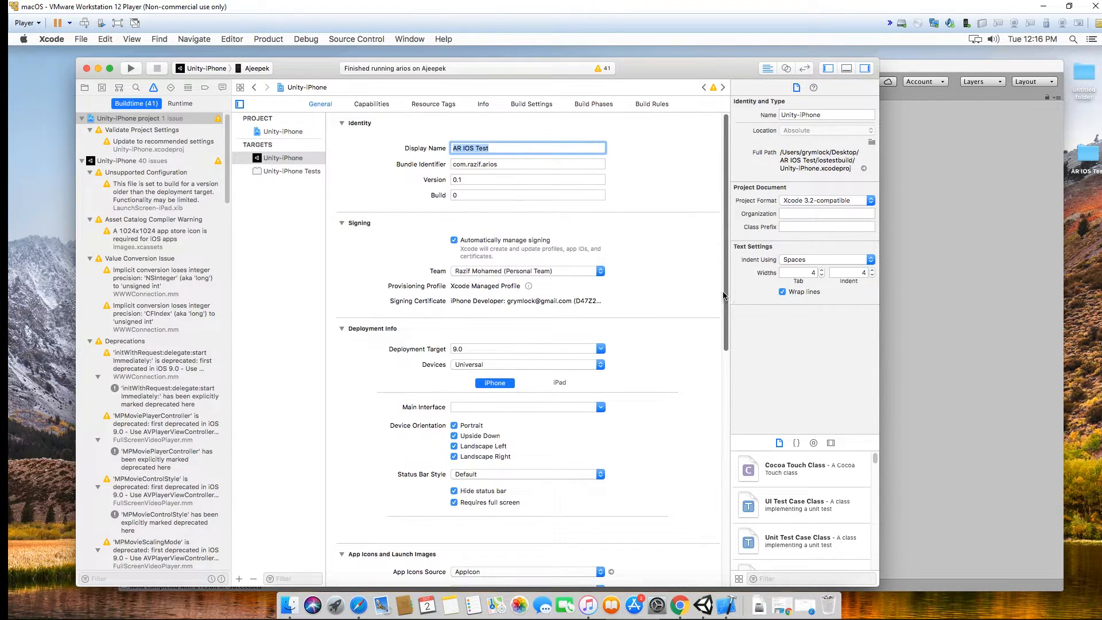
mouse_move(666, 272)
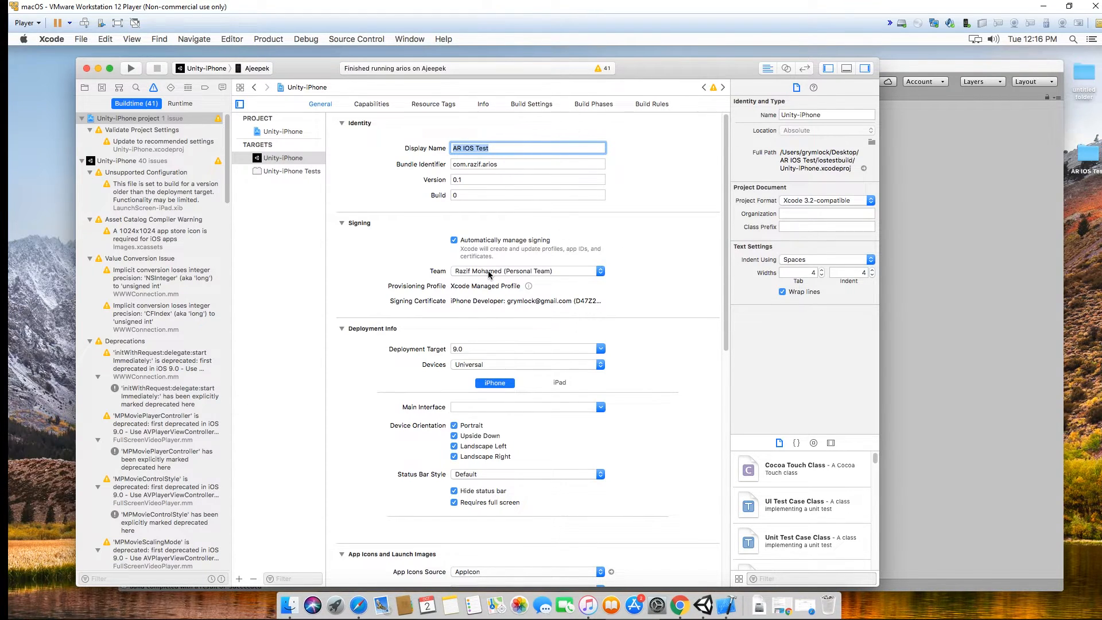
left_click(179, 104)
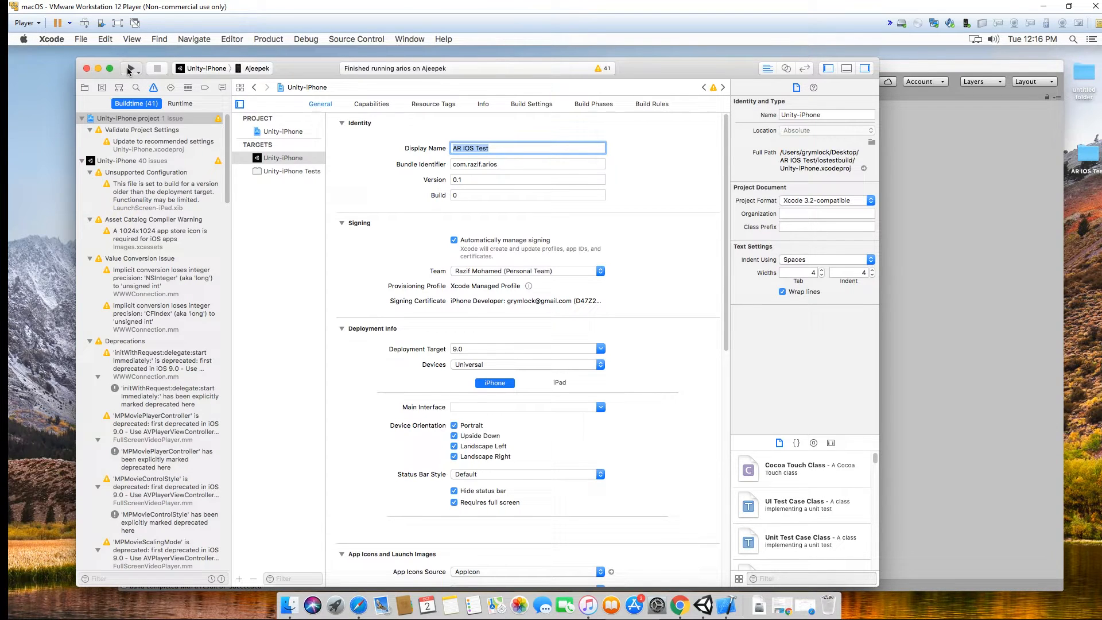
left_click(130, 68)
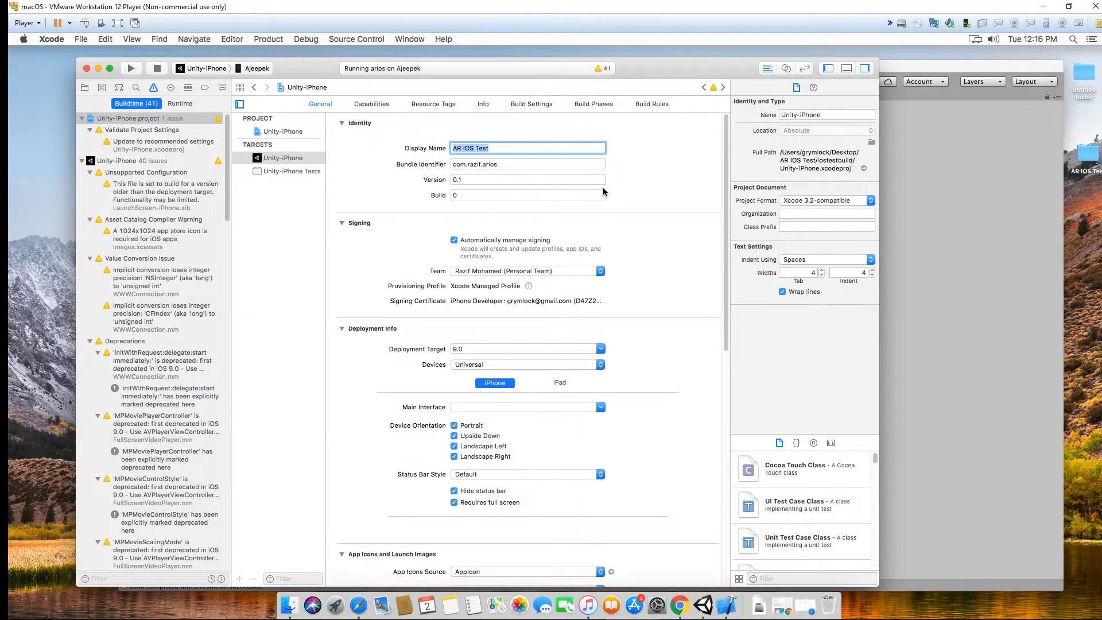
mouse_move(447, 92)
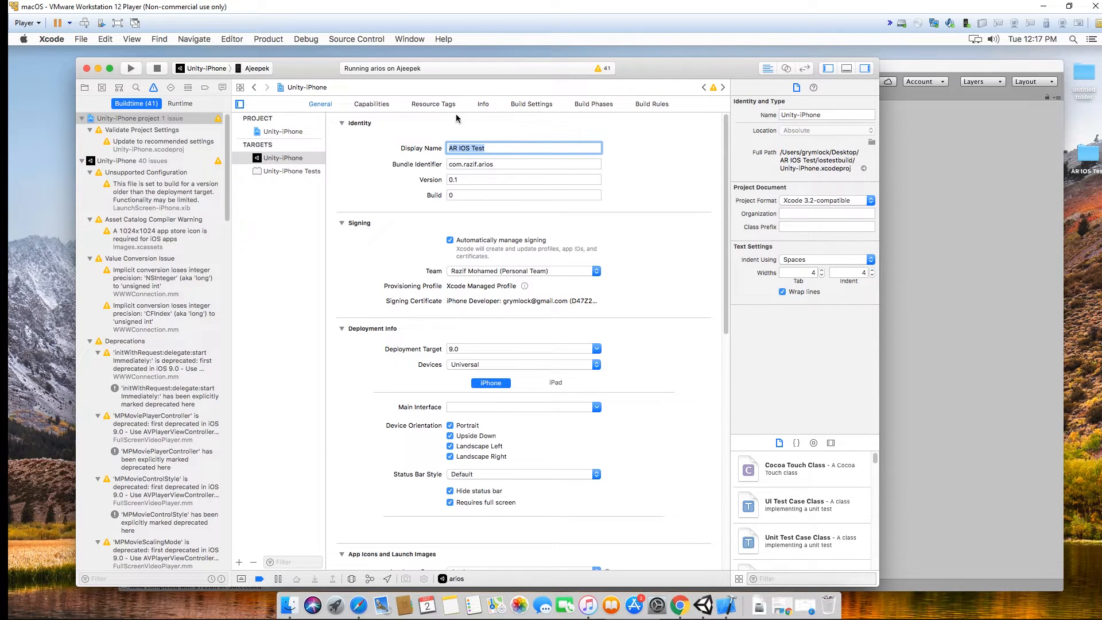
mouse_move(335, 160)
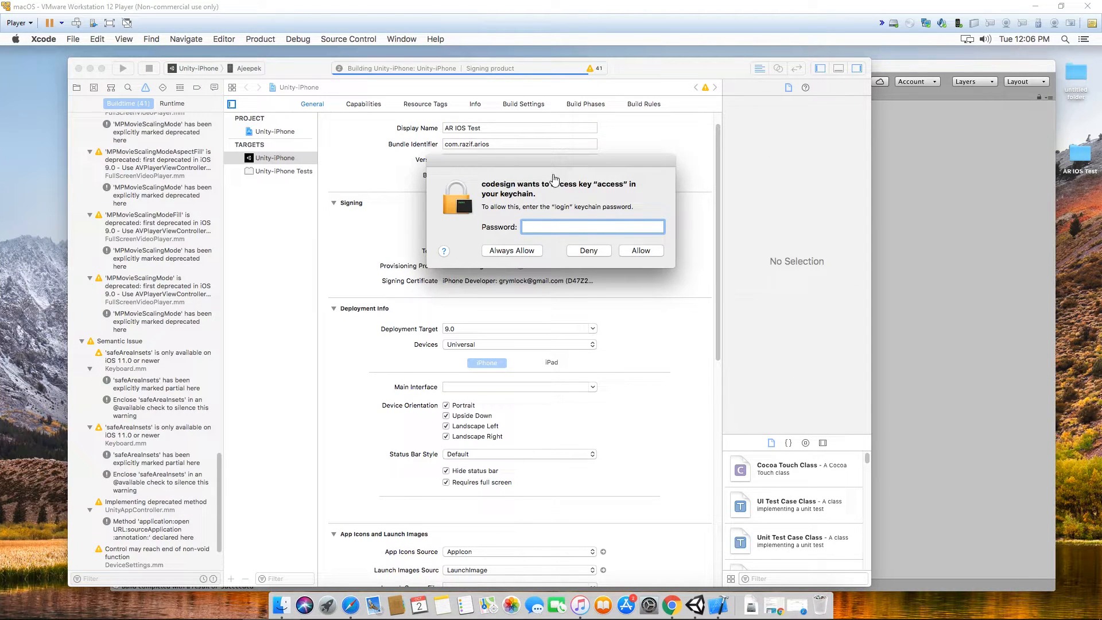
mouse_move(405, 79)
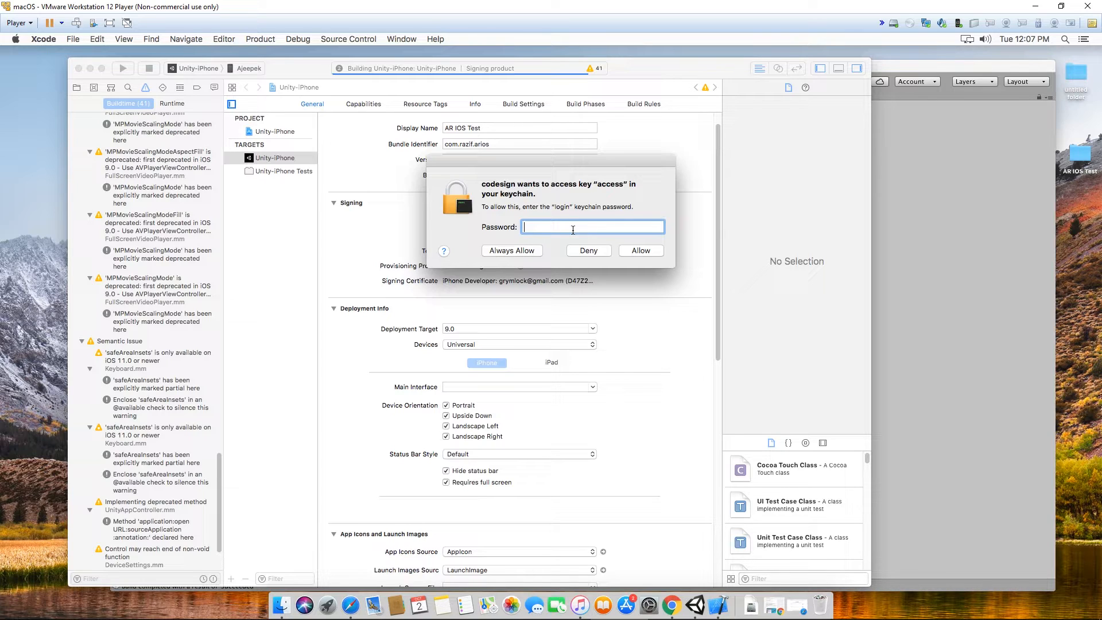
Enter the login keychain password and allow codesign access to the key
type("•••")
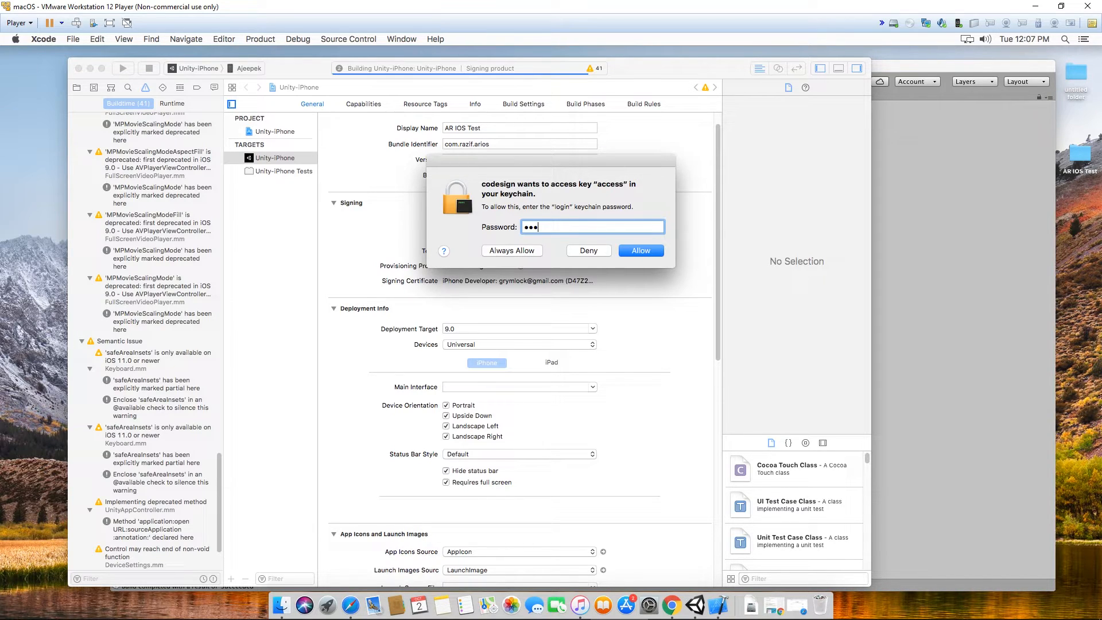
type("•")
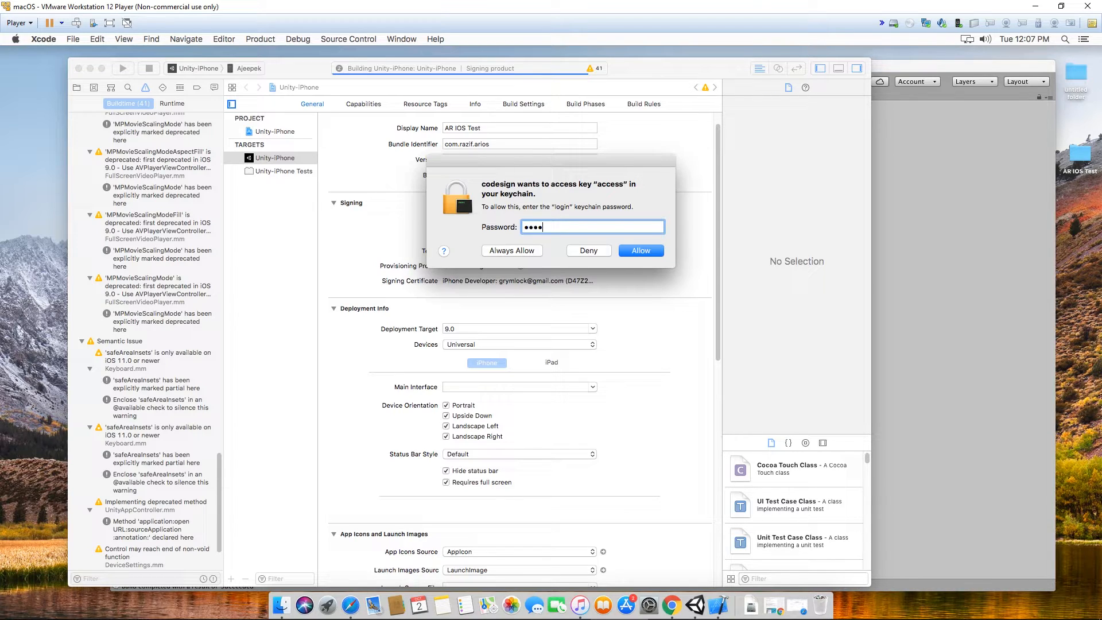
left_click(640, 250)
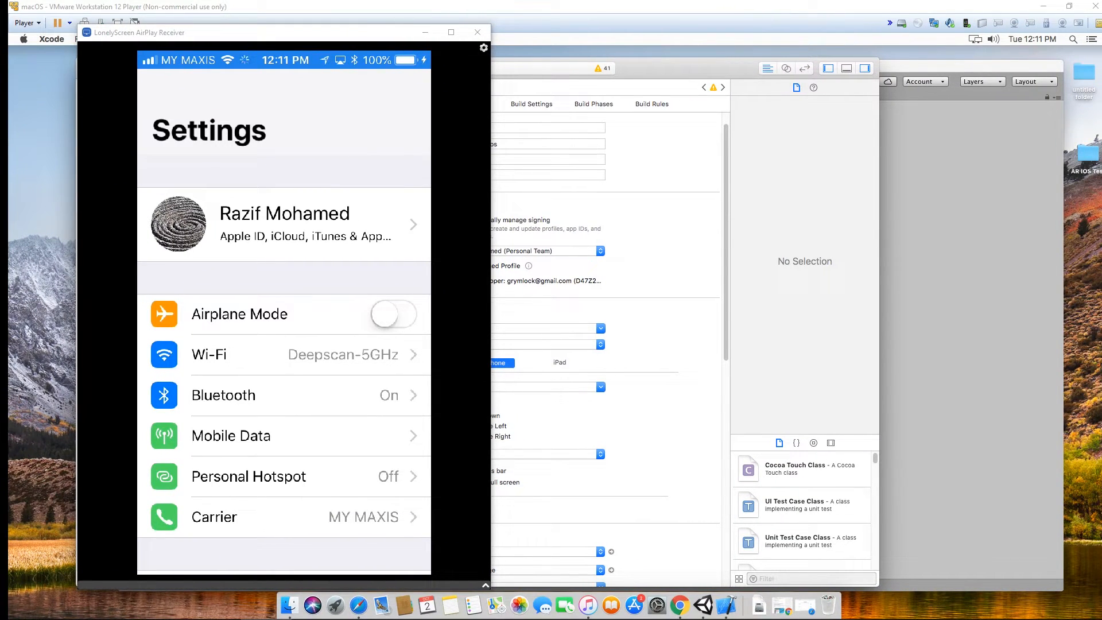
On the mirrored iPhone, trust the developer profile under General > Device Management
scroll("down", 3)
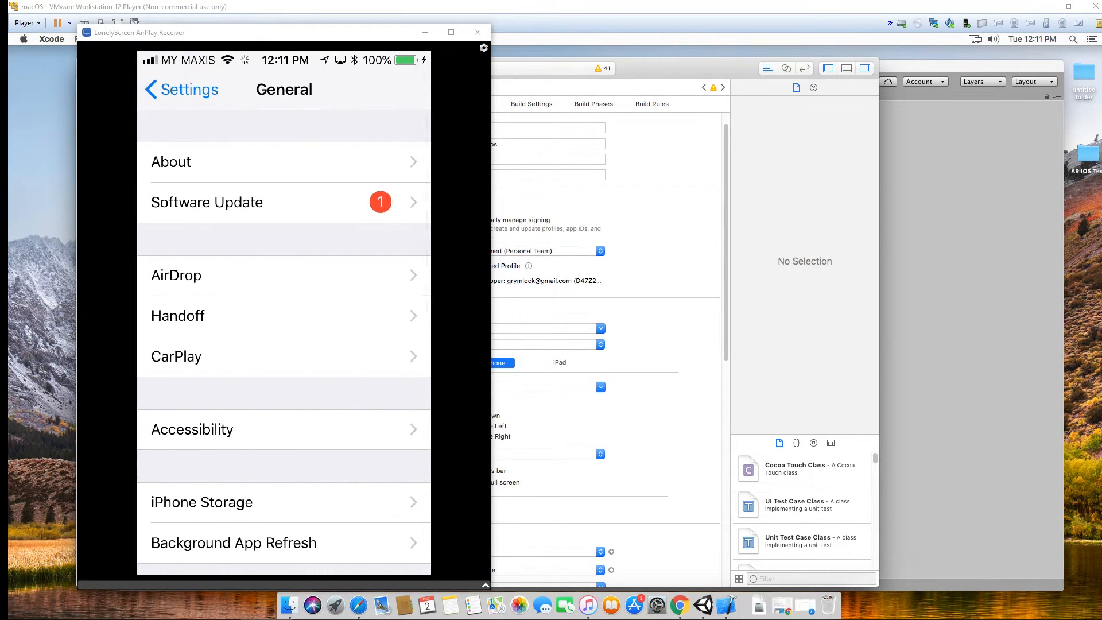
scroll("down", 3)
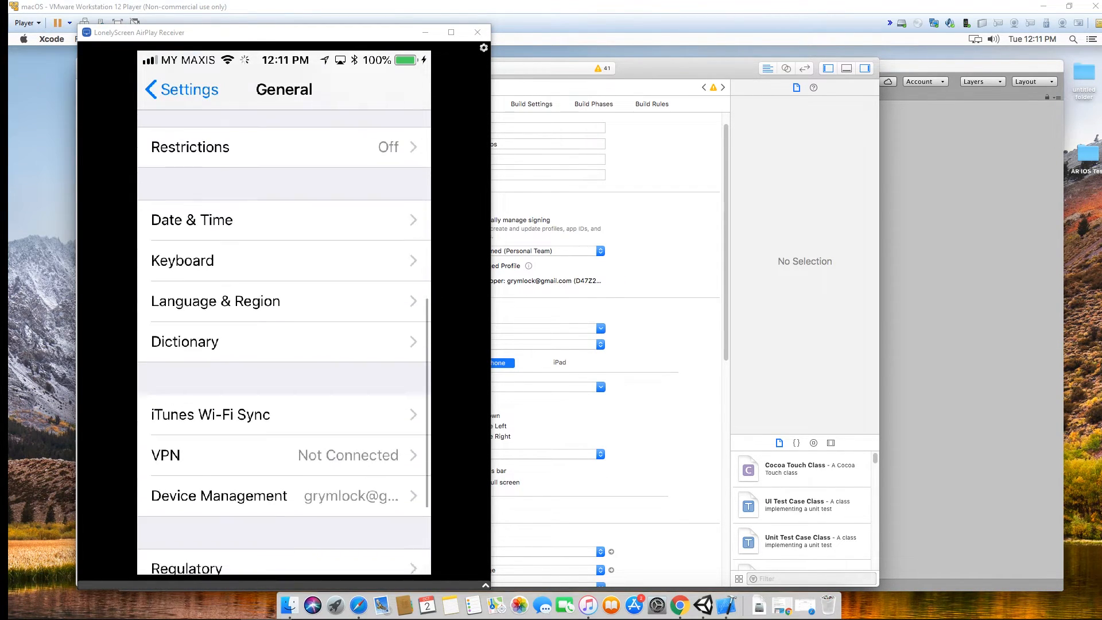
scroll("down", 3)
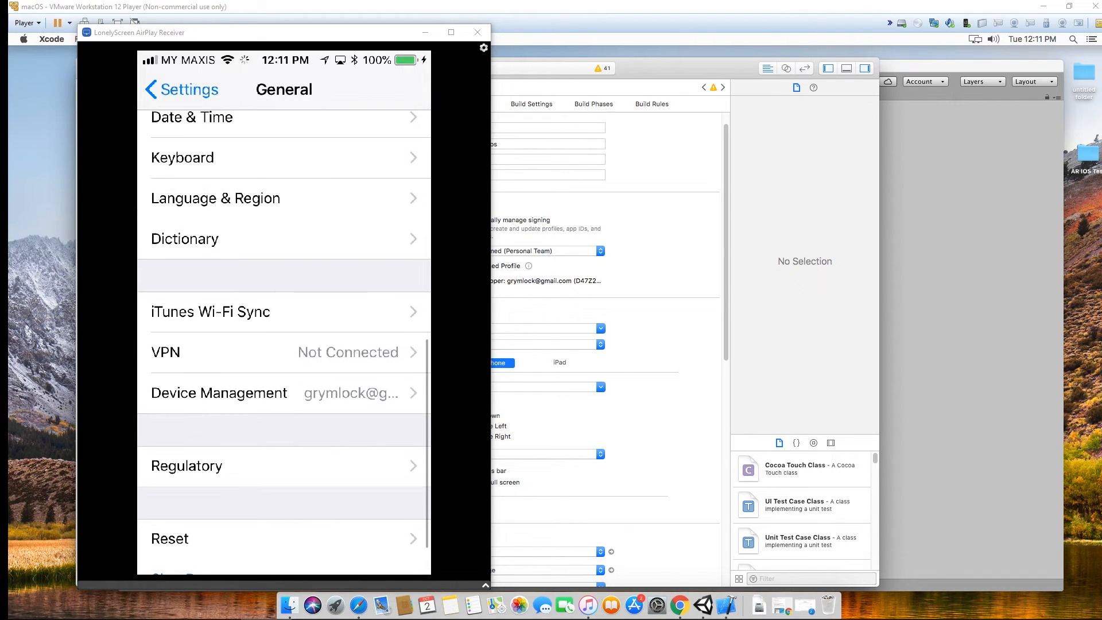
left_click(218, 392)
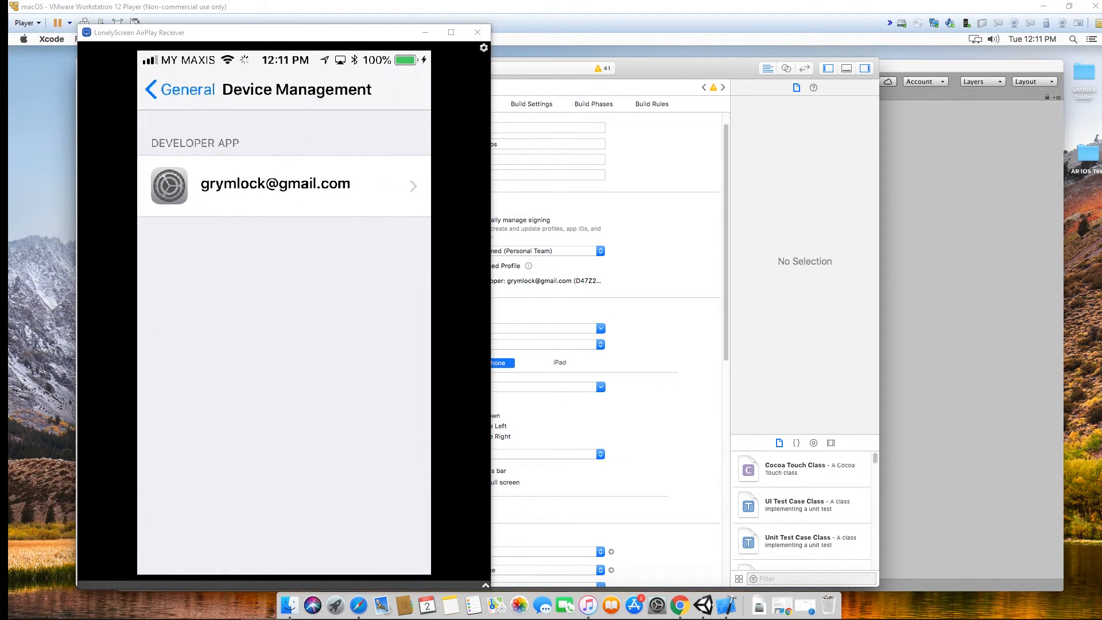
left_click(275, 184)
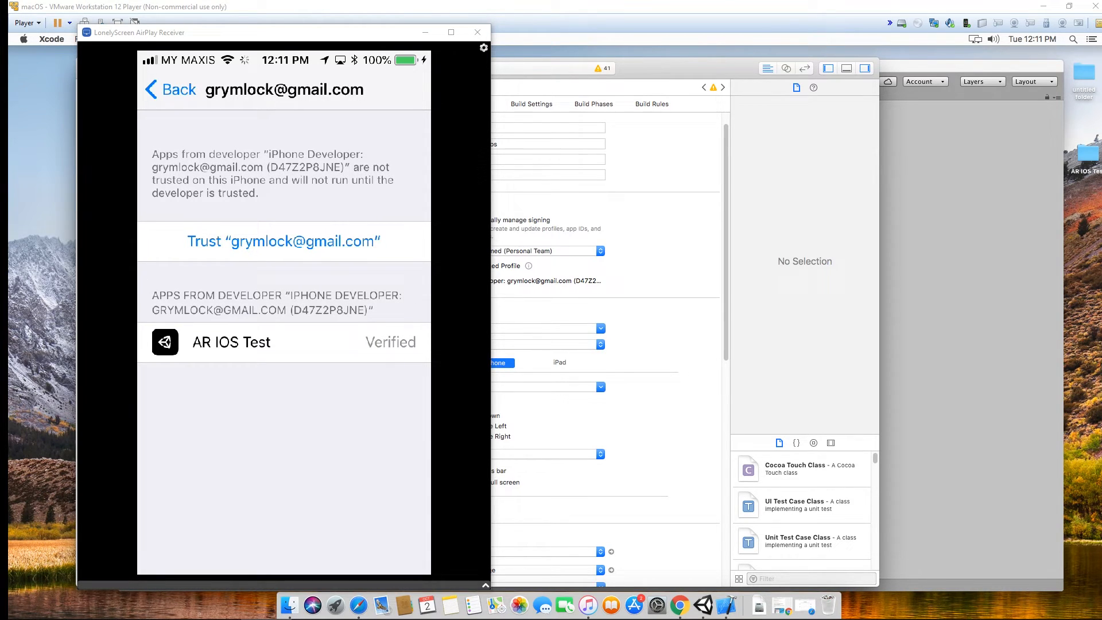
left_click(283, 241)
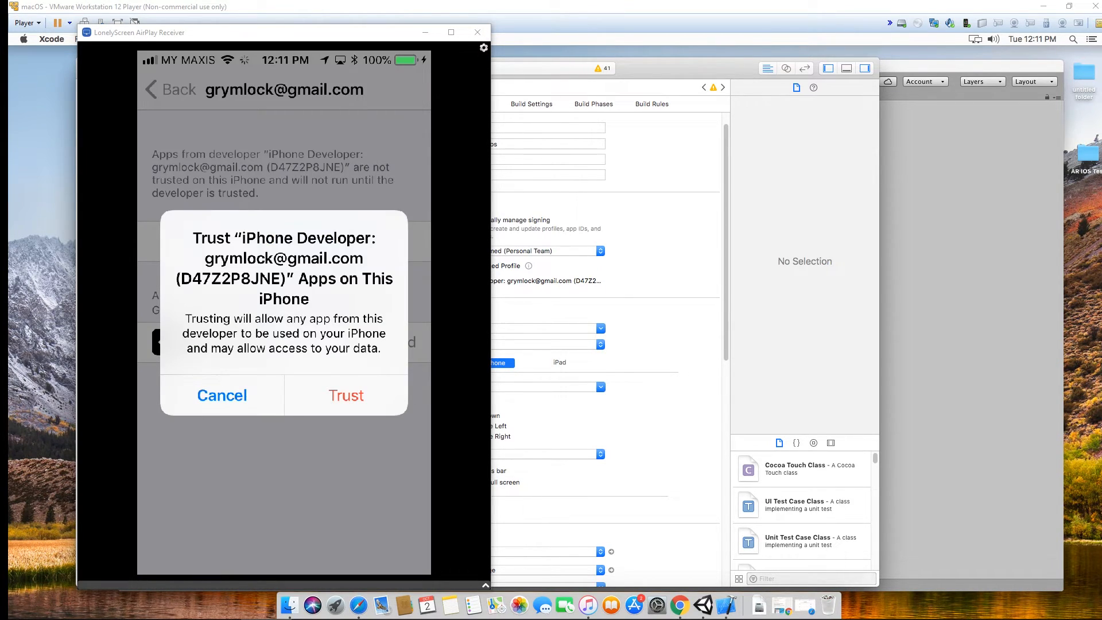
left_click(345, 395)
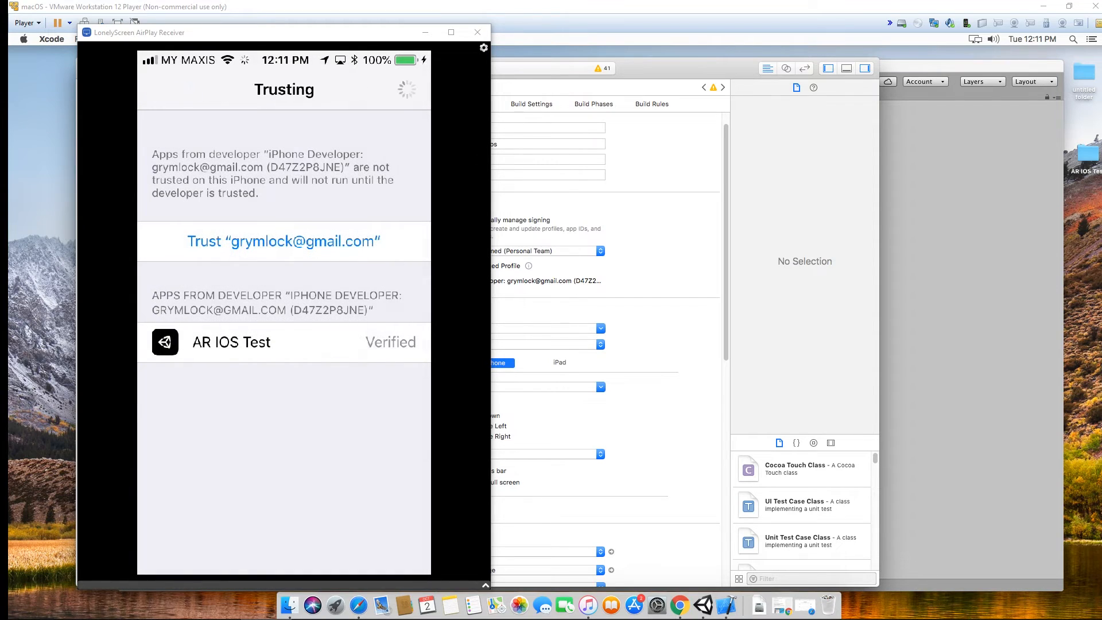
left_click(283, 241)
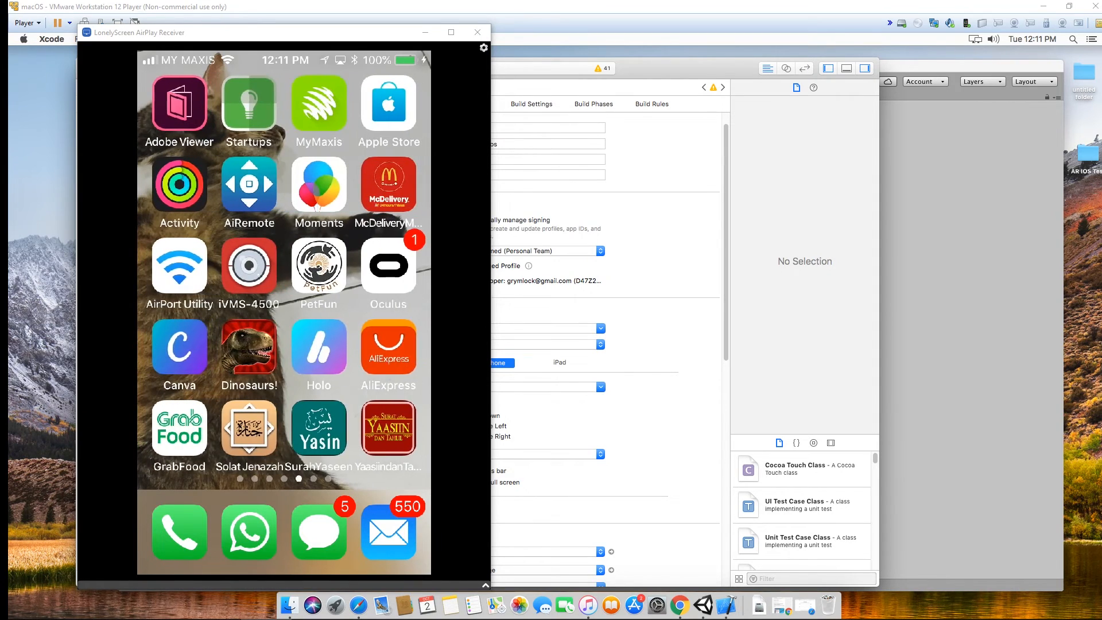
Swipe to AR IOS Test on the home screen and grant it camera access
scroll("left", 3)
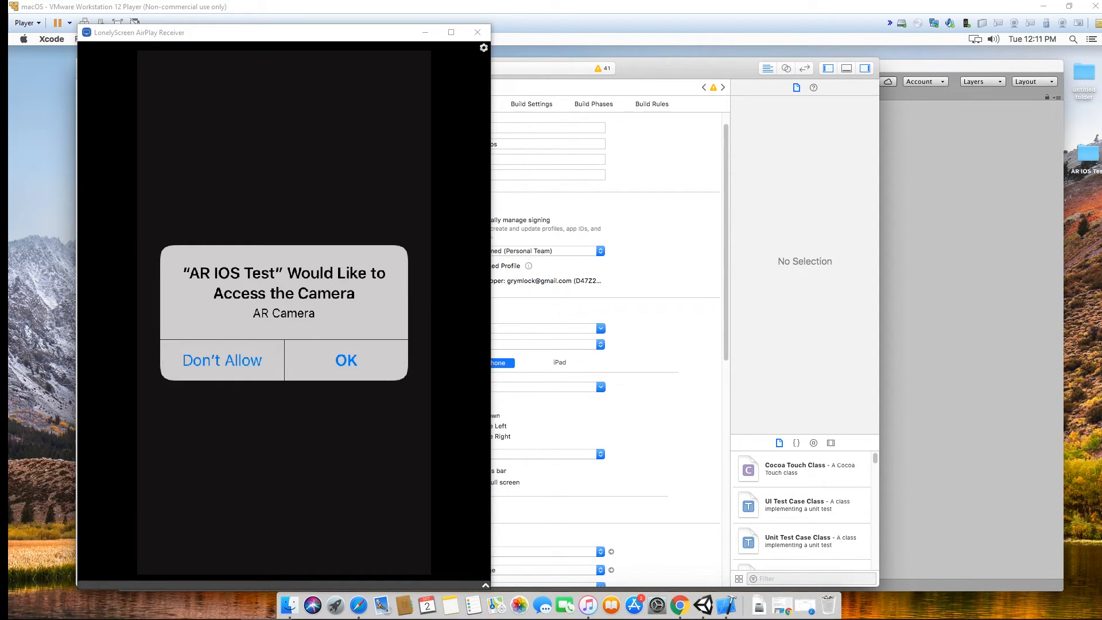
left_click(345, 359)
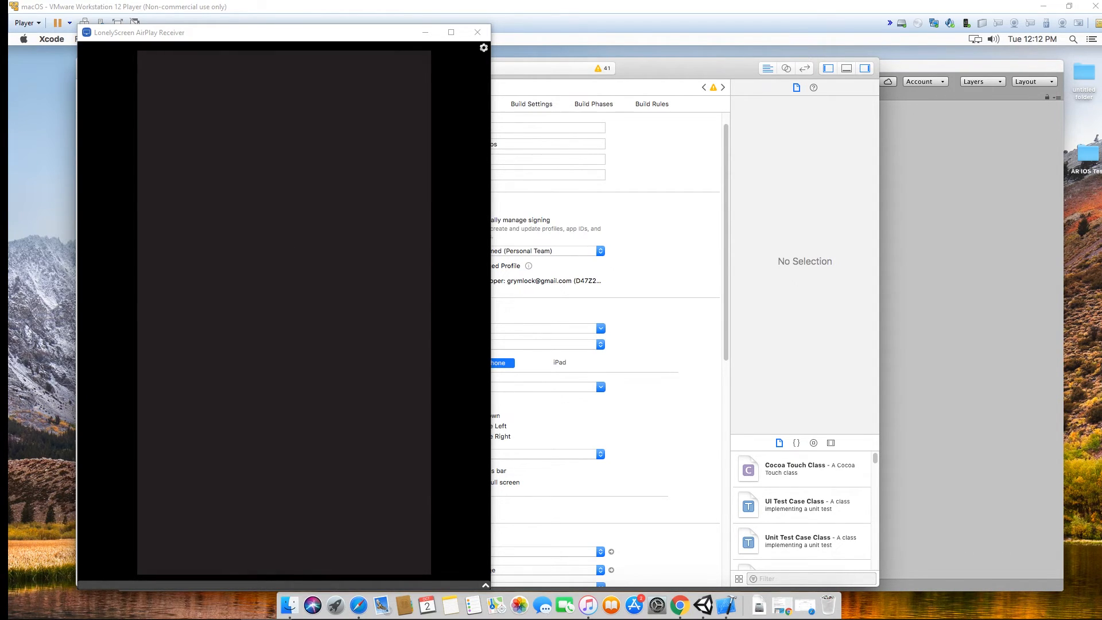